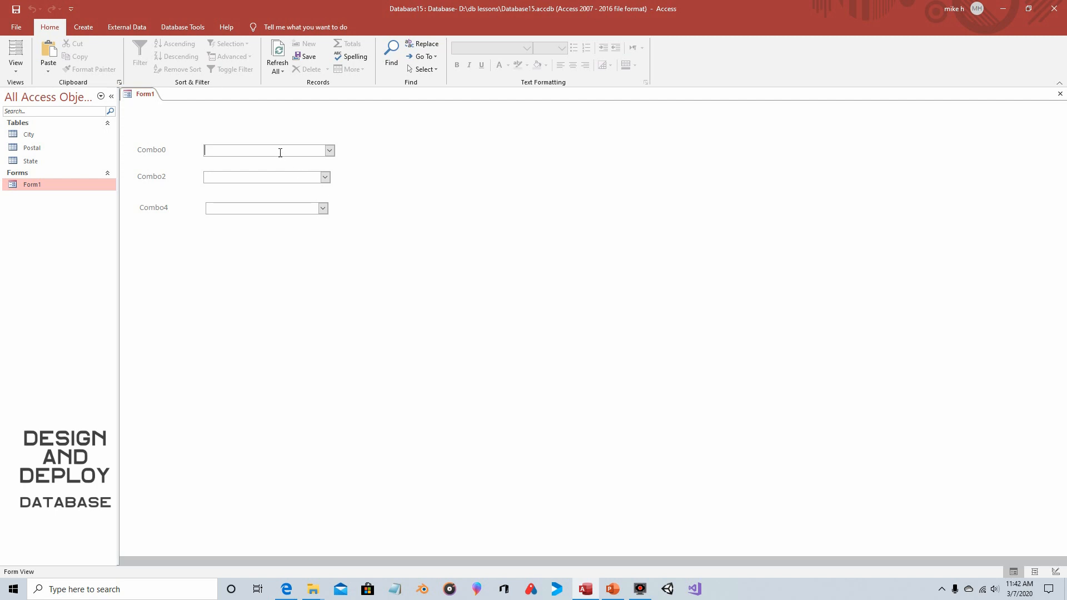
{"action": "mouse_move", "coordinate": [275, 221]}
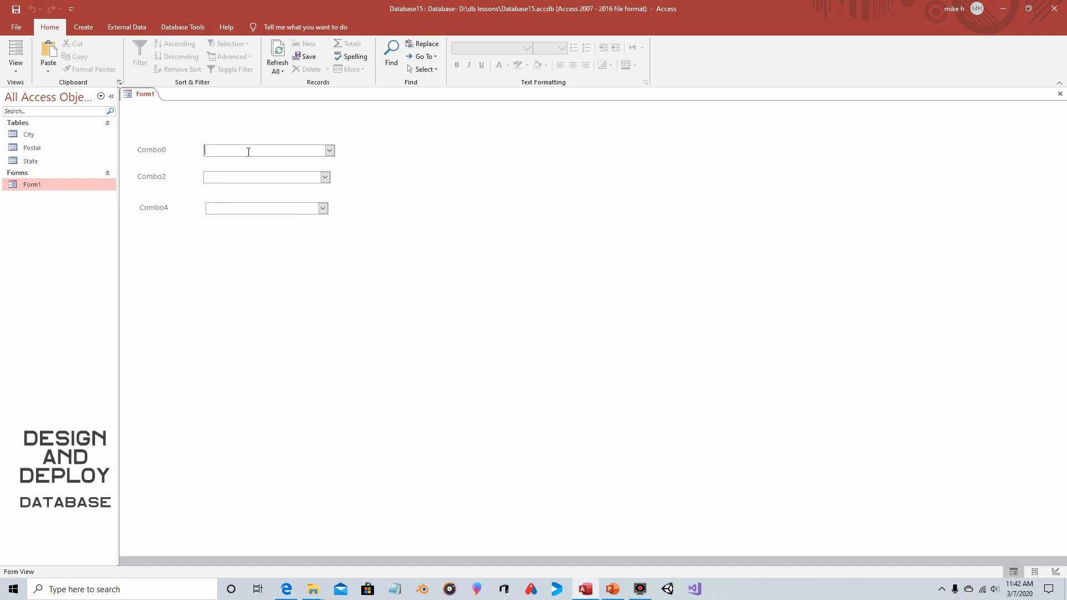
{"action": "mouse_move", "coordinate": [238, 207]}
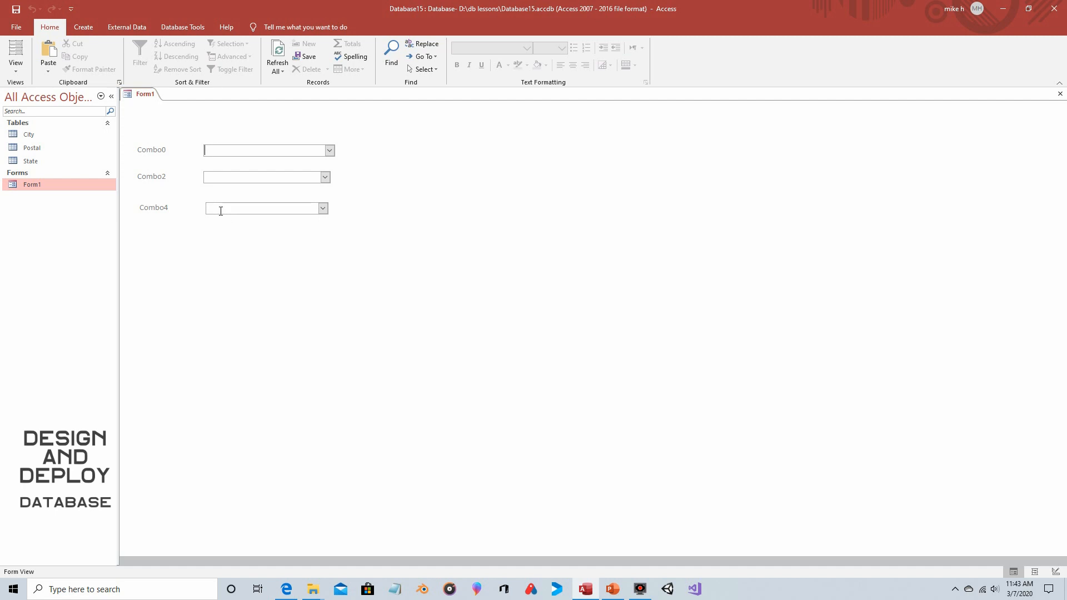
{"action": "mouse_move", "coordinate": [221, 178]}
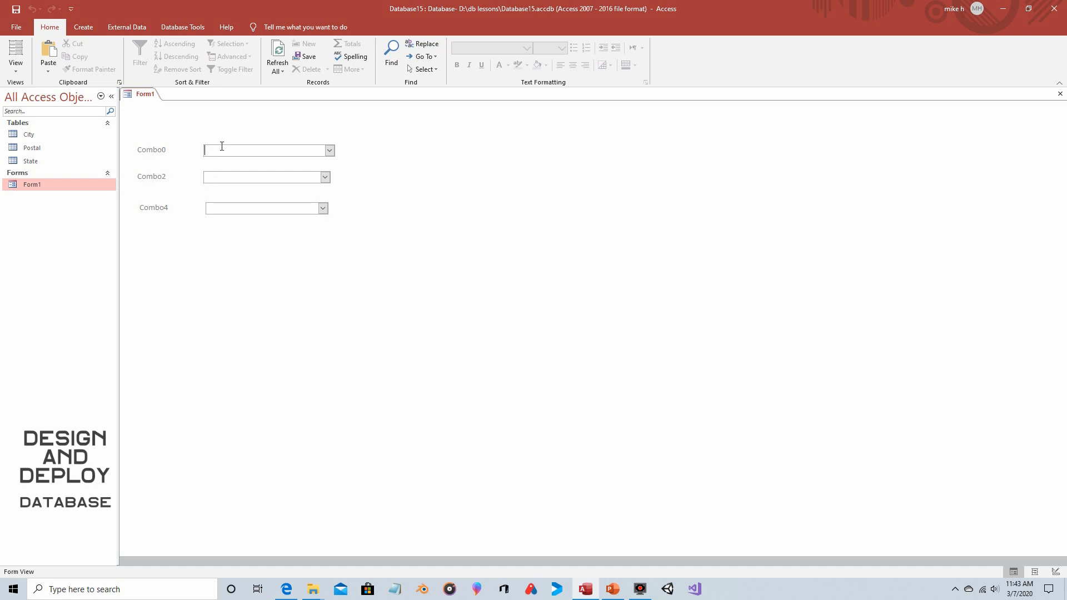
{"action": "mouse_move", "coordinate": [227, 156]}
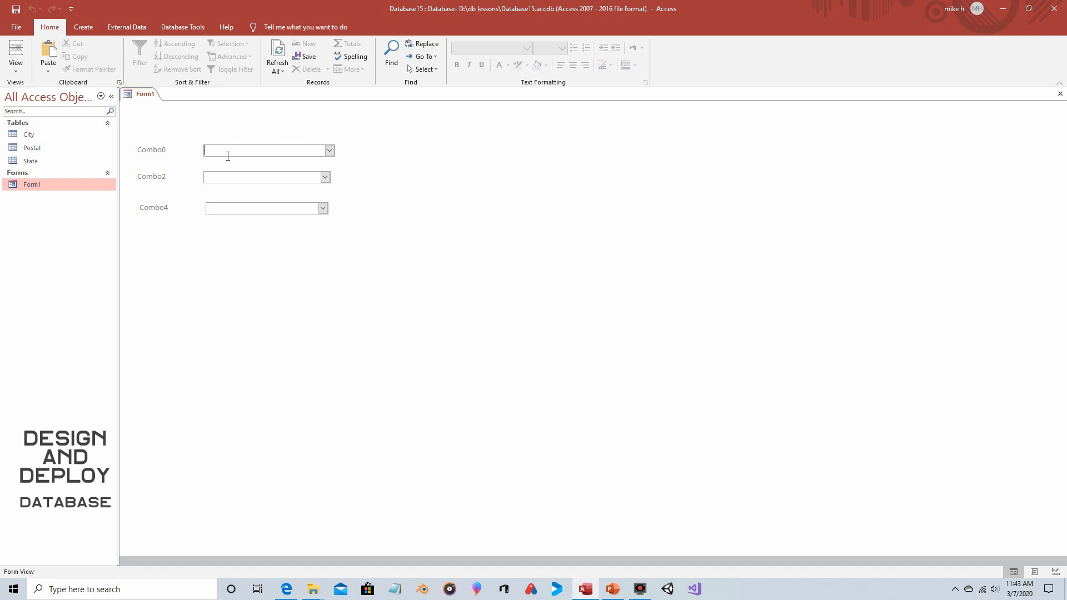
{"action": "mouse_move", "coordinate": [219, 159]}
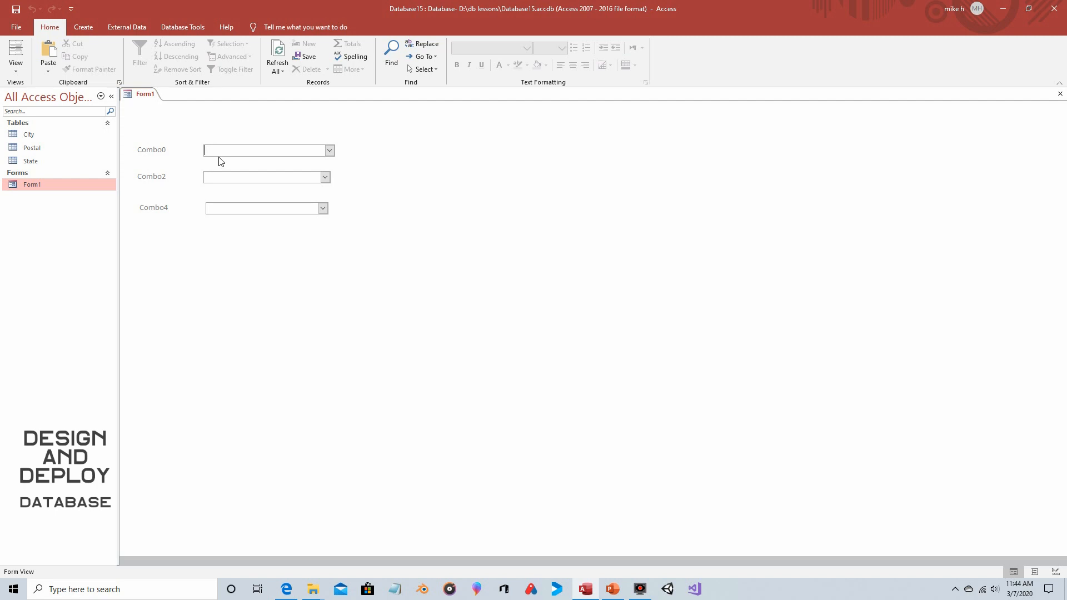
{"action": "mouse_move", "coordinate": [226, 145]}
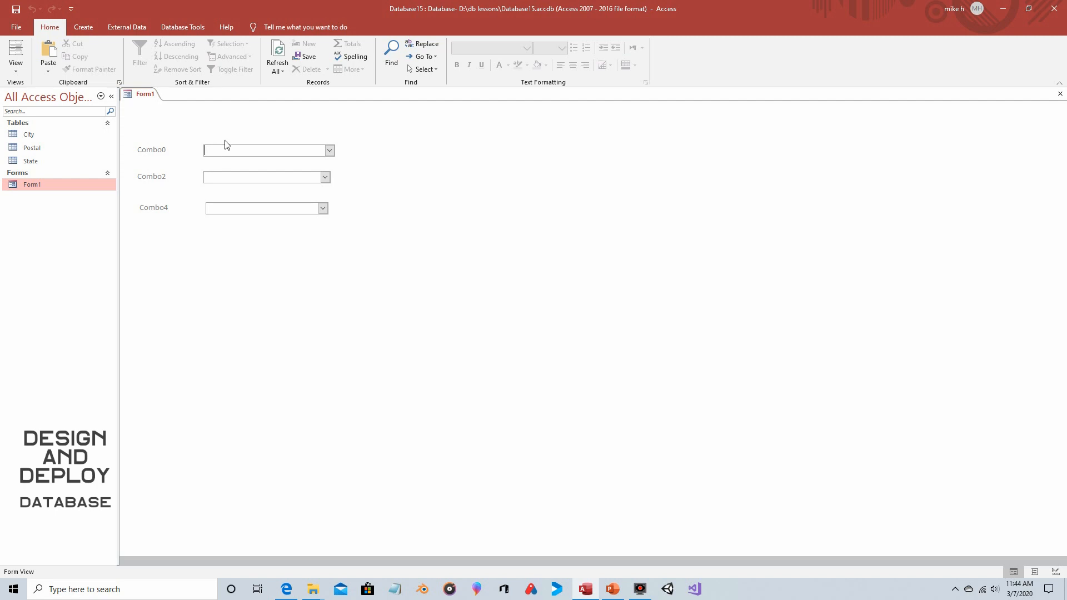
{"action": "mouse_move", "coordinate": [160, 133]}
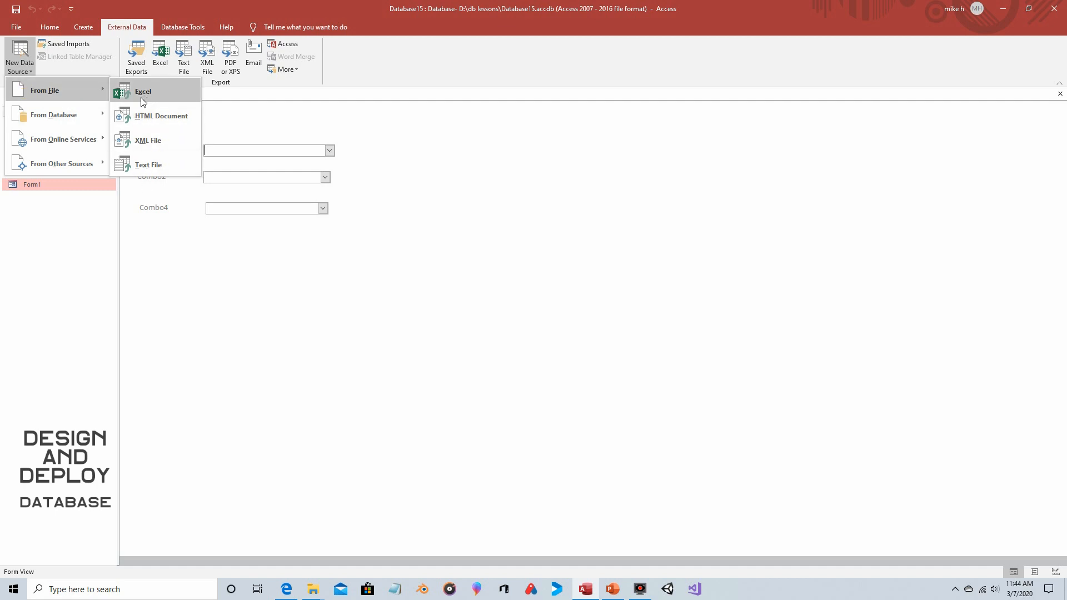
{"action": "mouse_move", "coordinate": [143, 164]}
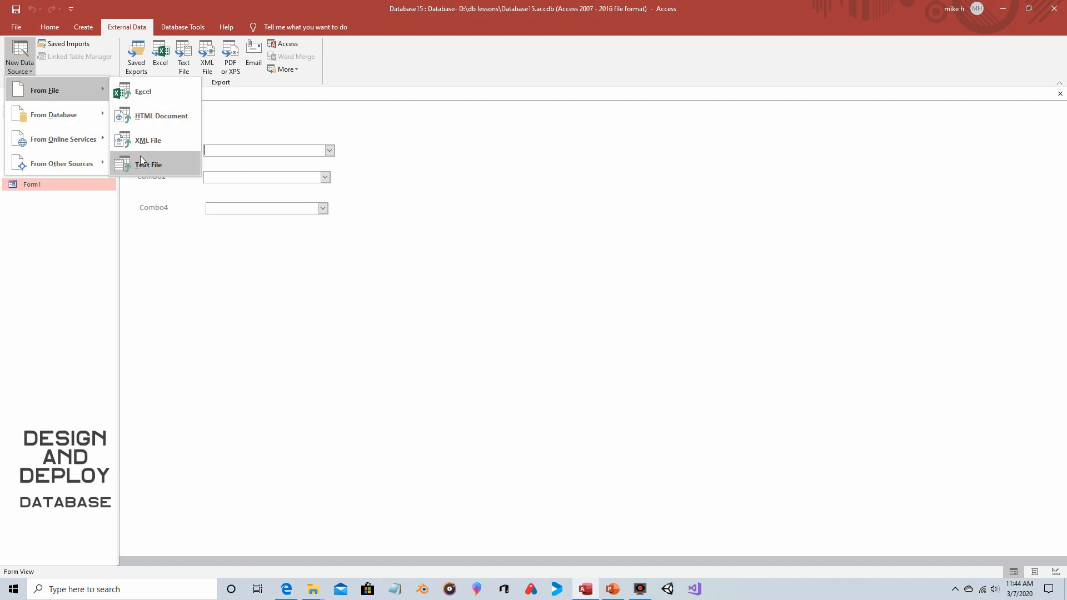
Choose the All_Postal.xlsx Excel workbook as the import source for a new table
{"action": "left_click", "coordinate": [145, 94]}
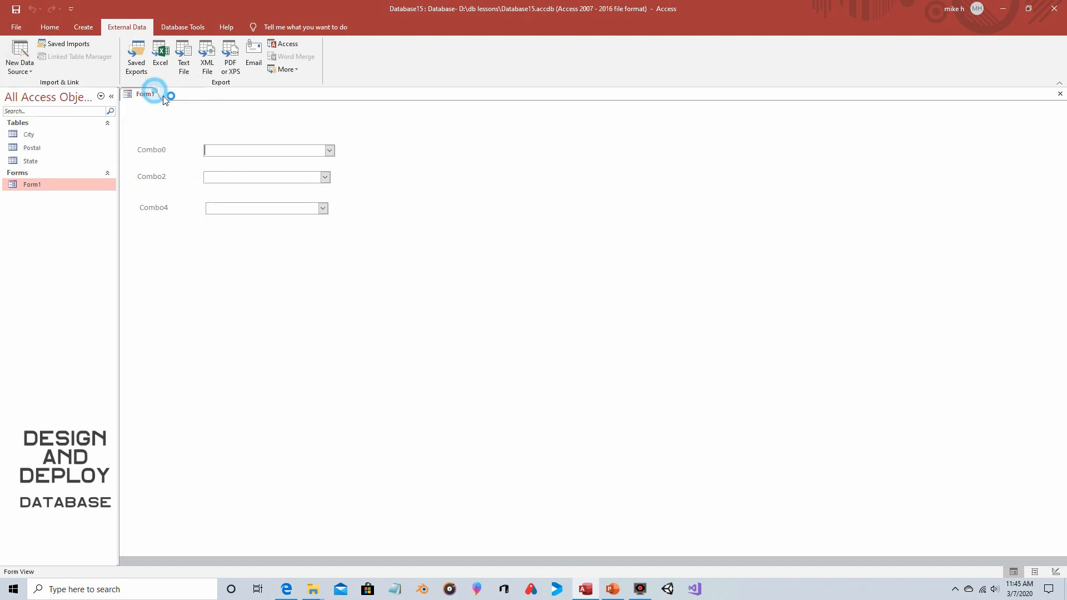
{"action": "left_click", "coordinate": [160, 55]}
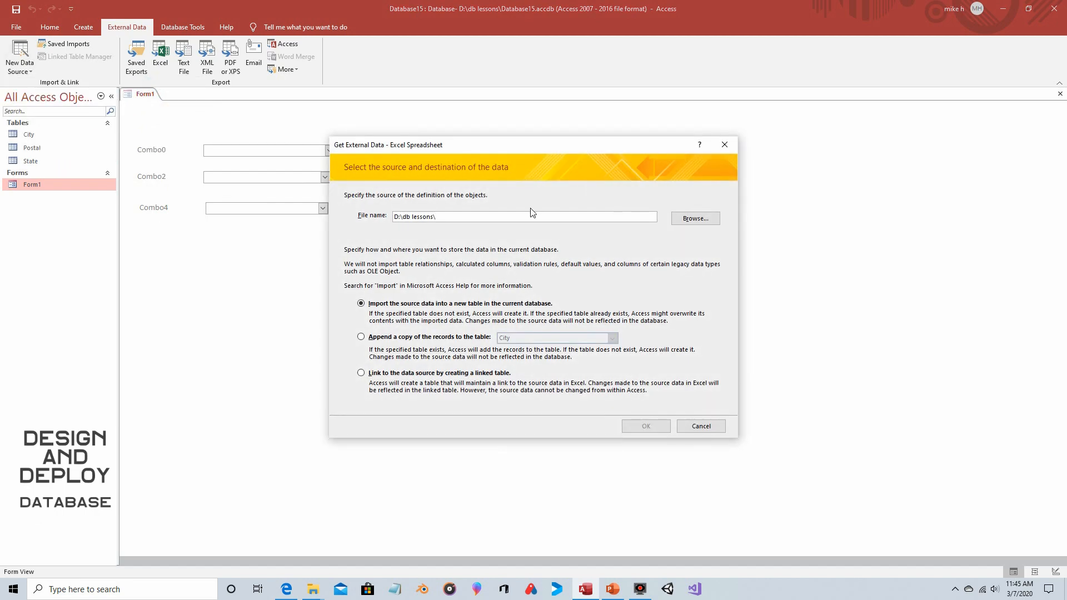
{"action": "left_click", "coordinate": [695, 219]}
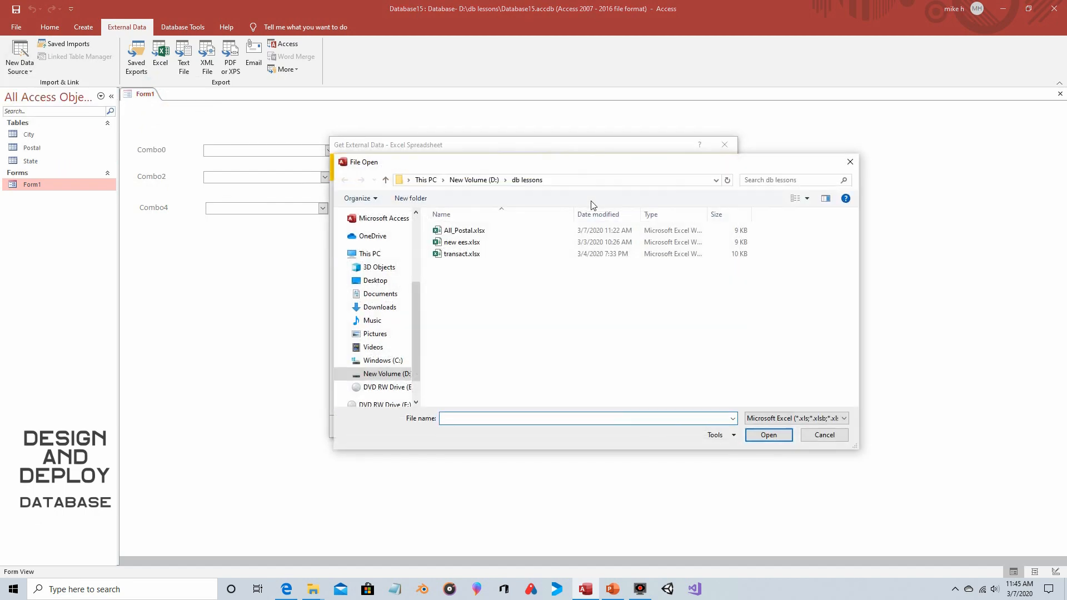
{"action": "left_click", "coordinate": [464, 230]}
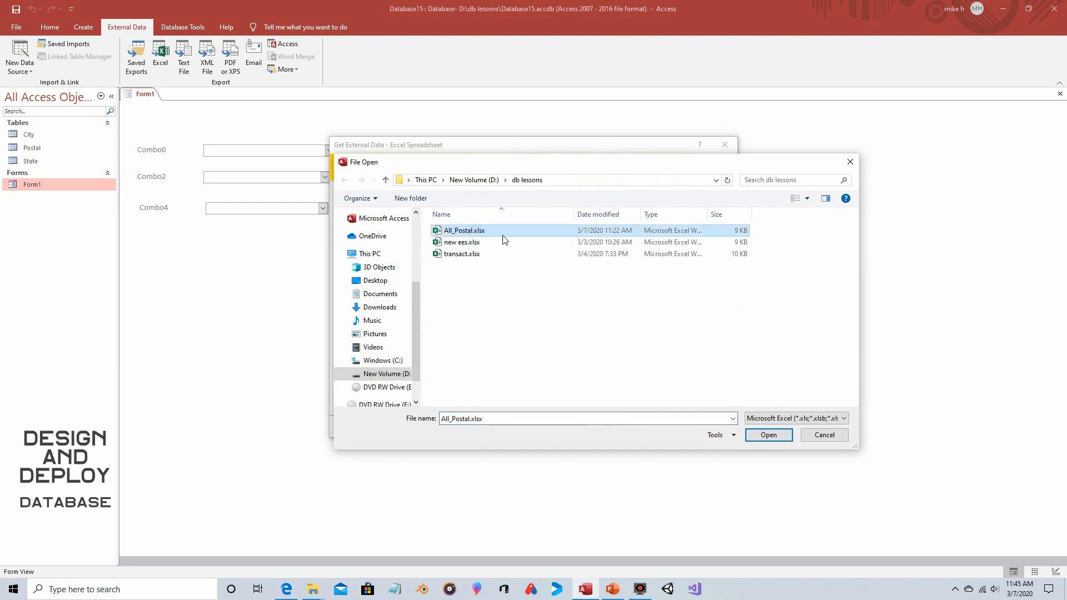
{"action": "left_click", "coordinate": [767, 434]}
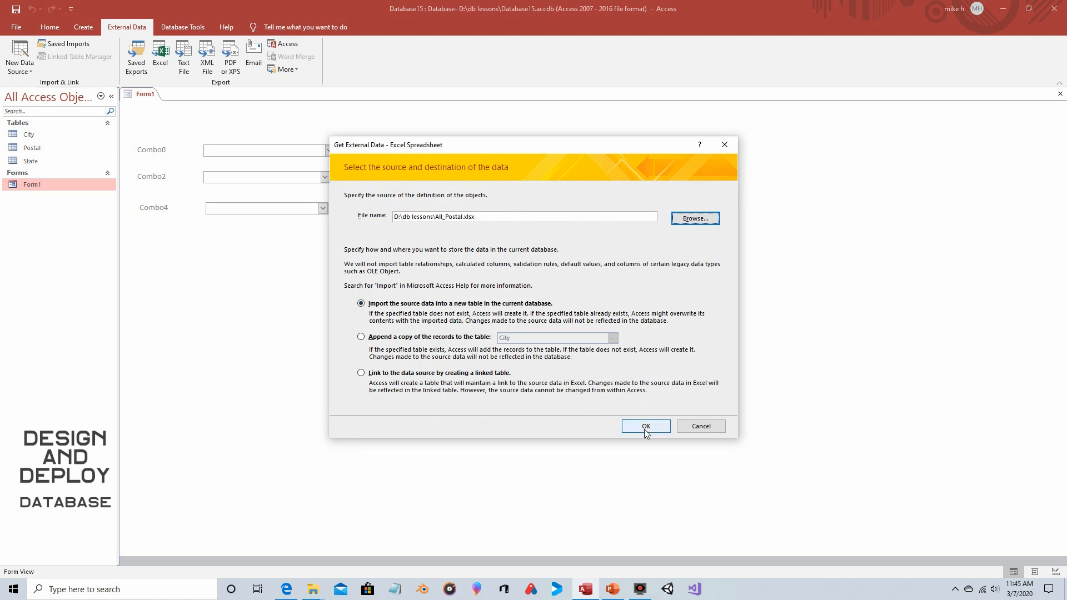
Import the All_Postal worksheet, using its first row as column headings
{"action": "left_click", "coordinate": [645, 426]}
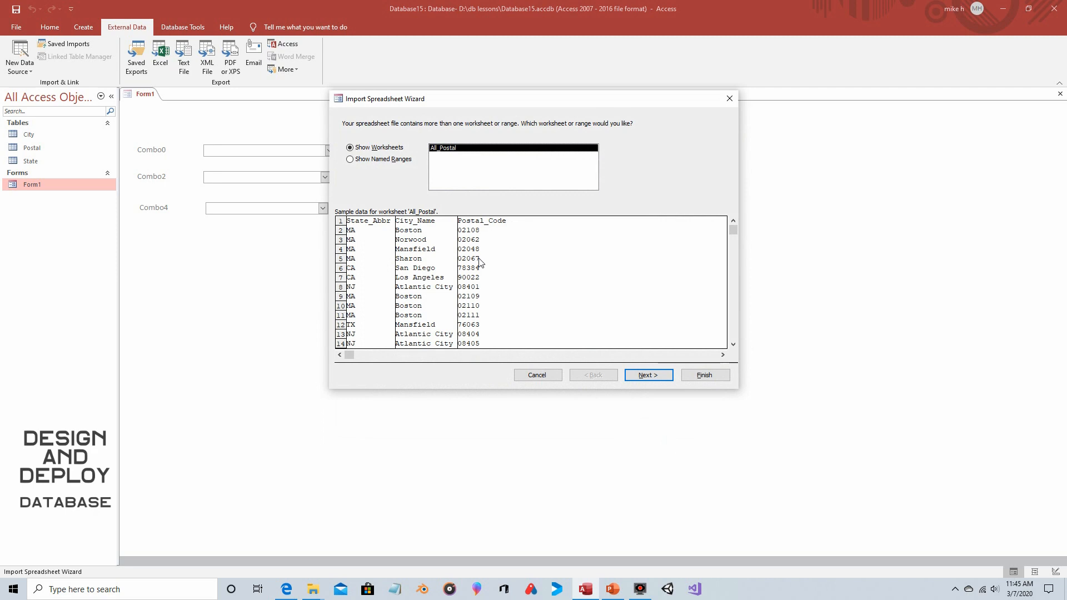
{"action": "left_click", "coordinate": [647, 375]}
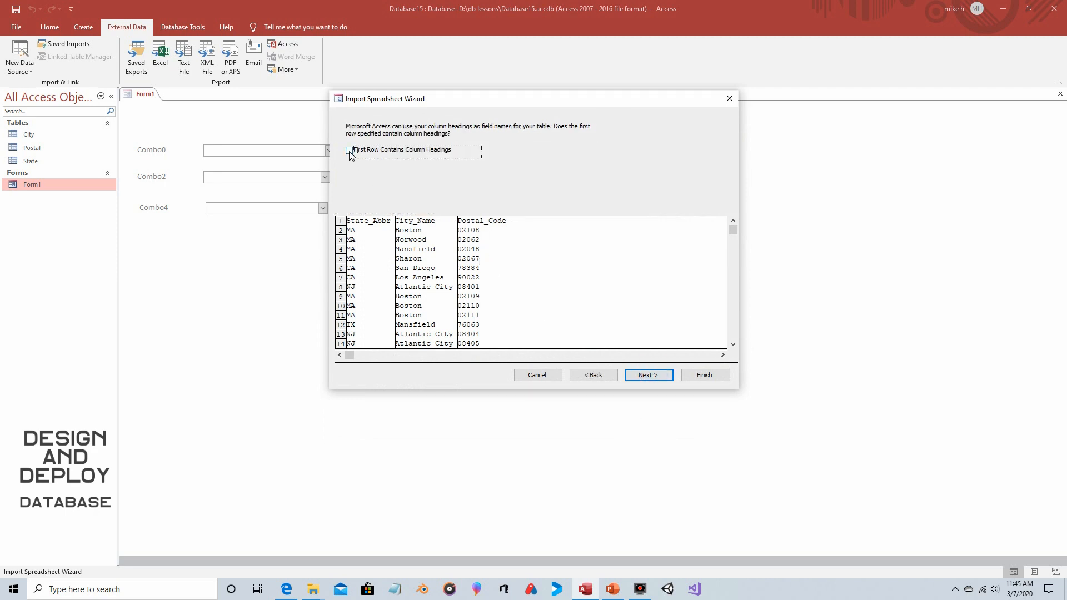
{"action": "left_click", "coordinate": [349, 149]}
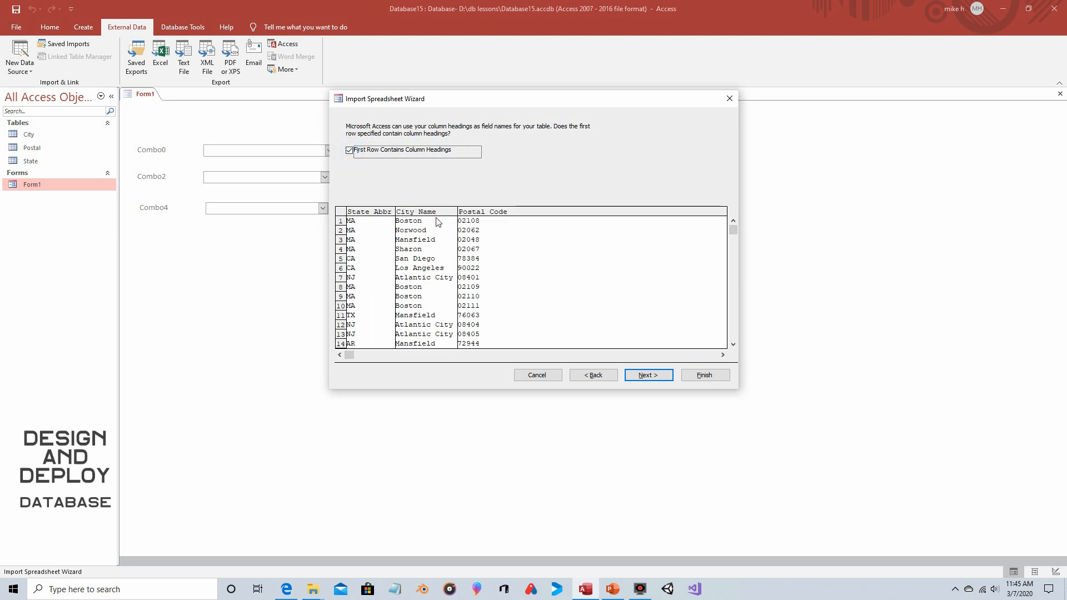
{"action": "mouse_move", "coordinate": [502, 232]}
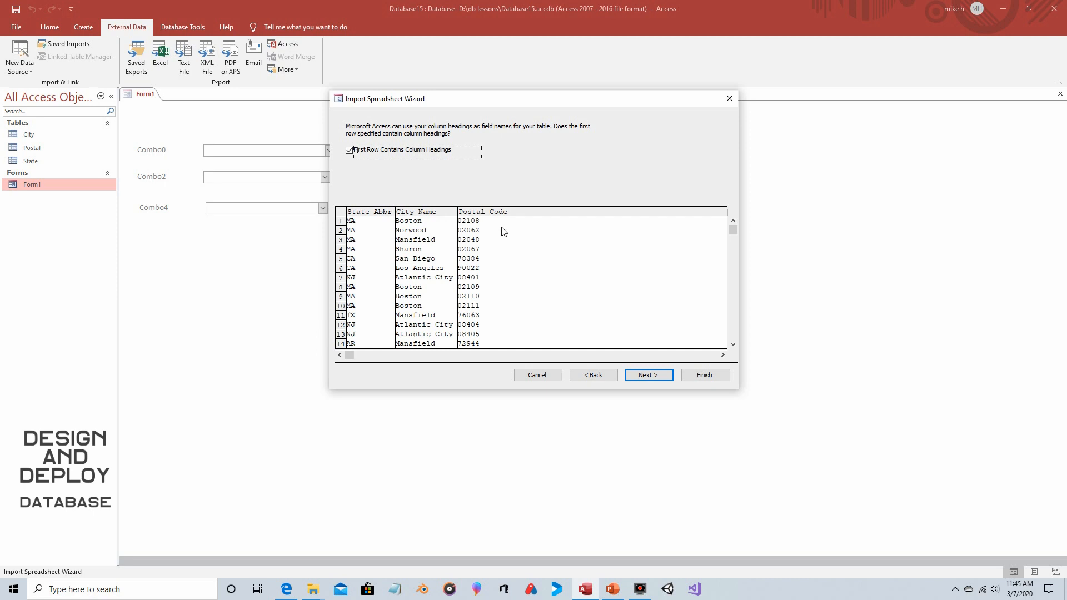
{"action": "mouse_move", "coordinate": [603, 315]}
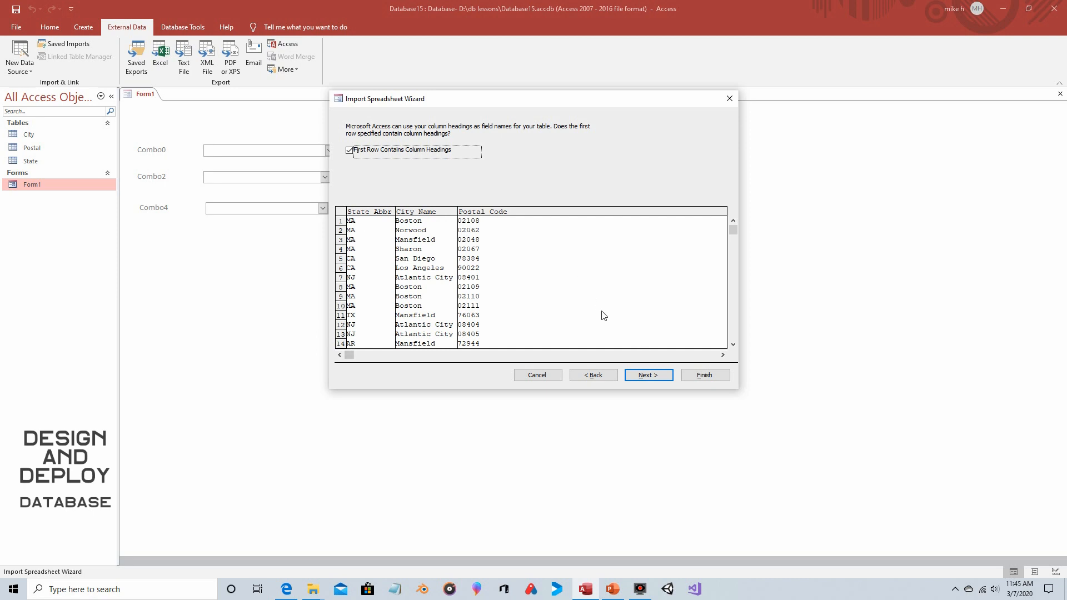
{"action": "left_click", "coordinate": [647, 375]}
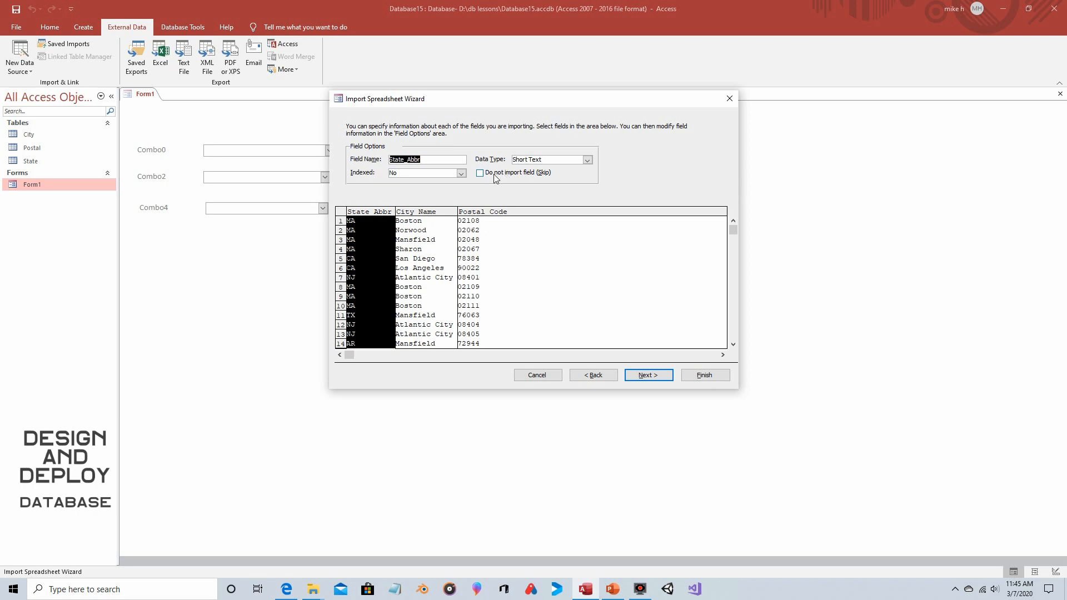
{"action": "mouse_move", "coordinate": [497, 179]}
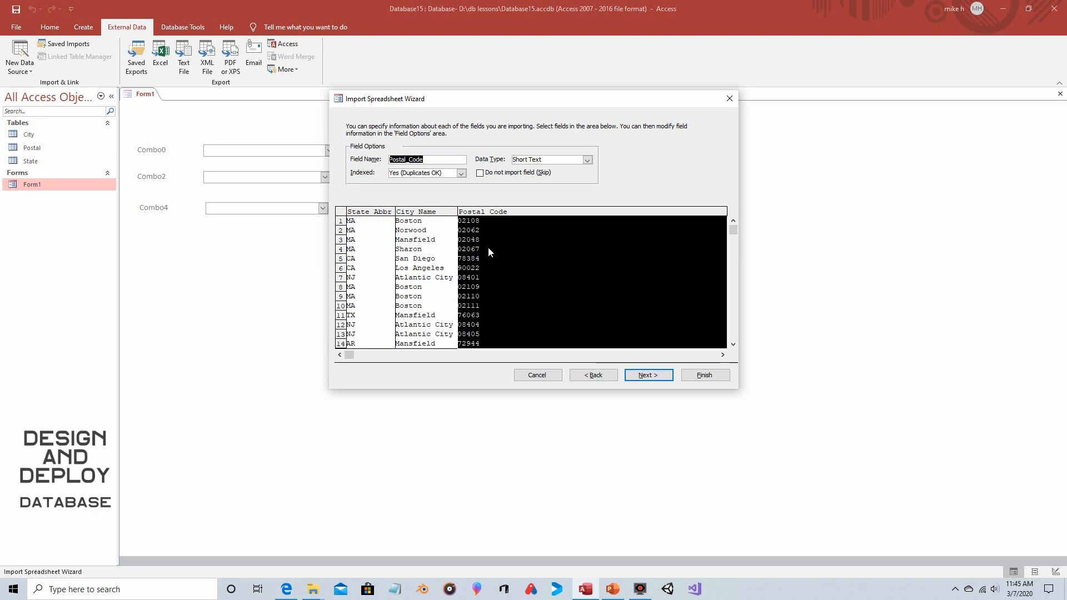
Review field options for Postal_Code, City_Name and State_Abbr, keeping all three fields
{"action": "left_click", "coordinate": [481, 172]}
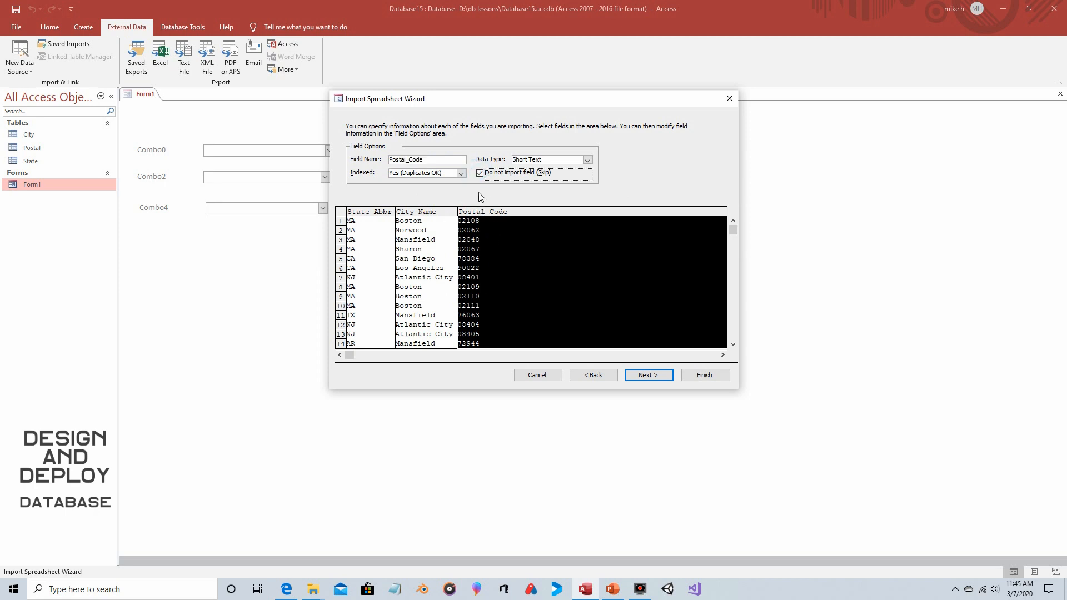
{"action": "left_click", "coordinate": [480, 172]}
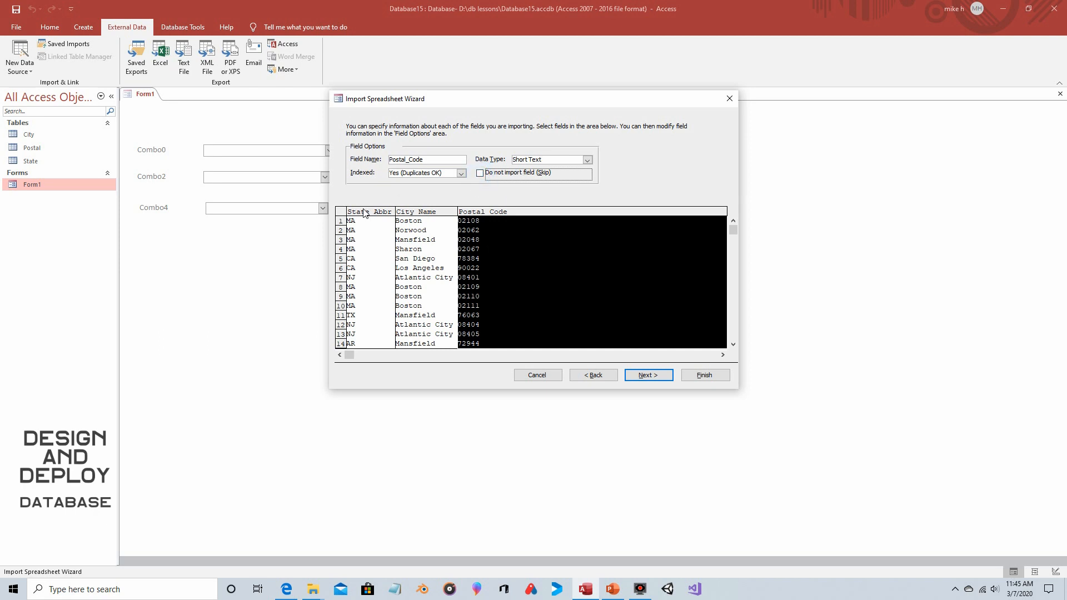
{"action": "left_click", "coordinate": [425, 211]}
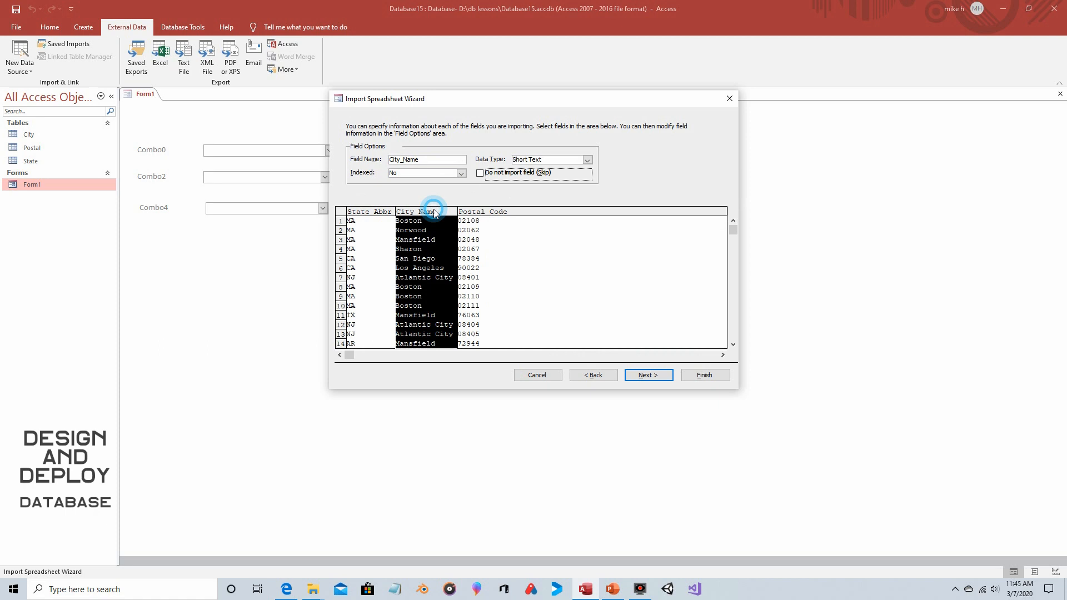
{"action": "left_click", "coordinate": [497, 212]}
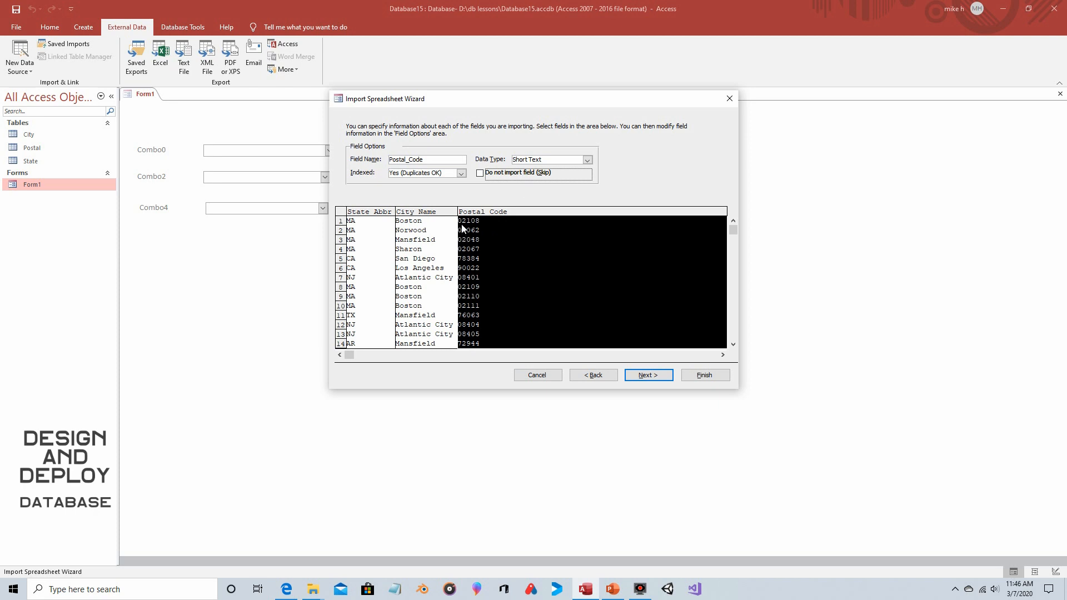
{"action": "mouse_move", "coordinate": [489, 228]}
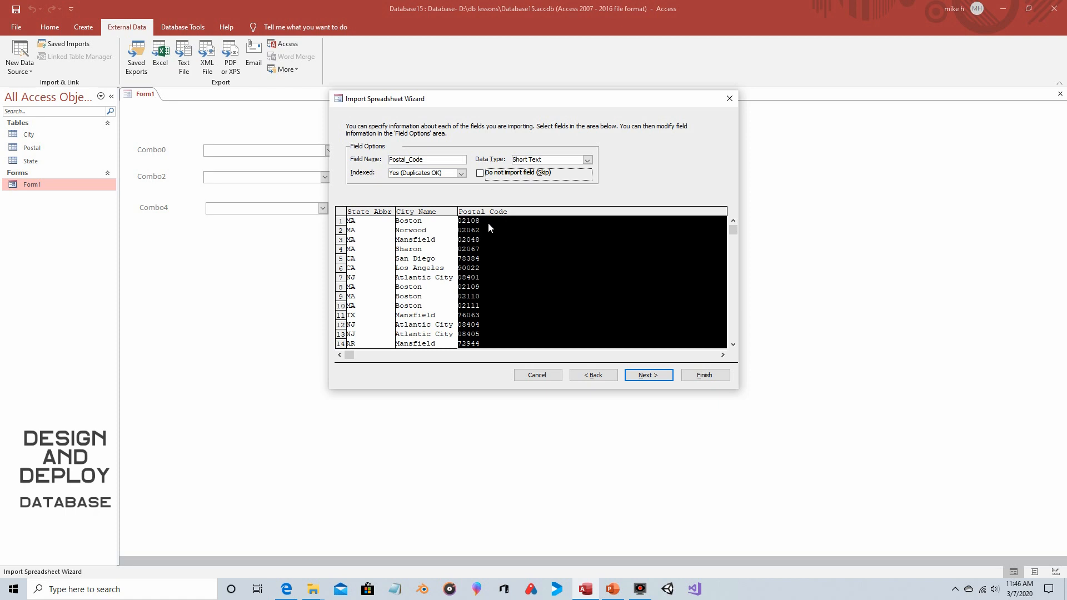
{"action": "mouse_move", "coordinate": [659, 353]}
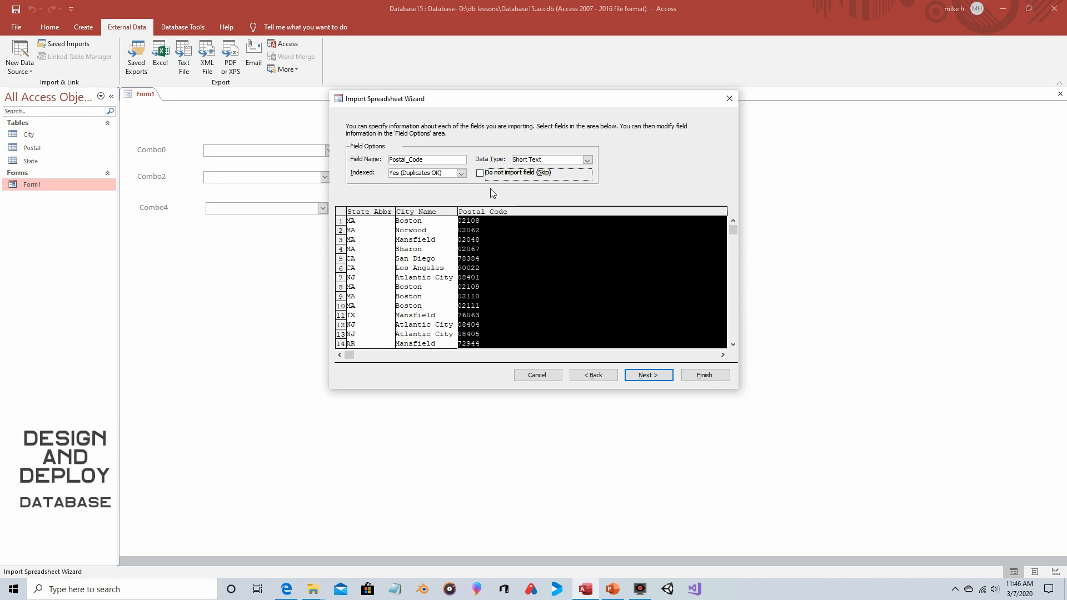
{"action": "left_click", "coordinate": [647, 375]}
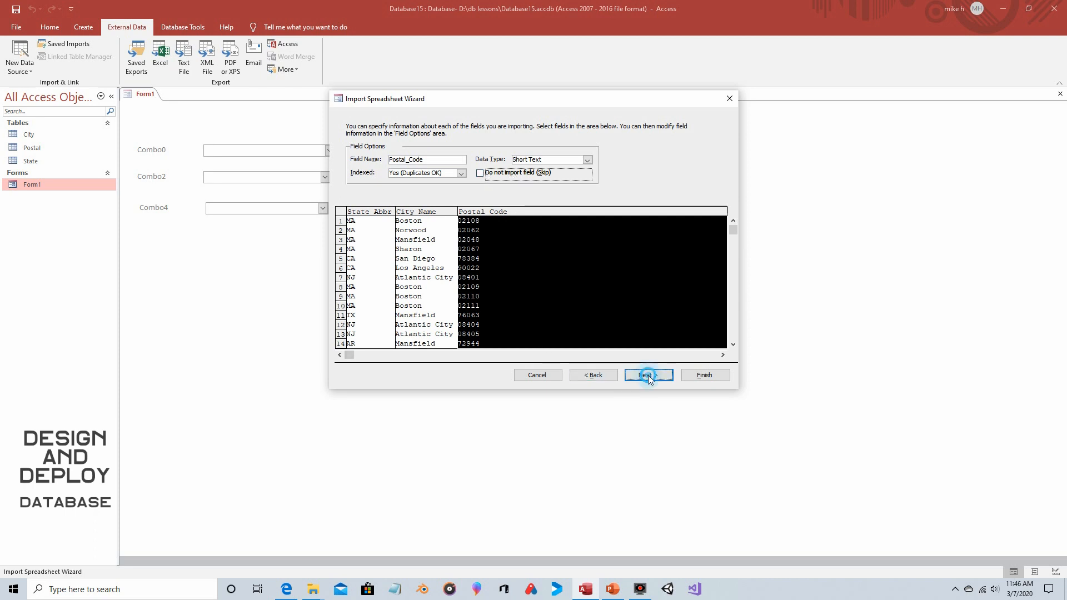
Set Postal_Code as the primary key and finish importing into table All_Postal
{"action": "left_click", "coordinate": [647, 375]}
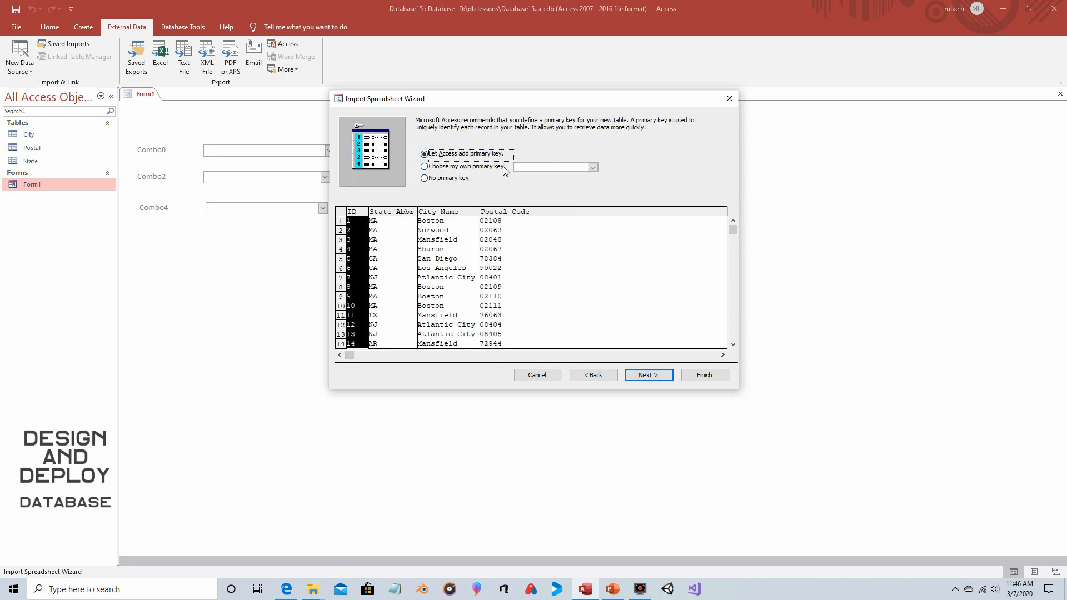
{"action": "left_click", "coordinate": [425, 167]}
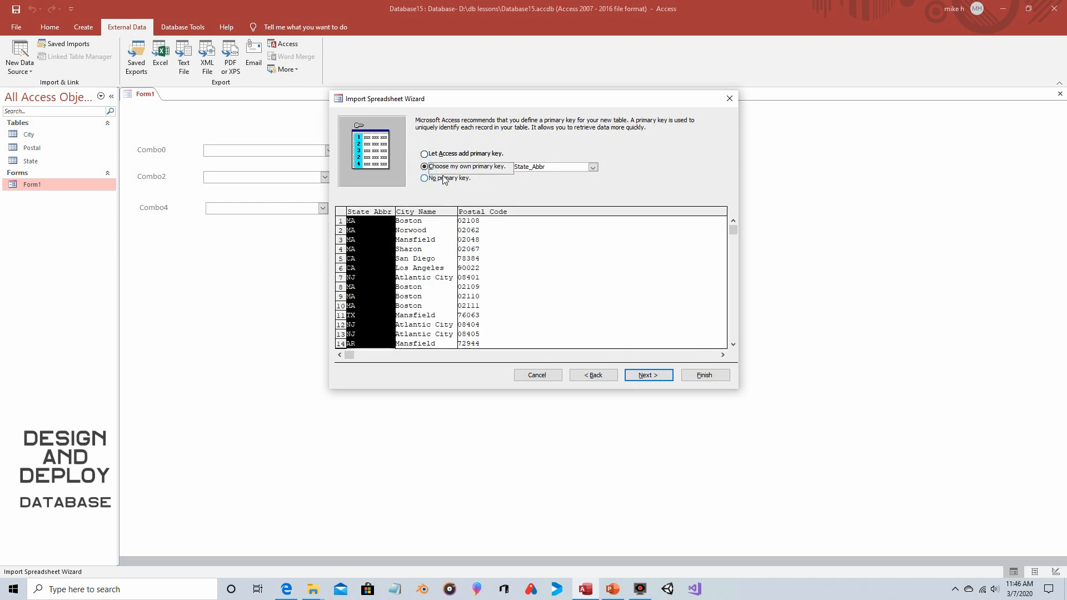
{"action": "left_click", "coordinate": [590, 167]}
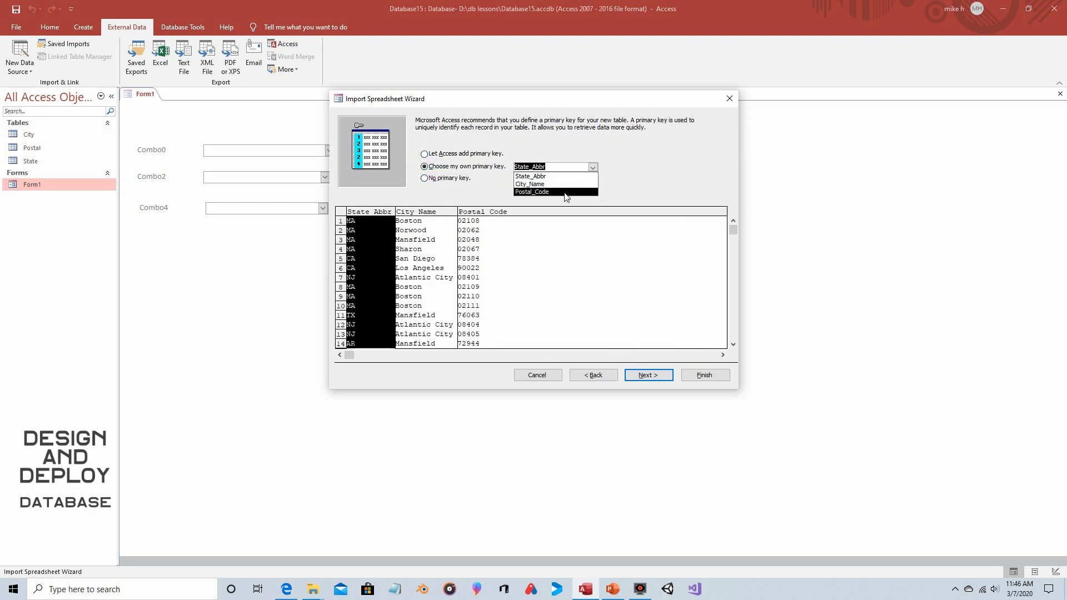
{"action": "left_click", "coordinate": [531, 192]}
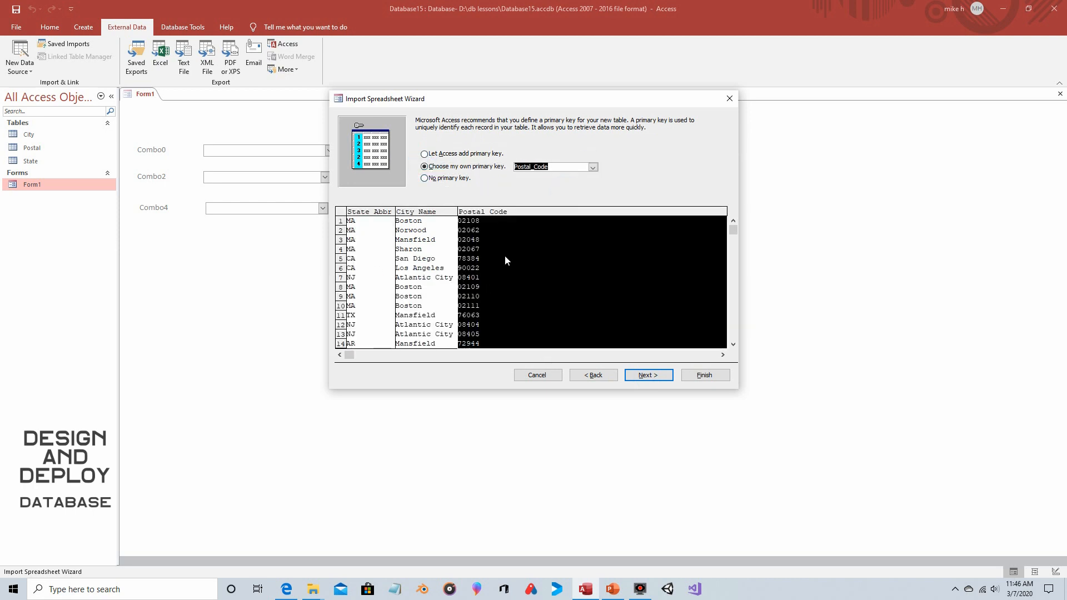
{"action": "mouse_move", "coordinate": [490, 251]}
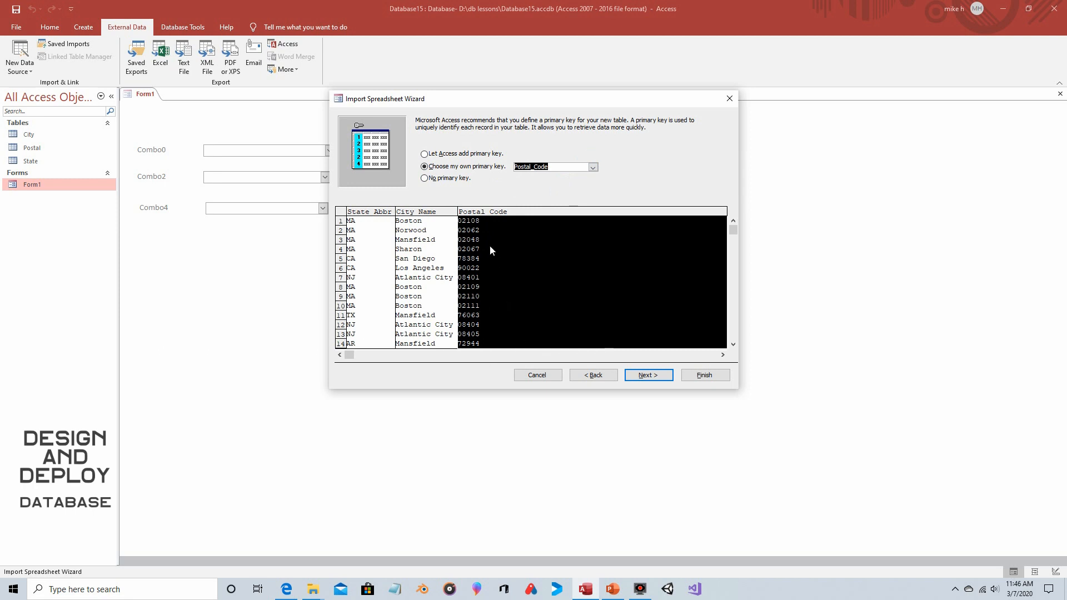
{"action": "mouse_move", "coordinate": [466, 227]}
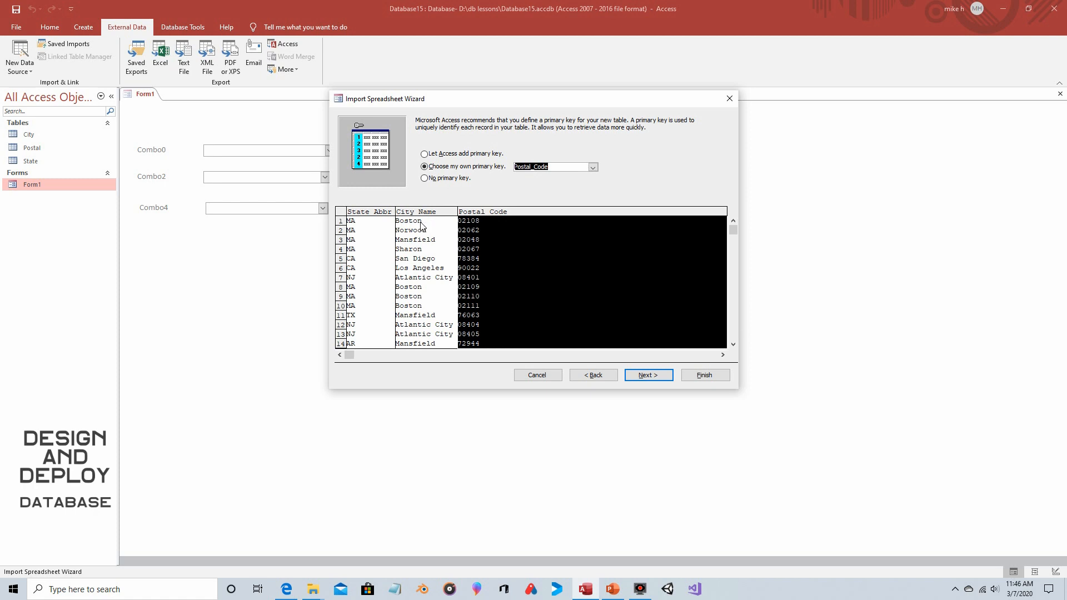
{"action": "mouse_move", "coordinate": [418, 246]}
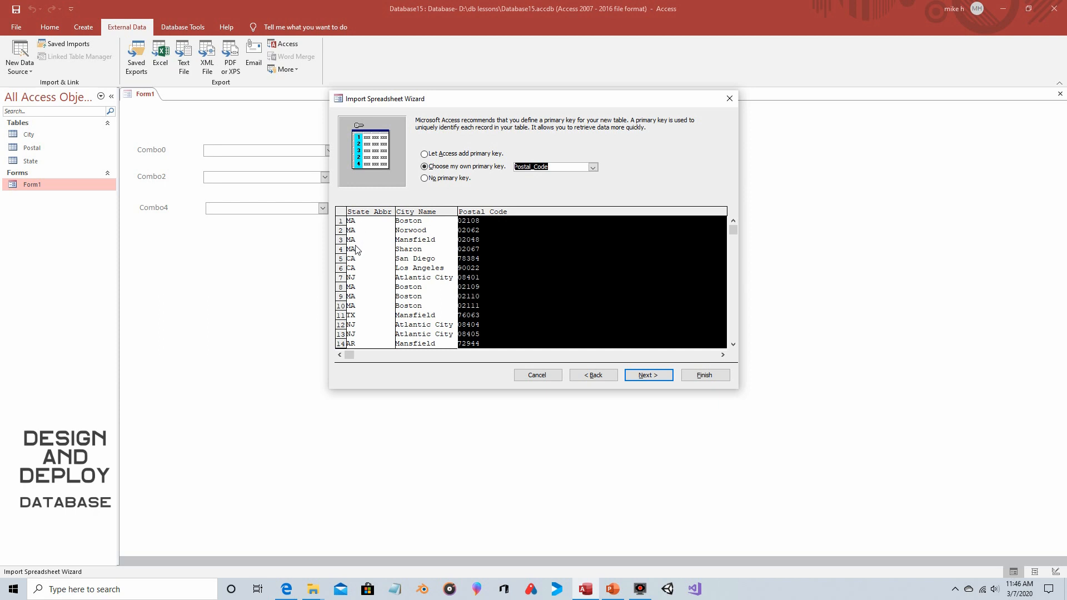
{"action": "mouse_move", "coordinate": [489, 239]}
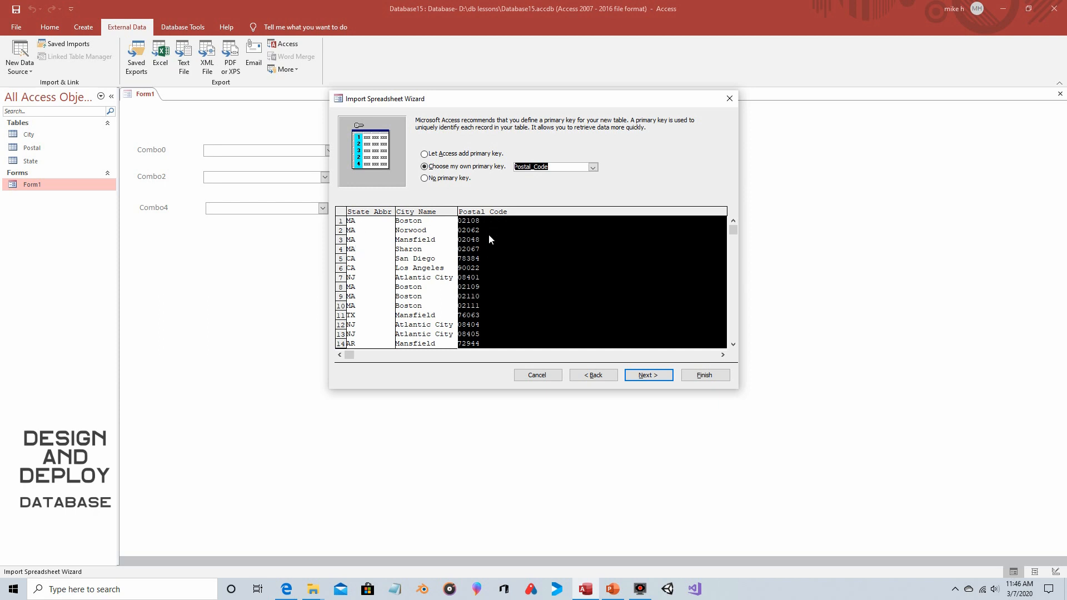
{"action": "left_click", "coordinate": [647, 375]}
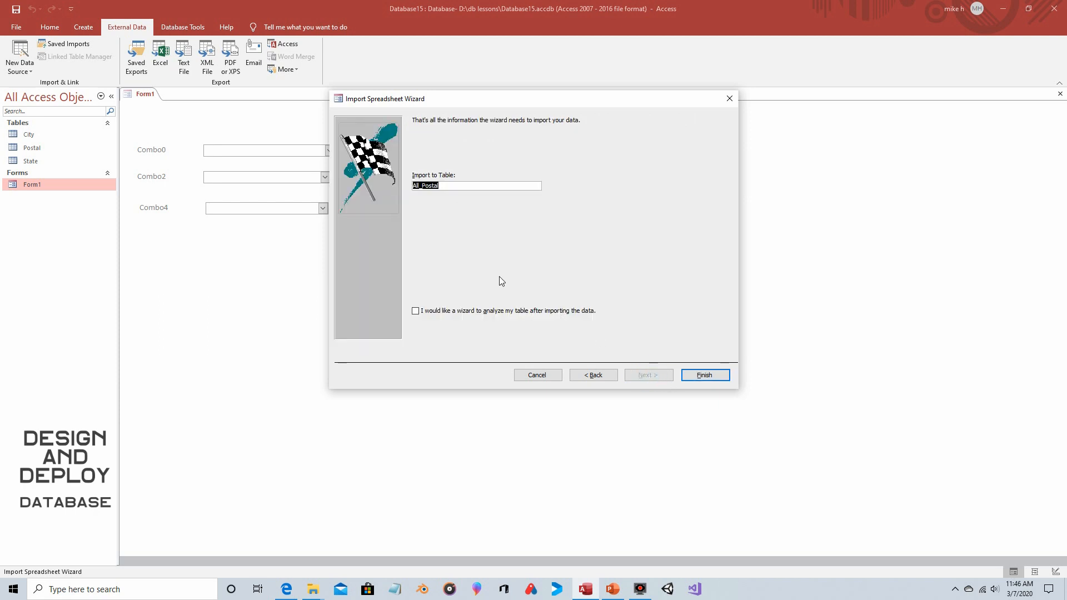
{"action": "left_click", "coordinate": [704, 375]}
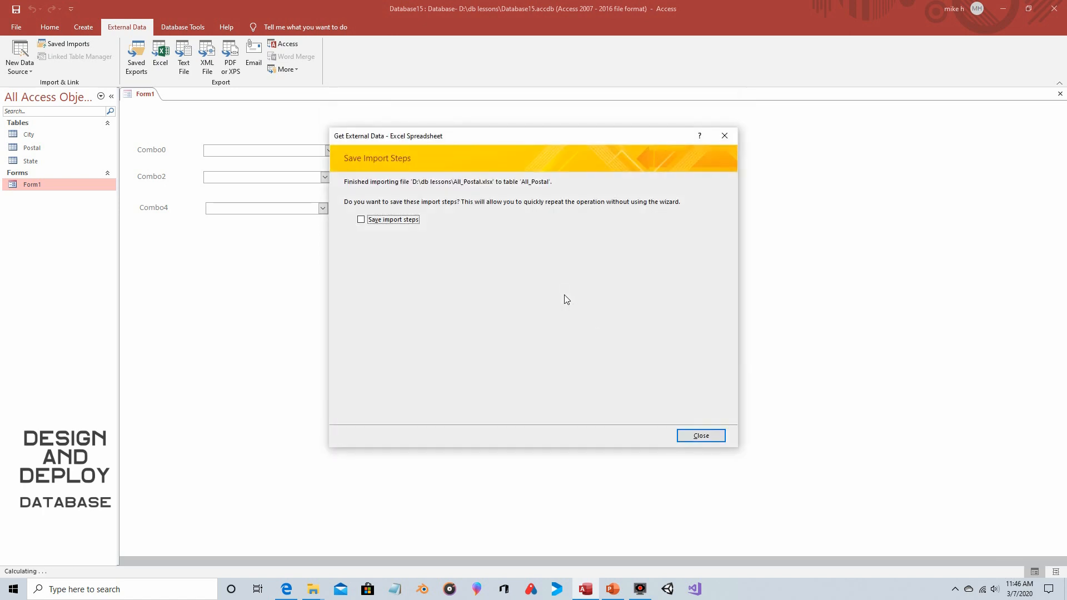
{"action": "left_click", "coordinate": [701, 436]}
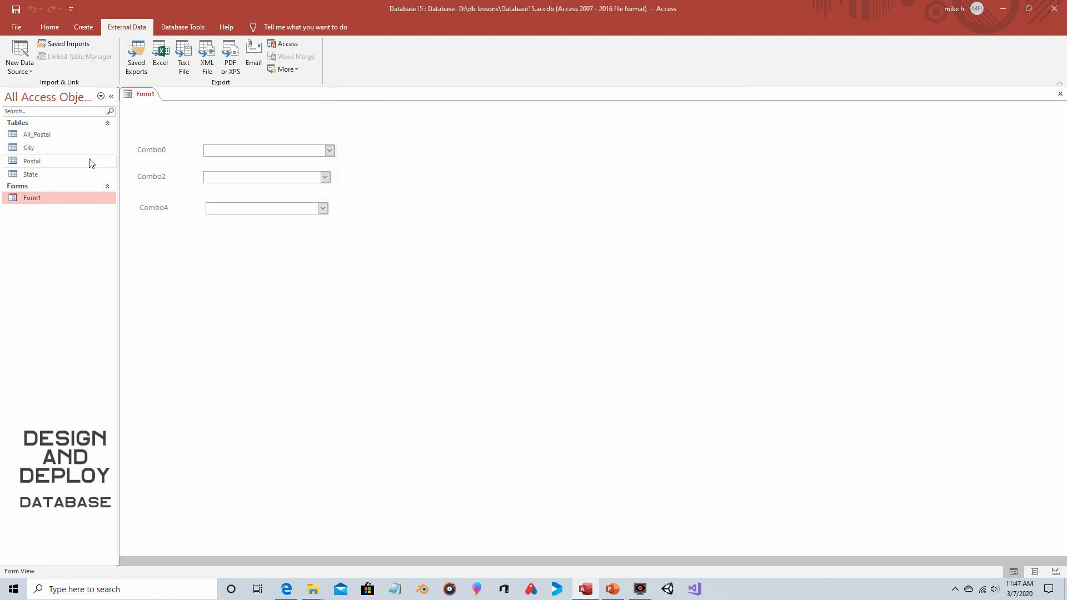
{"action": "double_click", "coordinate": [37, 134]}
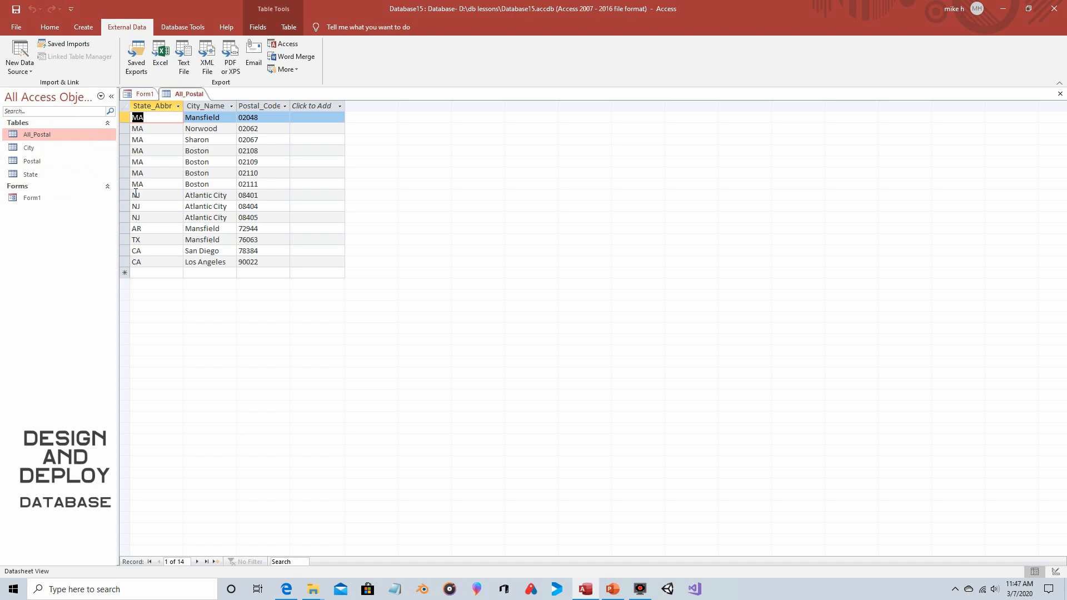
{"action": "mouse_move", "coordinate": [195, 206]}
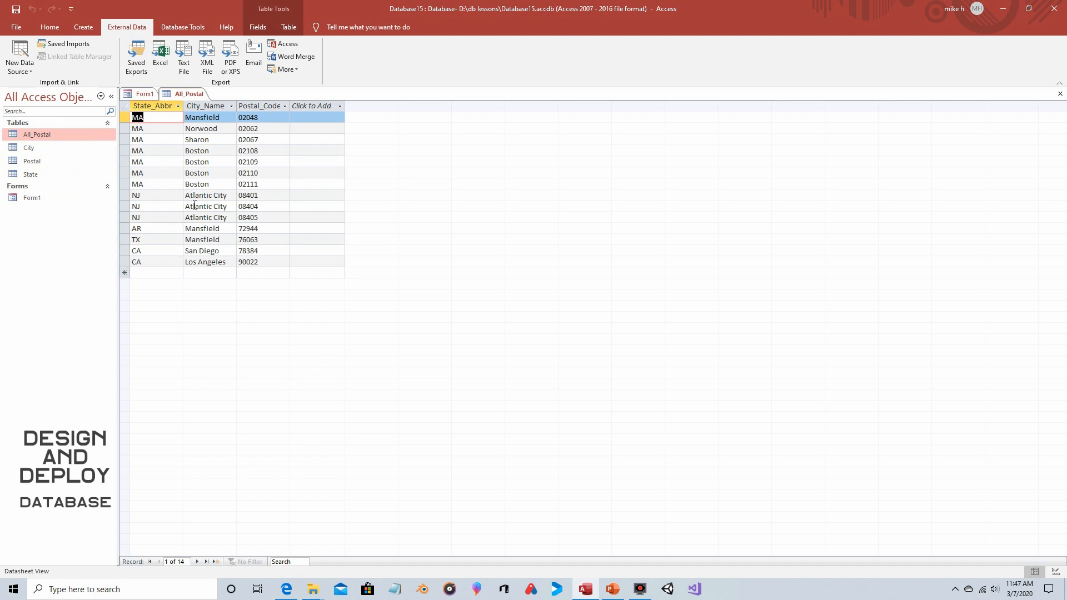
{"action": "double_click", "coordinate": [203, 228]}
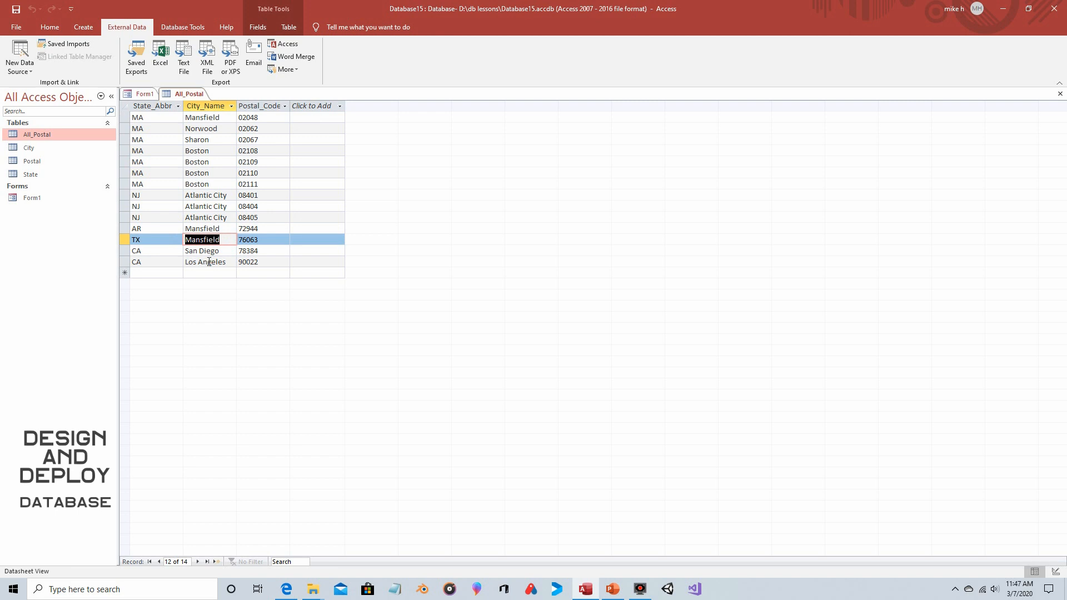
{"action": "mouse_move", "coordinate": [1036, 99]}
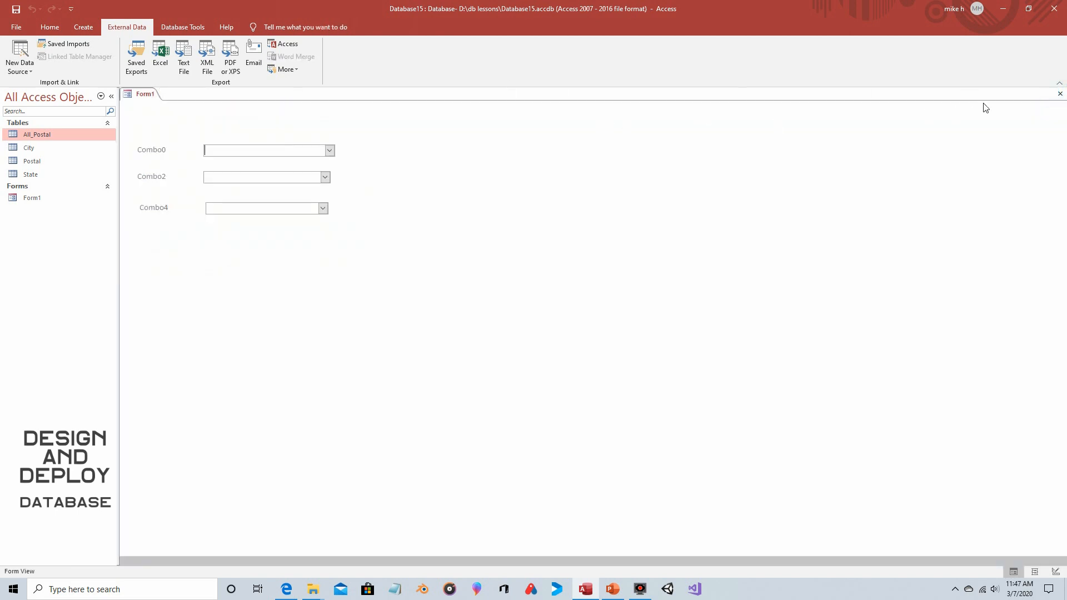
{"action": "mouse_move", "coordinate": [1060, 94]}
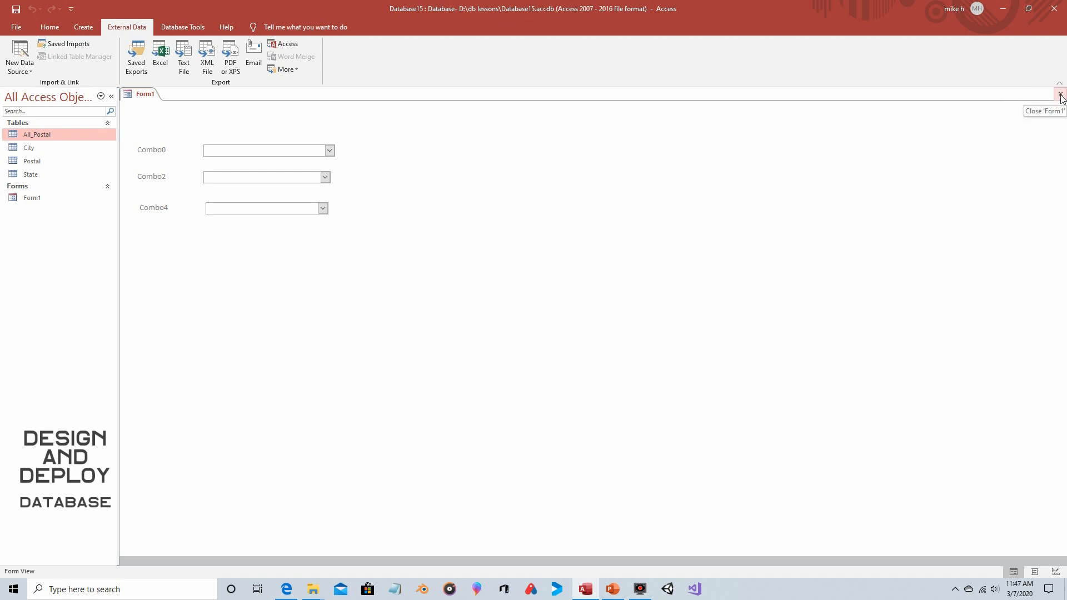
Close Form1 and create blank form Form2 in Design View
{"action": "left_click", "coordinate": [1060, 94]}
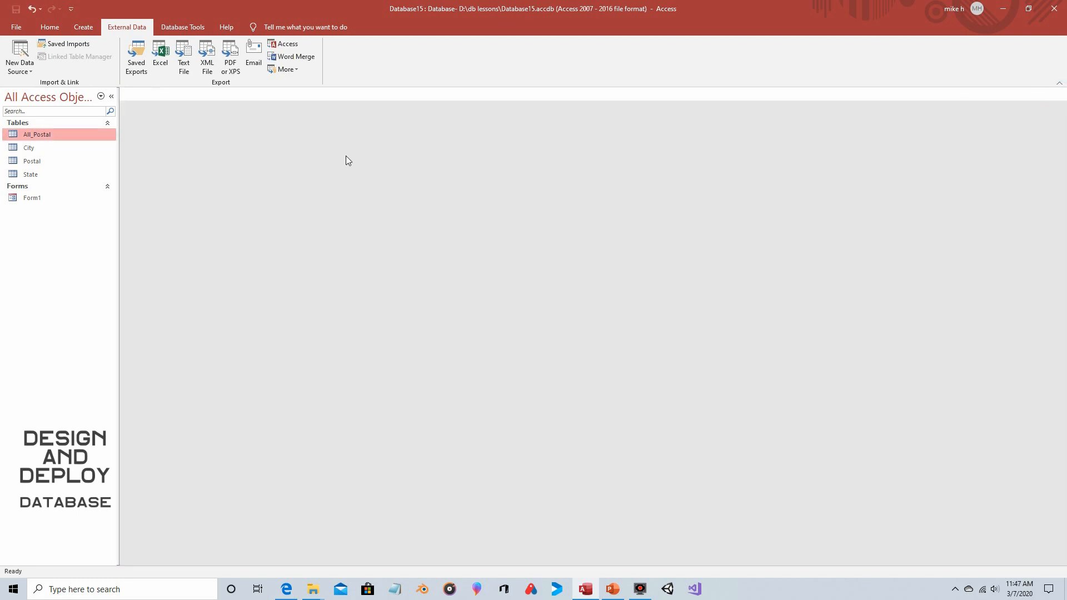
{"action": "left_click", "coordinate": [83, 26]}
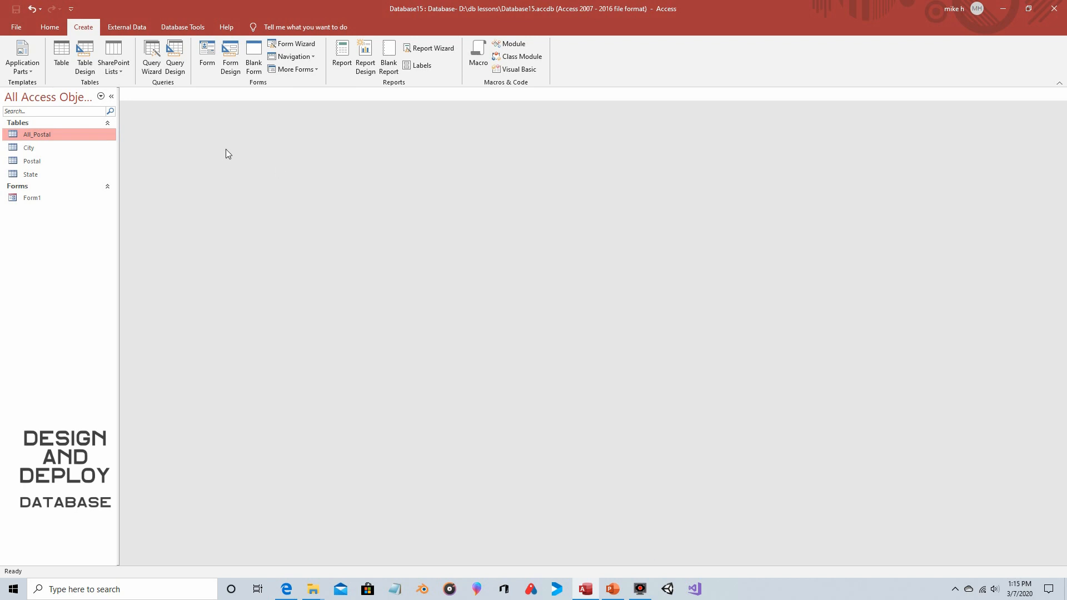
{"action": "mouse_move", "coordinate": [256, 88]}
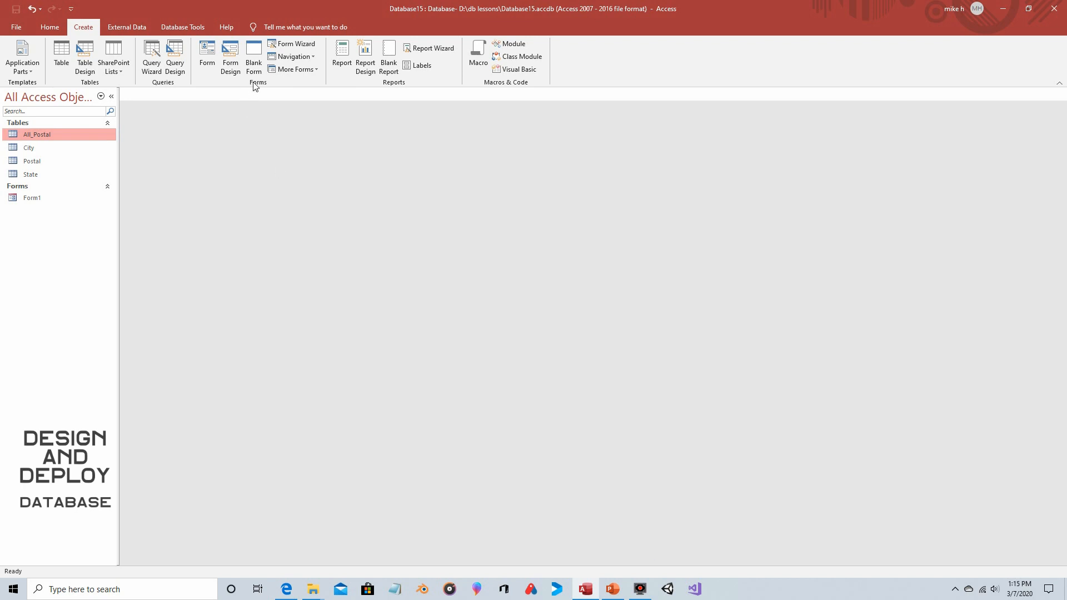
{"action": "left_click", "coordinate": [254, 57]}
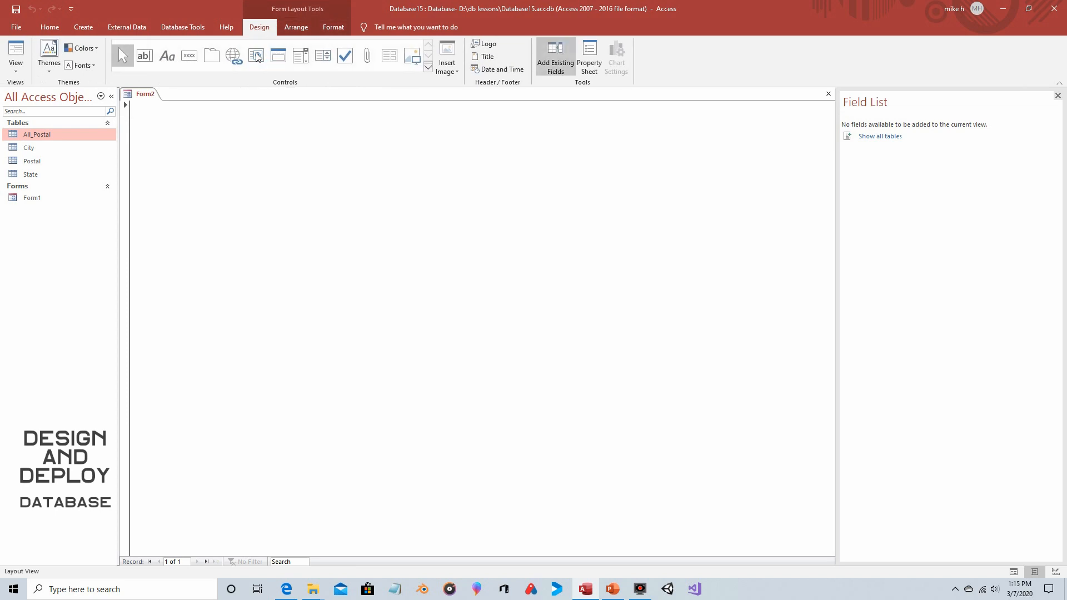
{"action": "mouse_move", "coordinate": [135, 528]}
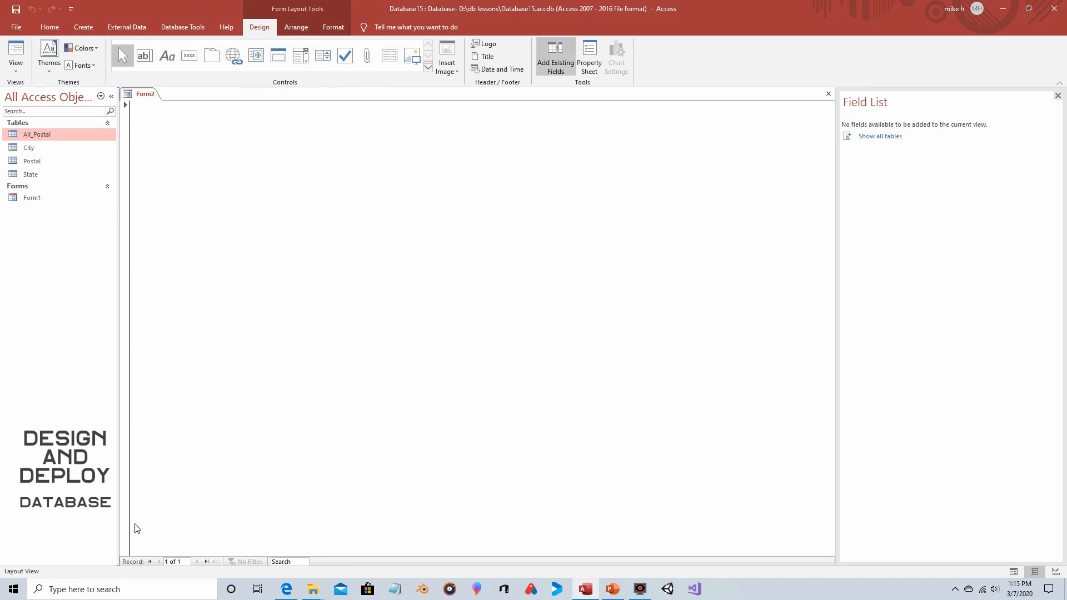
{"action": "mouse_move", "coordinate": [46, 110]}
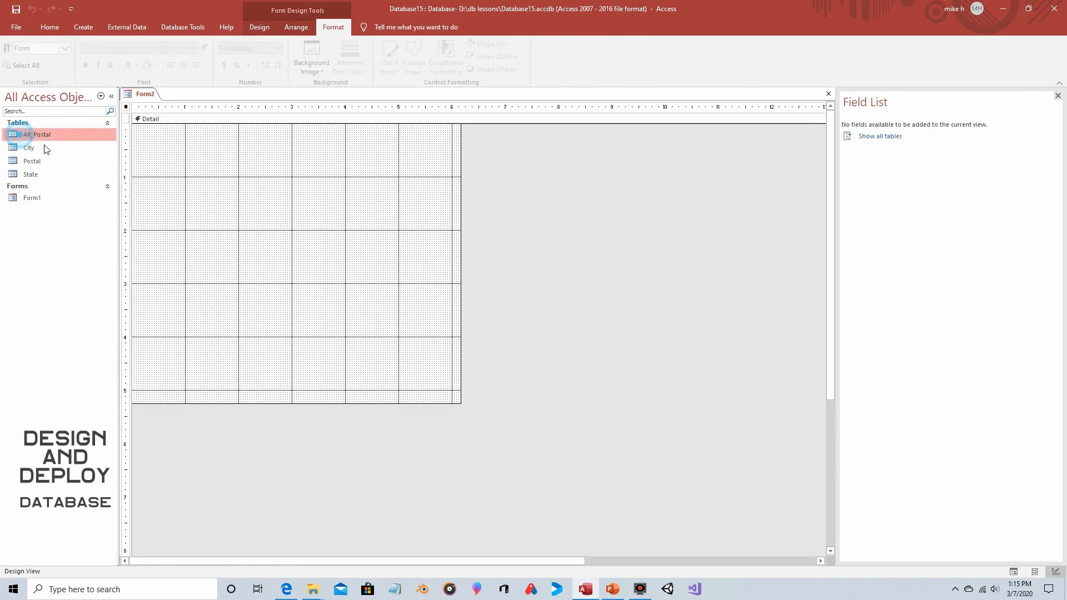
{"action": "left_click", "coordinate": [258, 27]}
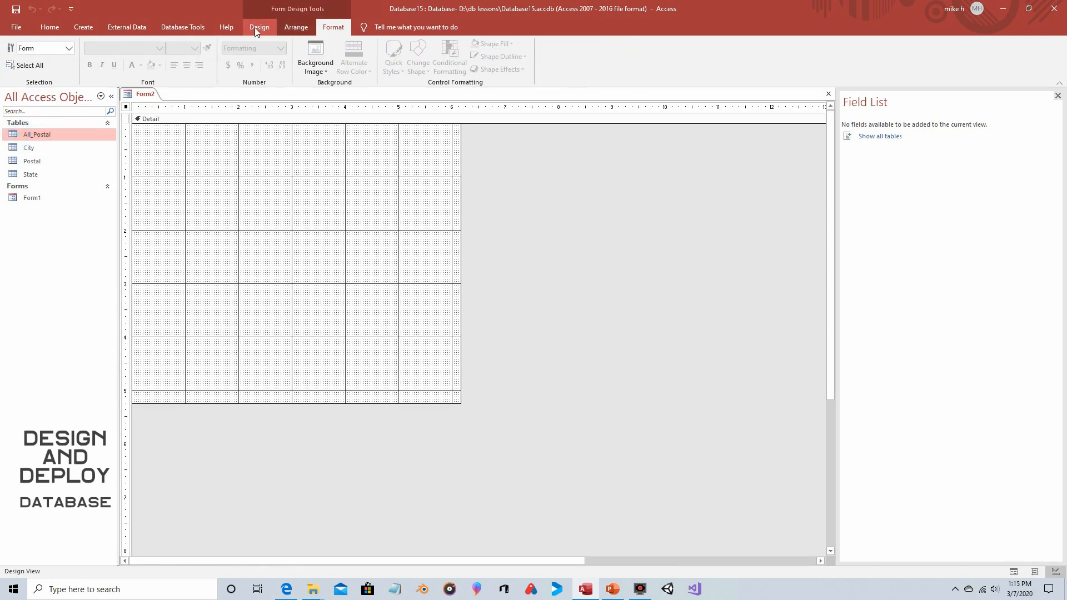
{"action": "left_click", "coordinate": [258, 27]}
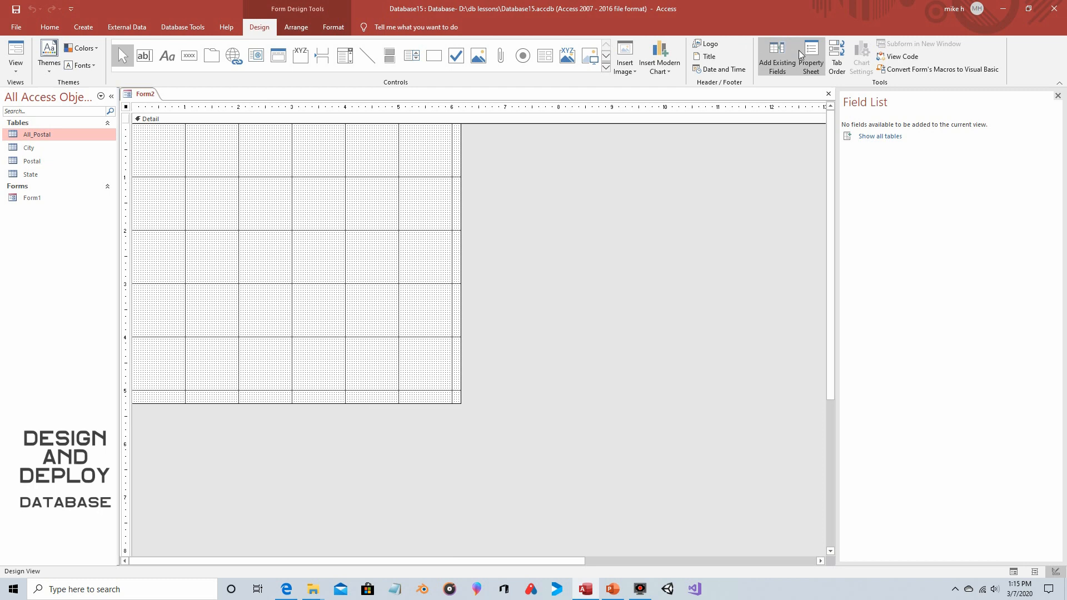
Set Form2's Navigation Buttons property to No in the Property Sheet
{"action": "left_click", "coordinate": [810, 55]}
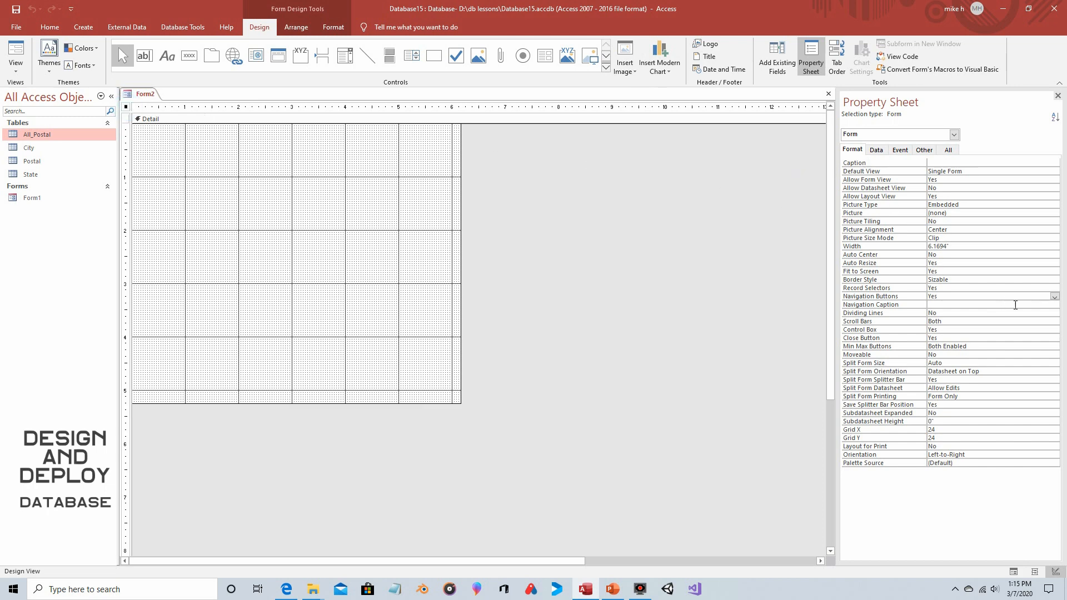
{"action": "left_click", "coordinate": [1055, 296]}
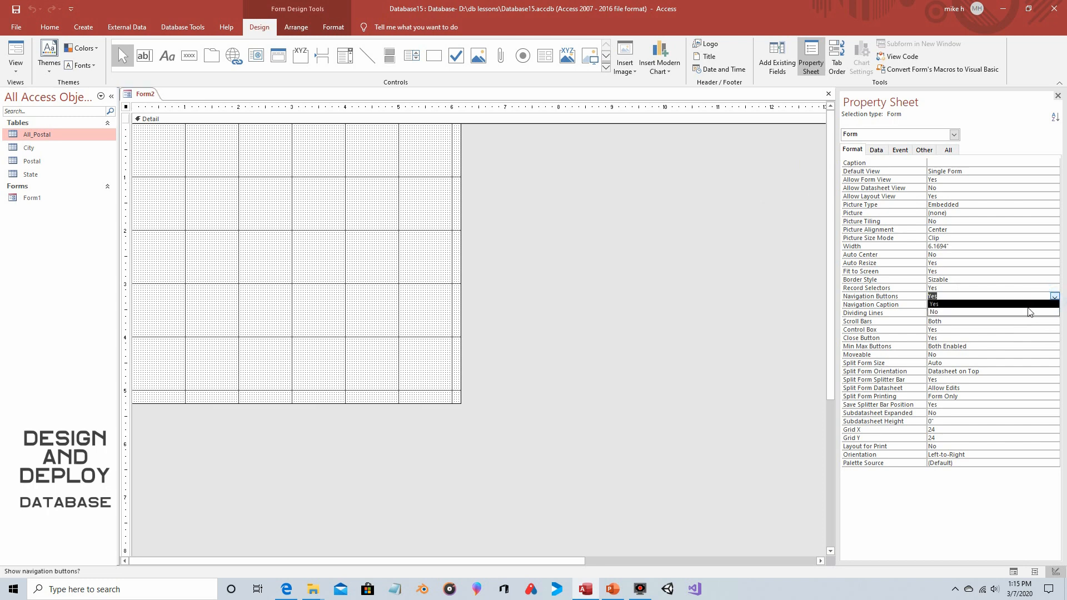
{"action": "left_click", "coordinate": [933, 313]}
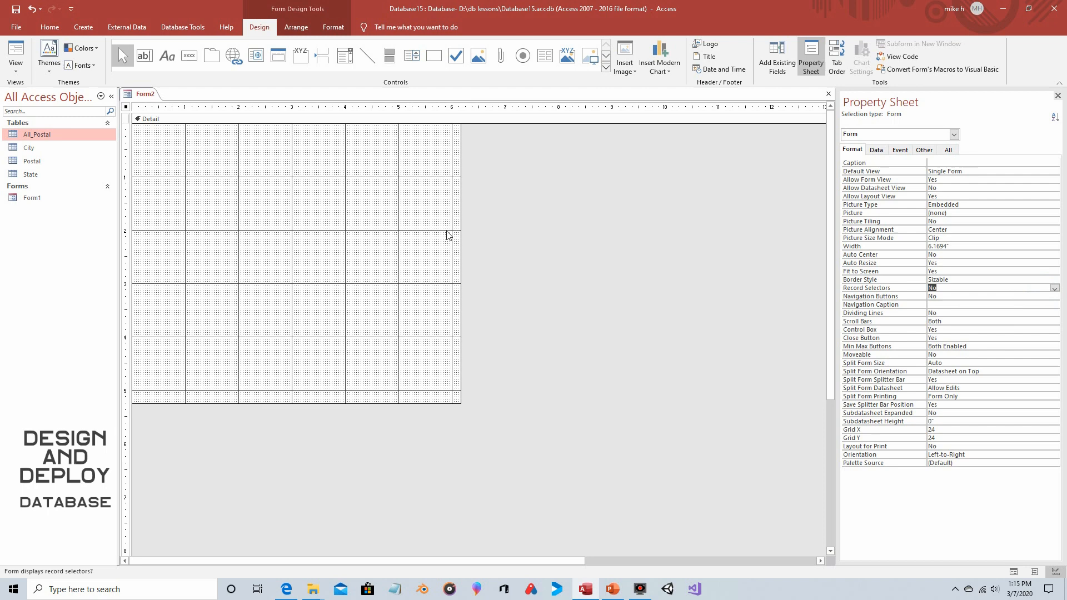
{"action": "mouse_move", "coordinate": [303, 198]}
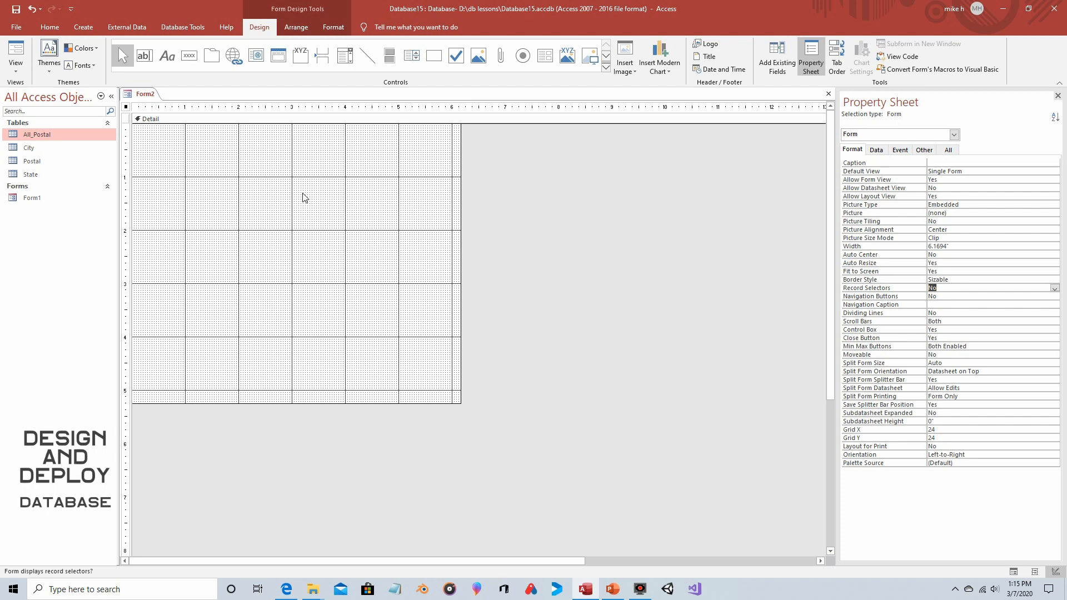
{"action": "mouse_move", "coordinate": [574, 208]}
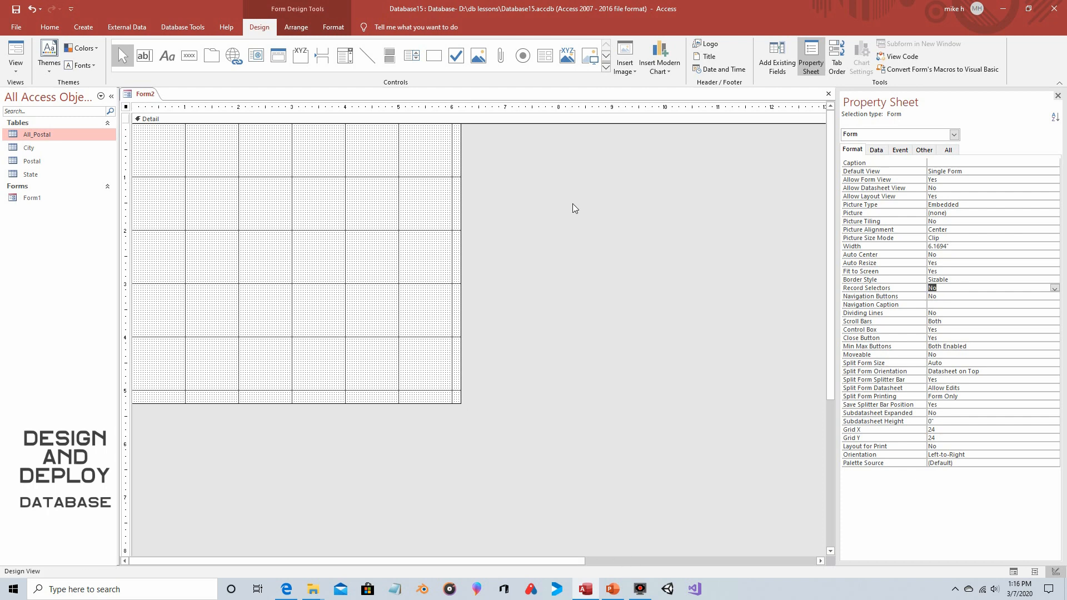
{"action": "mouse_move", "coordinate": [586, 212]}
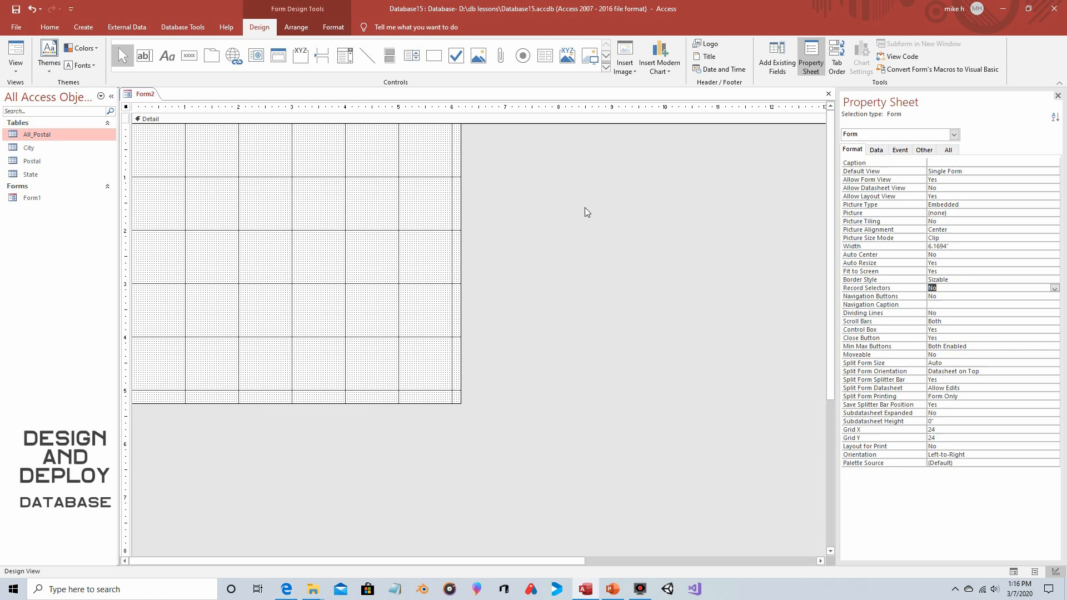
{"action": "mouse_move", "coordinate": [536, 173]}
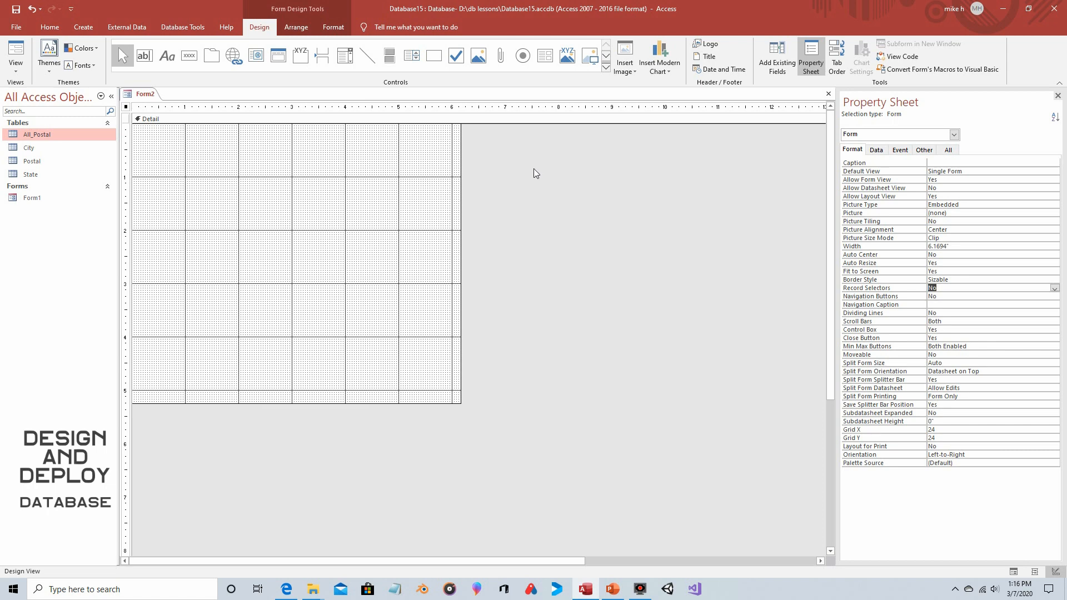
{"action": "mouse_move", "coordinate": [701, 158]}
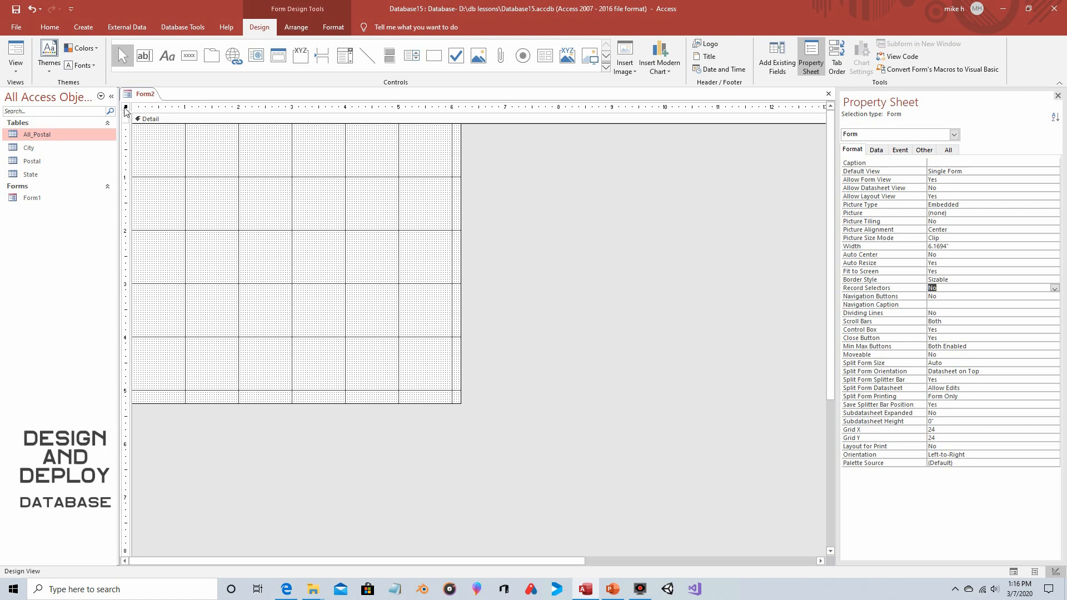
Set Form2's Record Source to the All_Postal table
{"action": "left_click", "coordinate": [876, 149]}
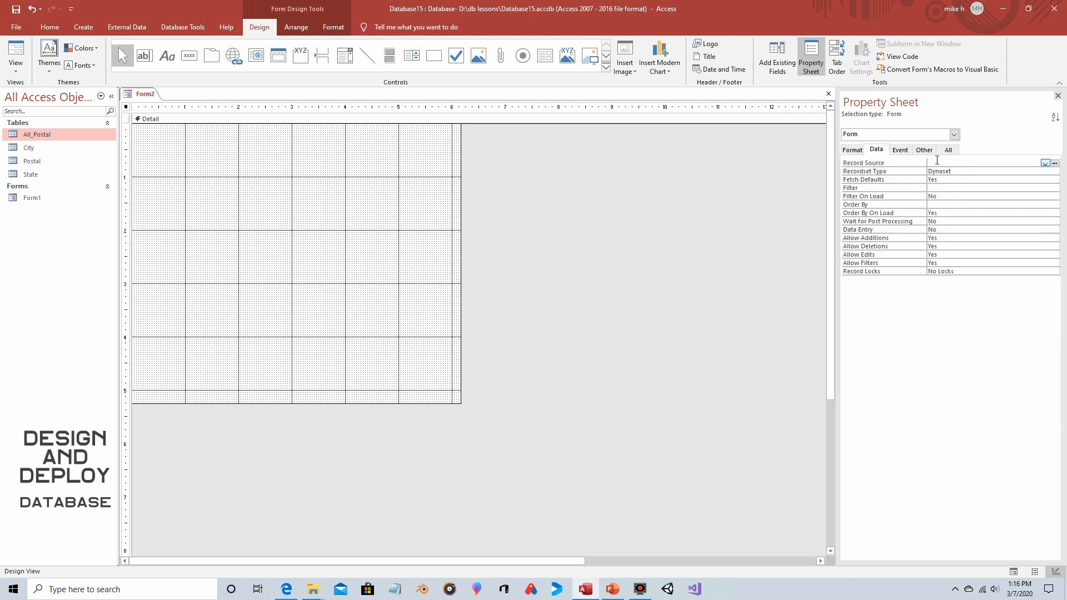
{"action": "left_click", "coordinate": [1045, 163]}
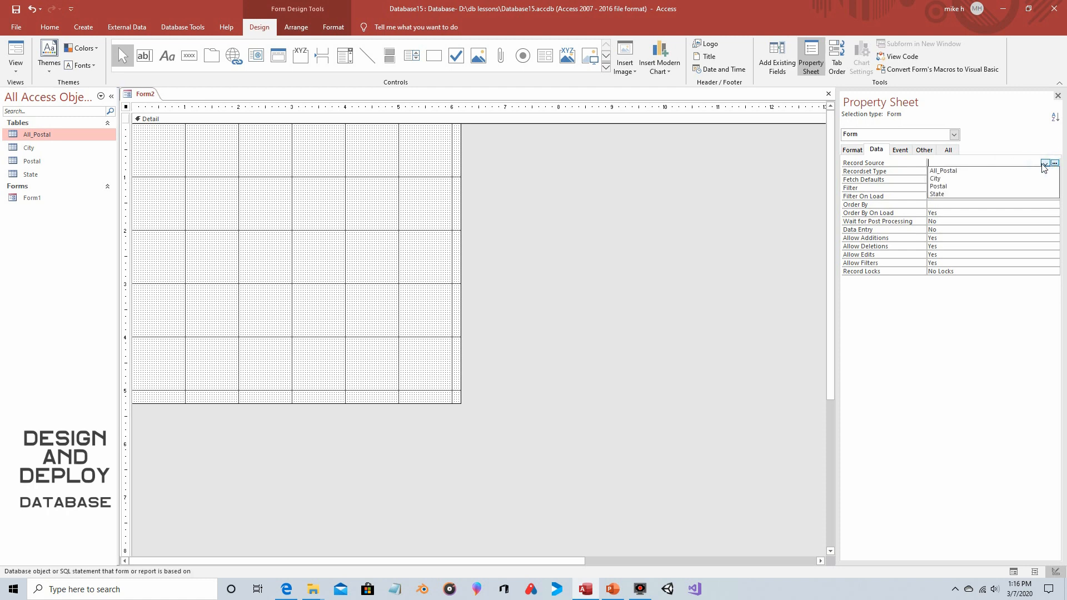
{"action": "left_click", "coordinate": [942, 162]}
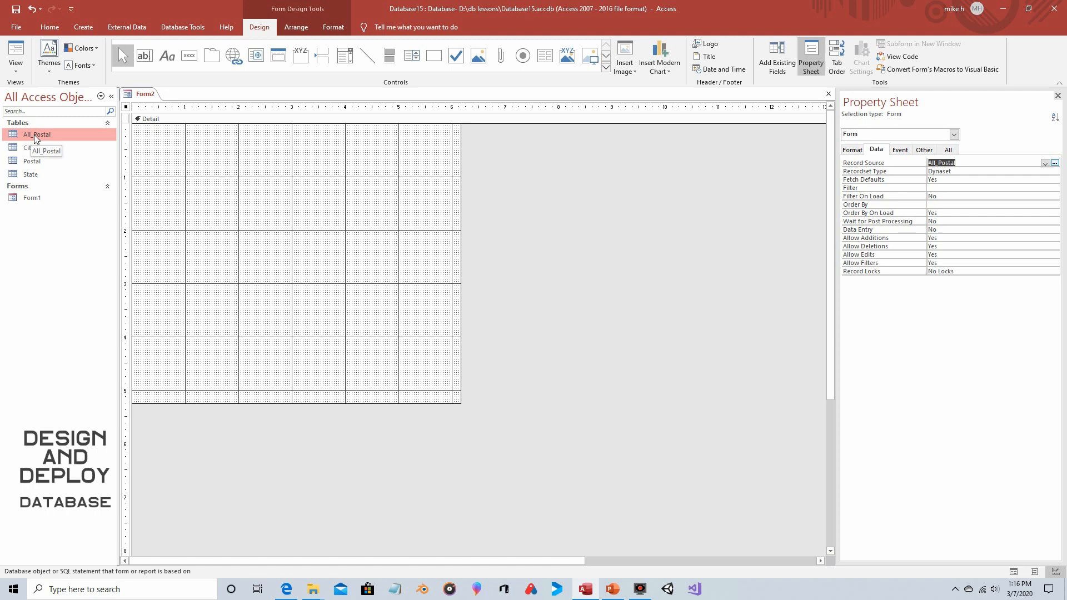
{"action": "mouse_move", "coordinate": [328, 197]}
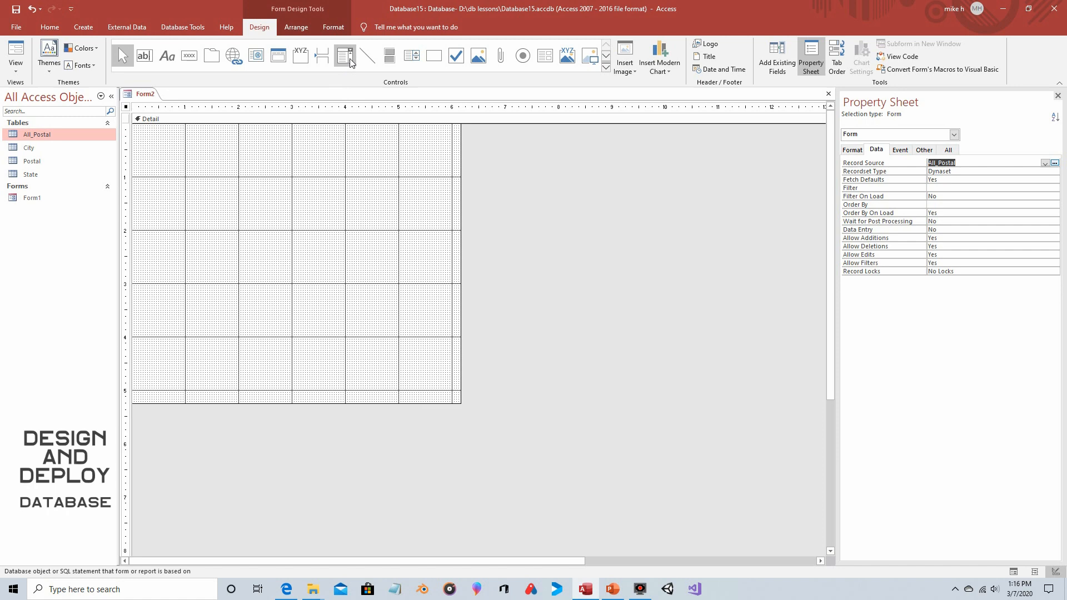
{"action": "mouse_move", "coordinate": [345, 56]}
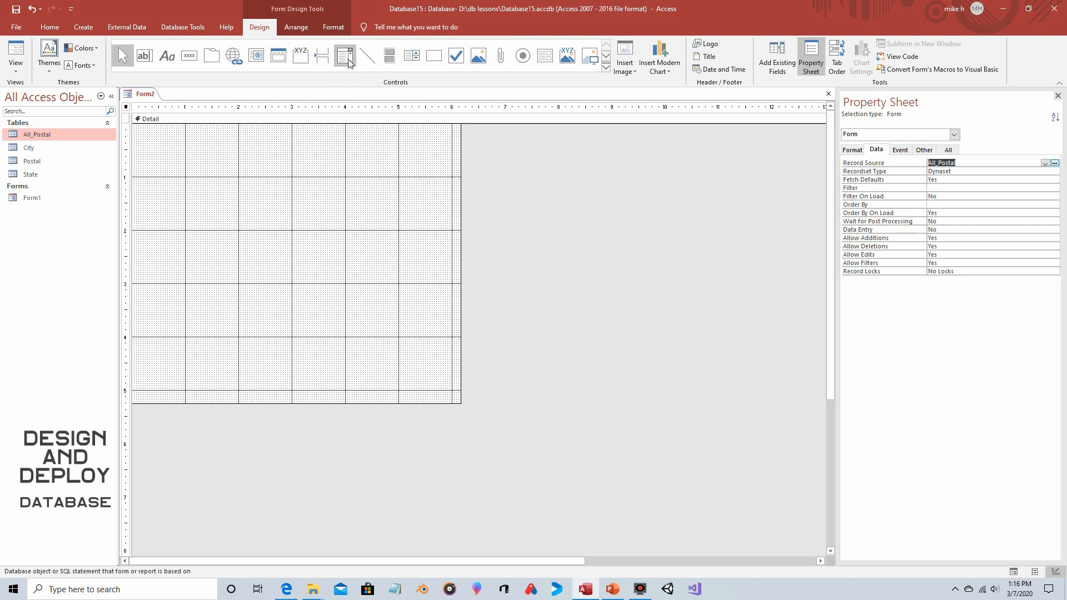
{"action": "mouse_move", "coordinate": [345, 56]}
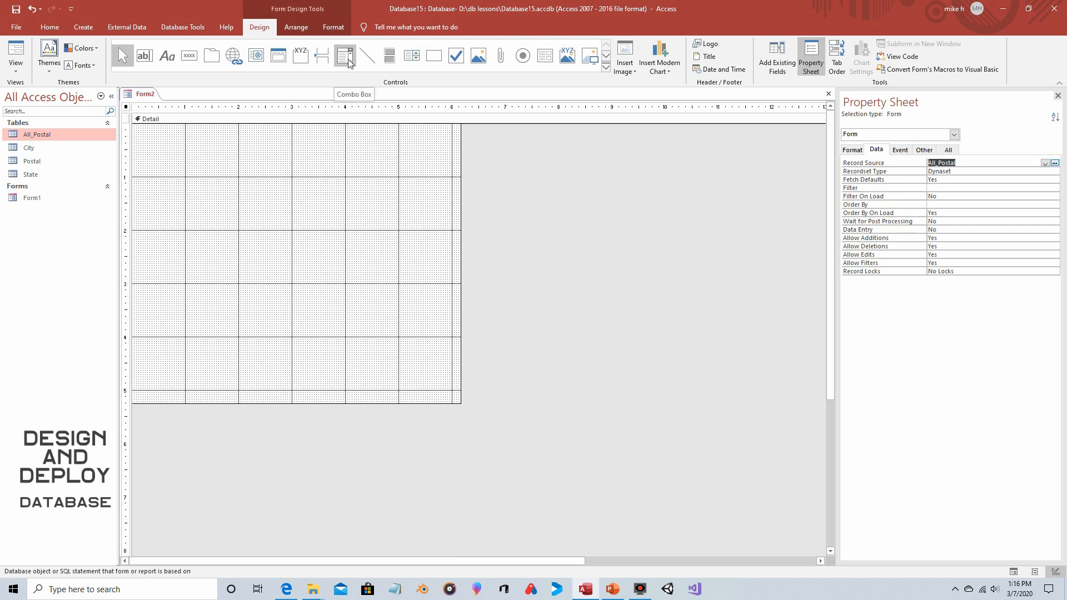
Draw a combo box that finds records on the form by the Postal_Code field
{"action": "left_click", "coordinate": [344, 55]}
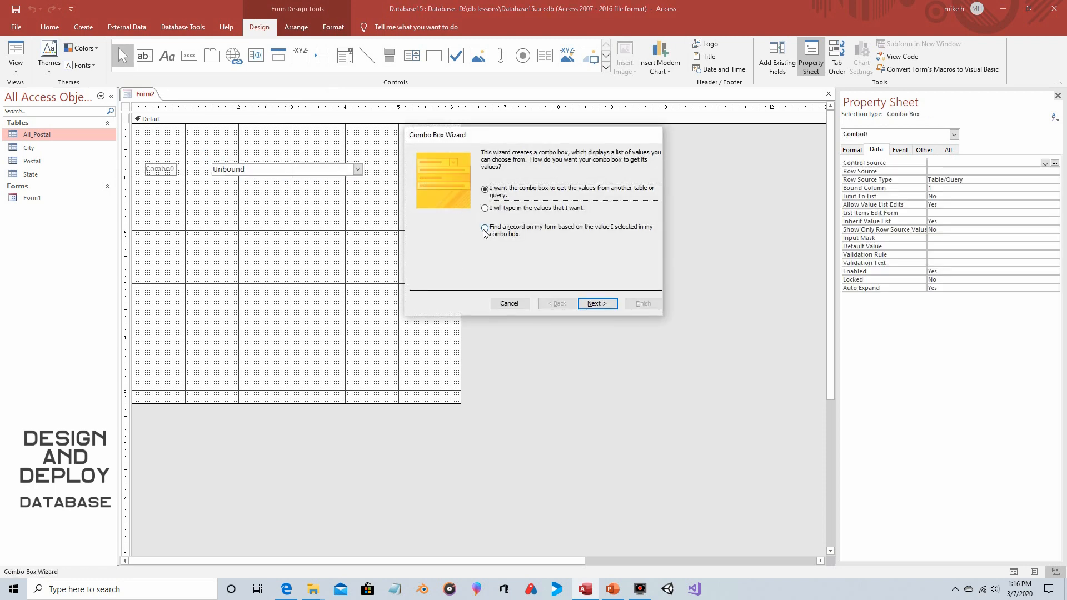
{"action": "left_click", "coordinate": [485, 227]}
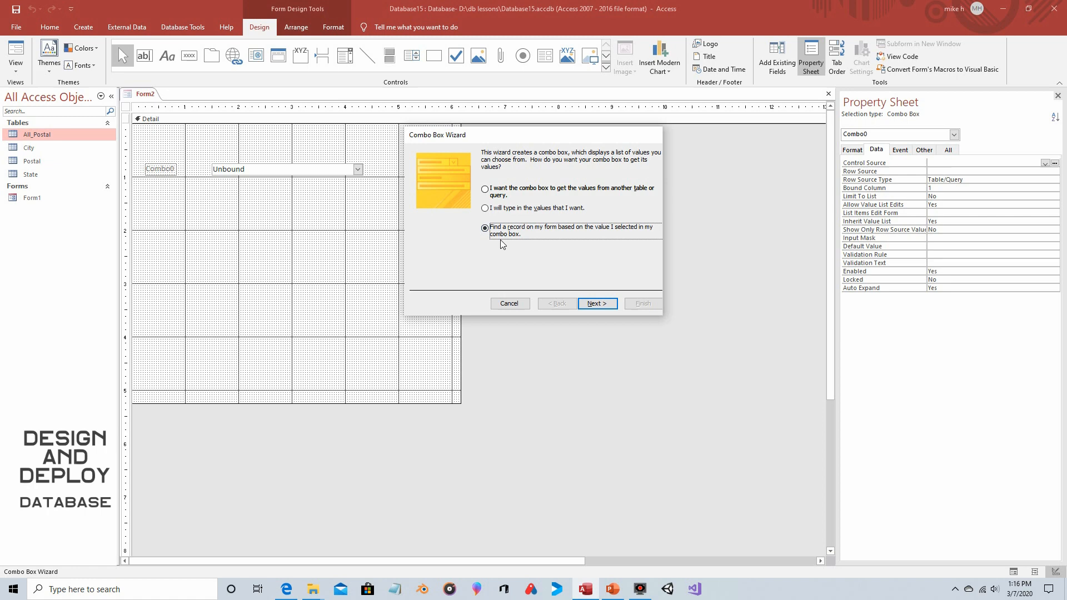
{"action": "mouse_move", "coordinate": [599, 256]}
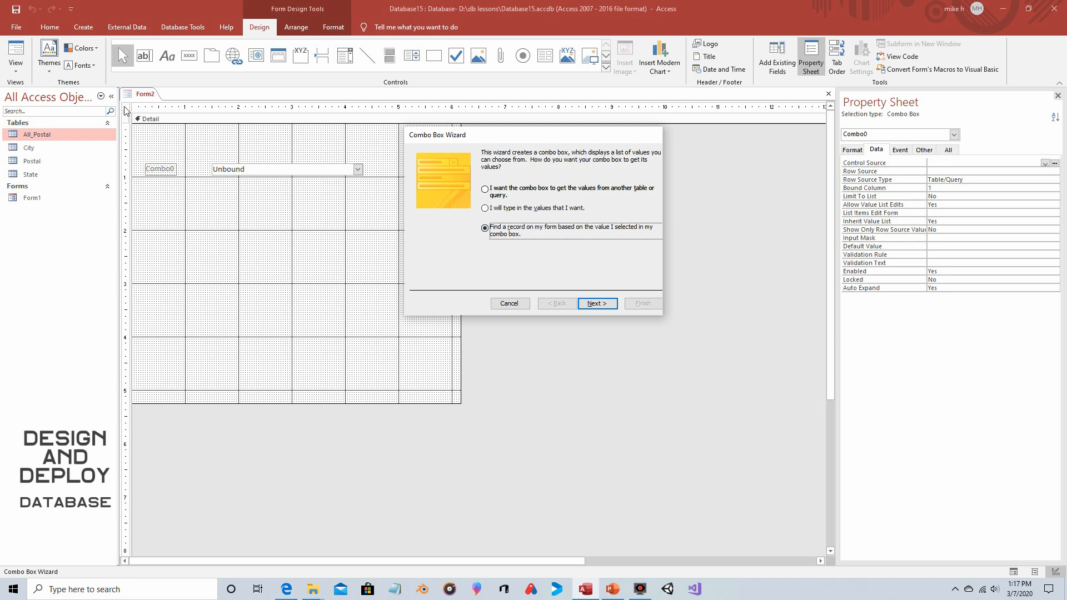
{"action": "mouse_move", "coordinate": [466, 239]}
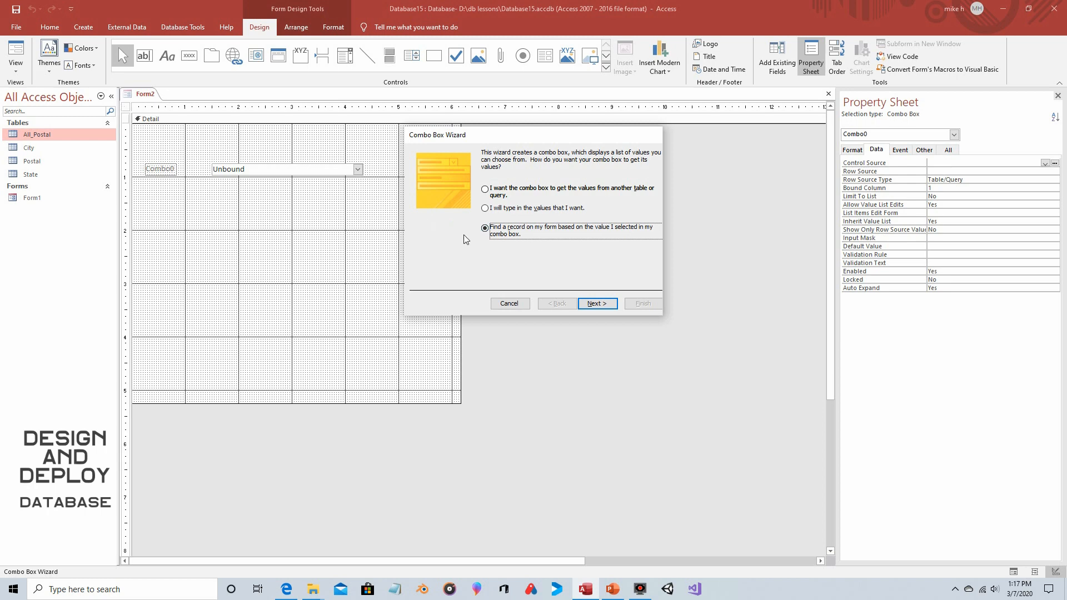
{"action": "left_click", "coordinate": [595, 304]}
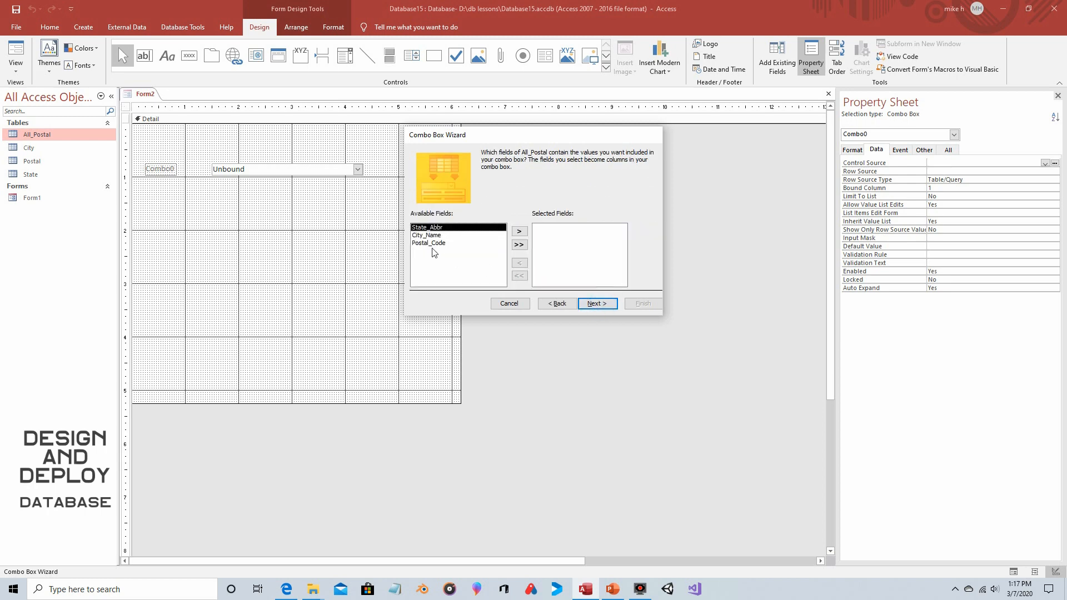
{"action": "left_click", "coordinate": [429, 243]}
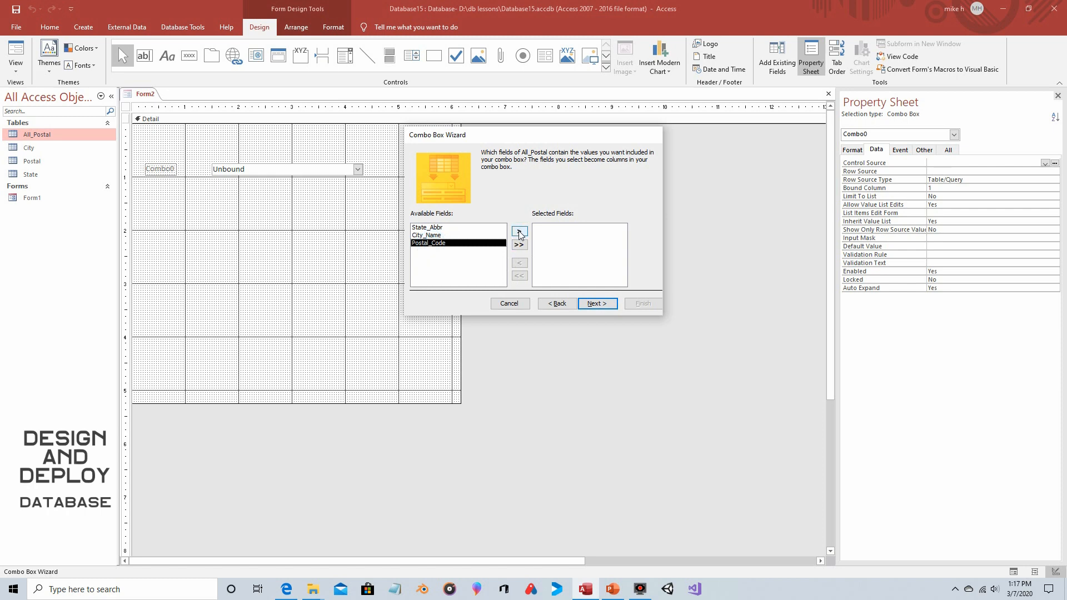
{"action": "left_click", "coordinate": [519, 230]}
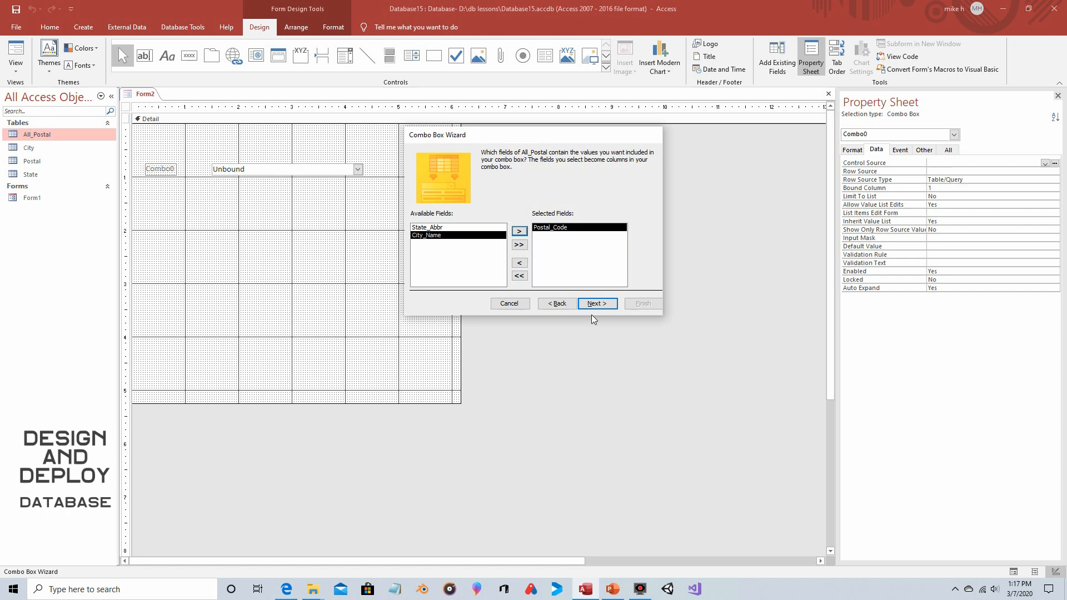
{"action": "left_click", "coordinate": [596, 303]}
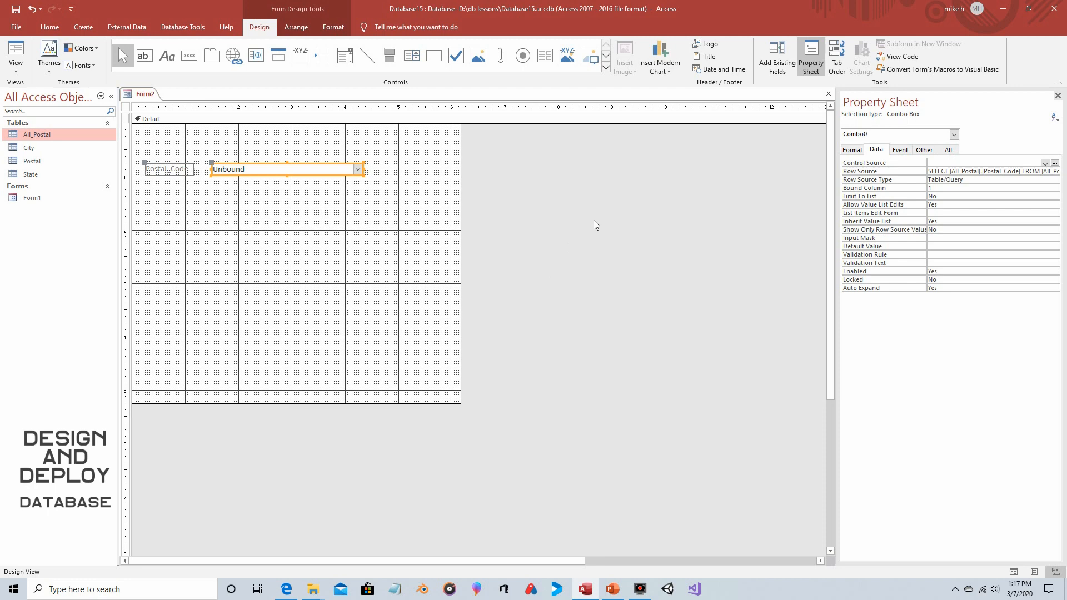
{"action": "mouse_move", "coordinate": [128, 110]}
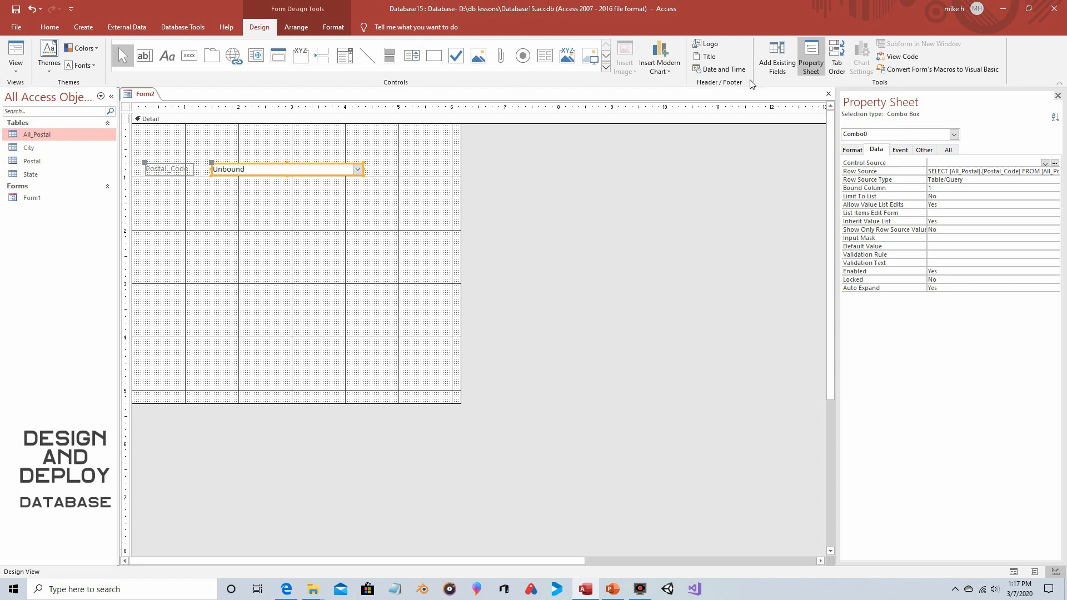
{"action": "mouse_move", "coordinate": [788, 57]}
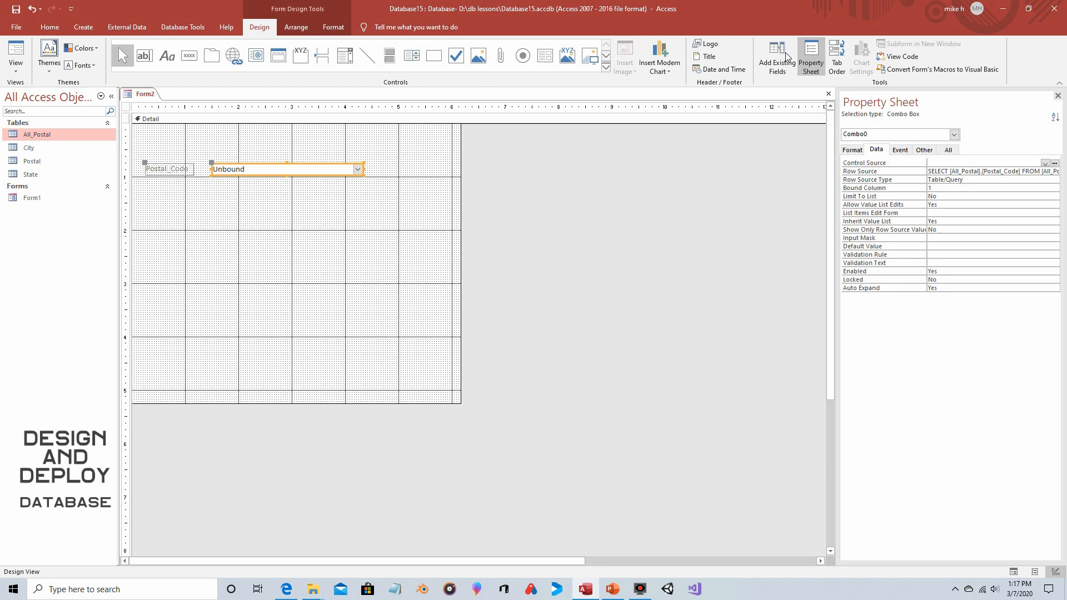
Drag State_Abbr from the Field List onto the form below City_Name
{"action": "left_click", "coordinate": [776, 56]}
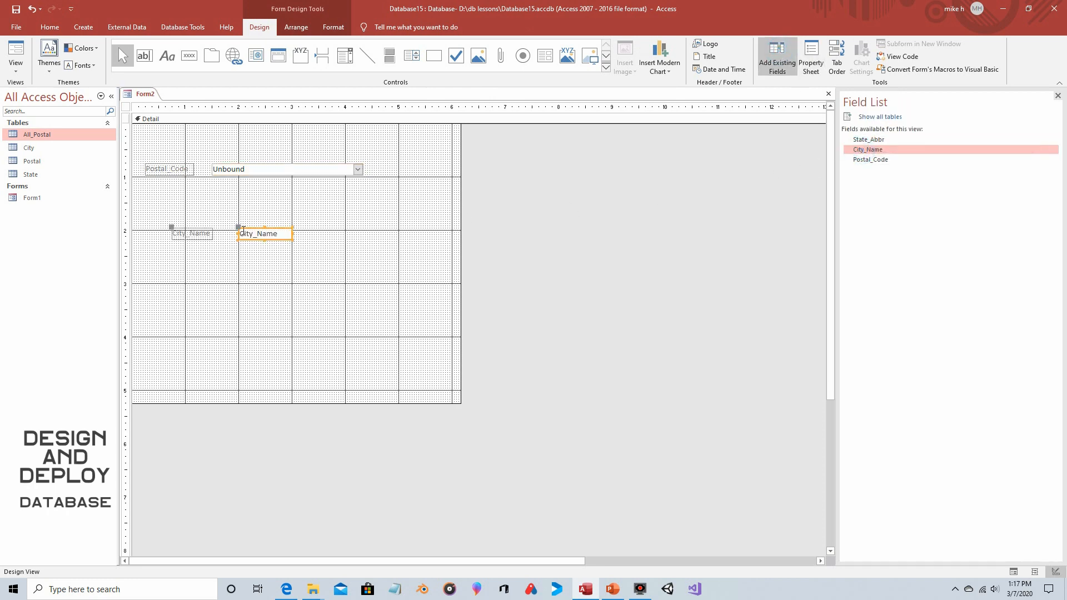
{"action": "left_click", "coordinate": [868, 139]}
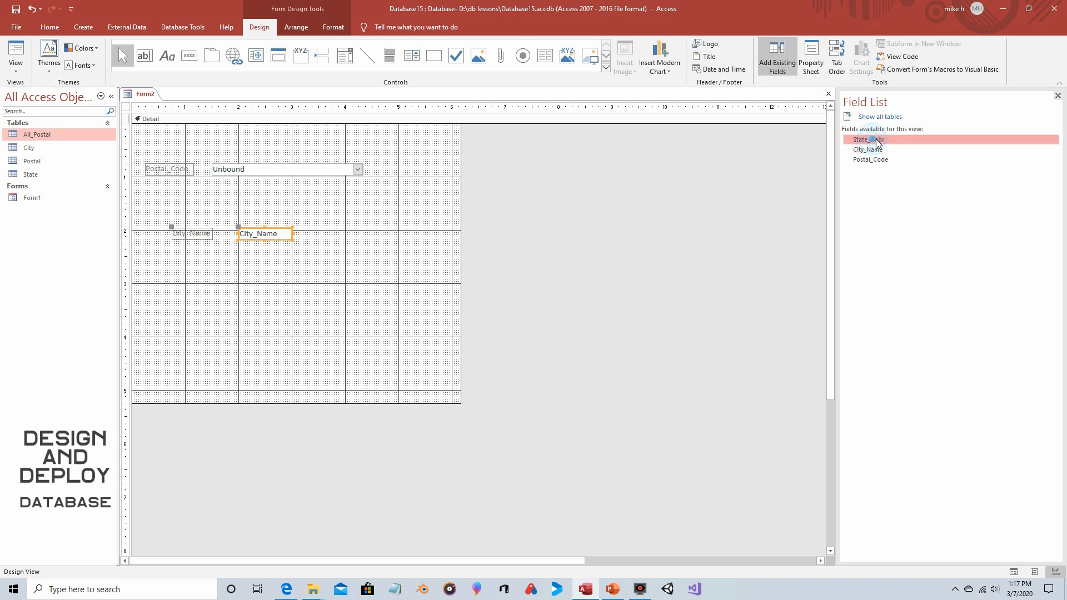
{"action": "left_click_drag", "start_coordinate": [867, 140], "coordinate": [269, 276]}
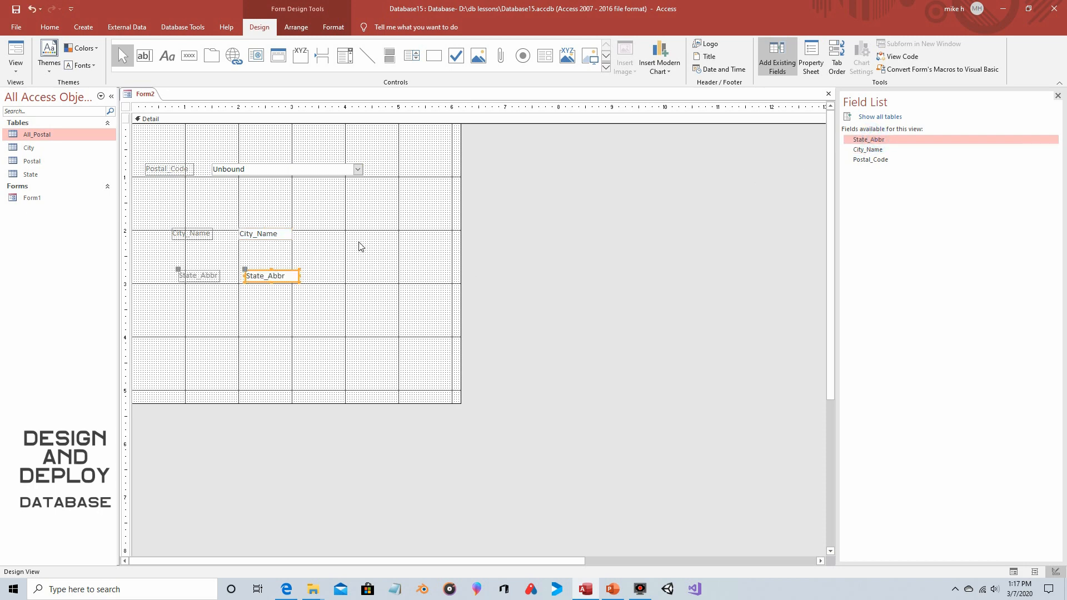
{"action": "mouse_move", "coordinate": [360, 247]}
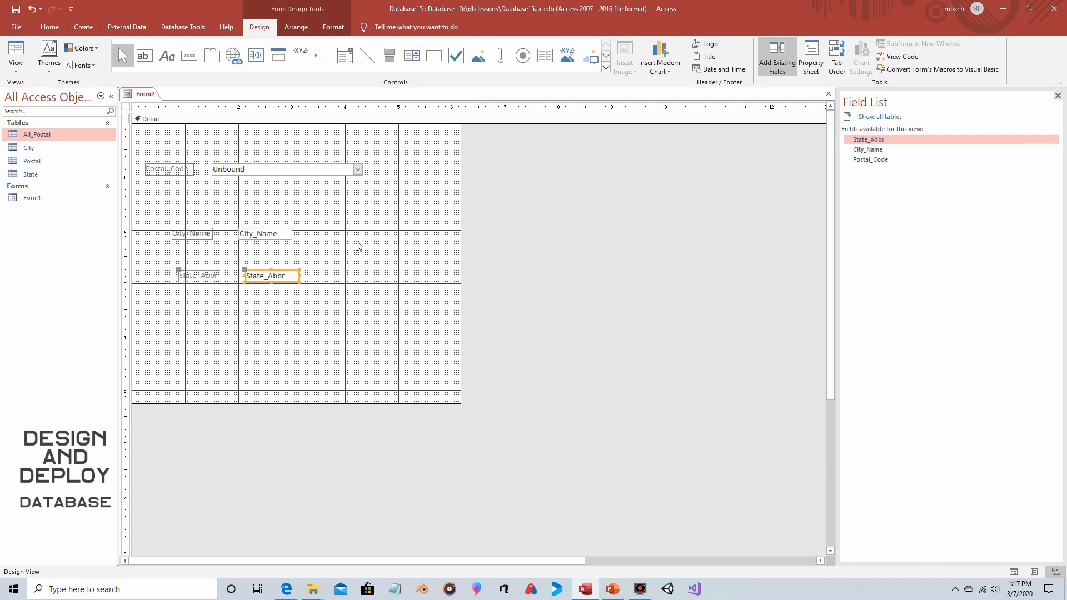
{"action": "mouse_move", "coordinate": [284, 179]}
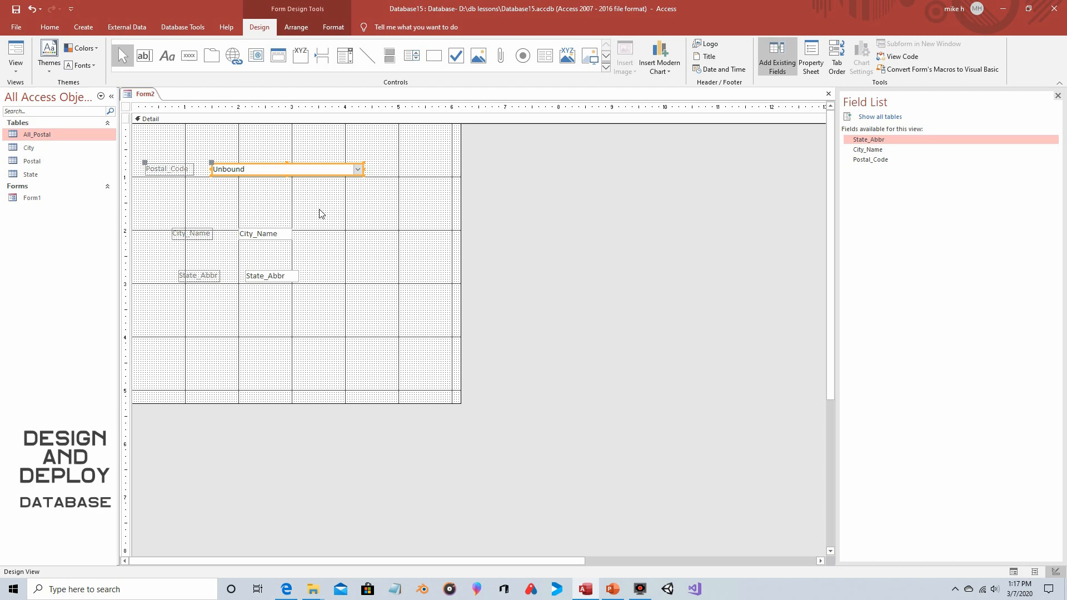
{"action": "left_click", "coordinate": [810, 55]}
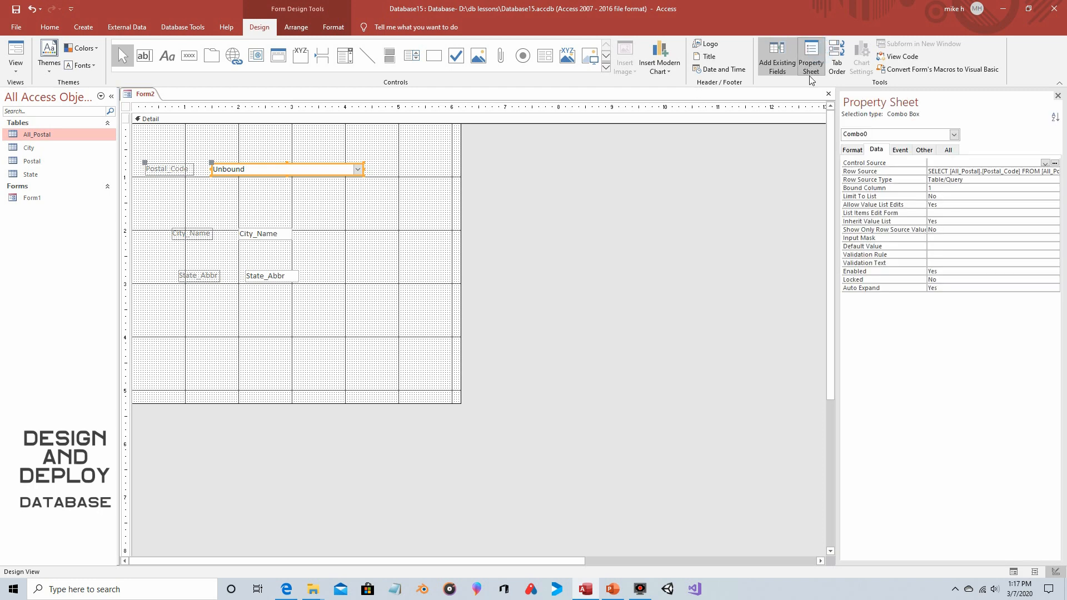
{"action": "mouse_move", "coordinate": [800, 103]}
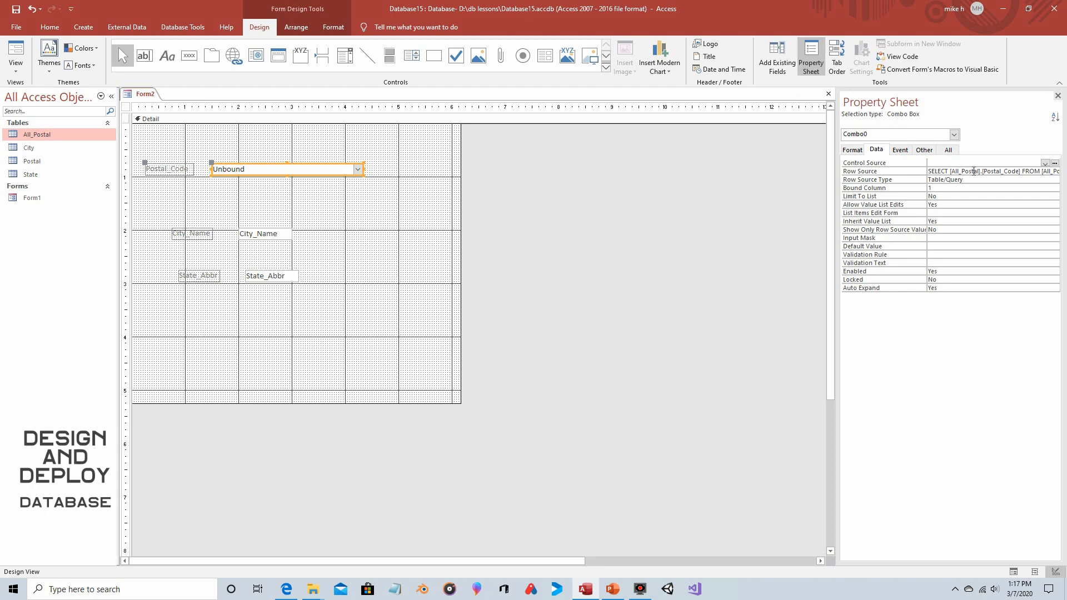
{"action": "left_click", "coordinate": [900, 149]}
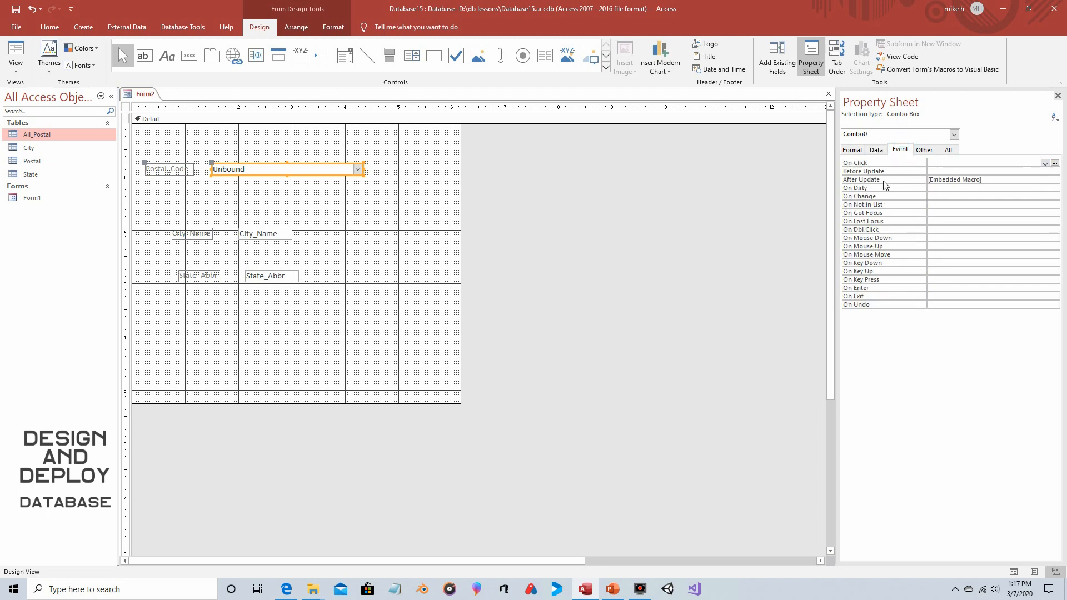
{"action": "left_click", "coordinate": [987, 179]}
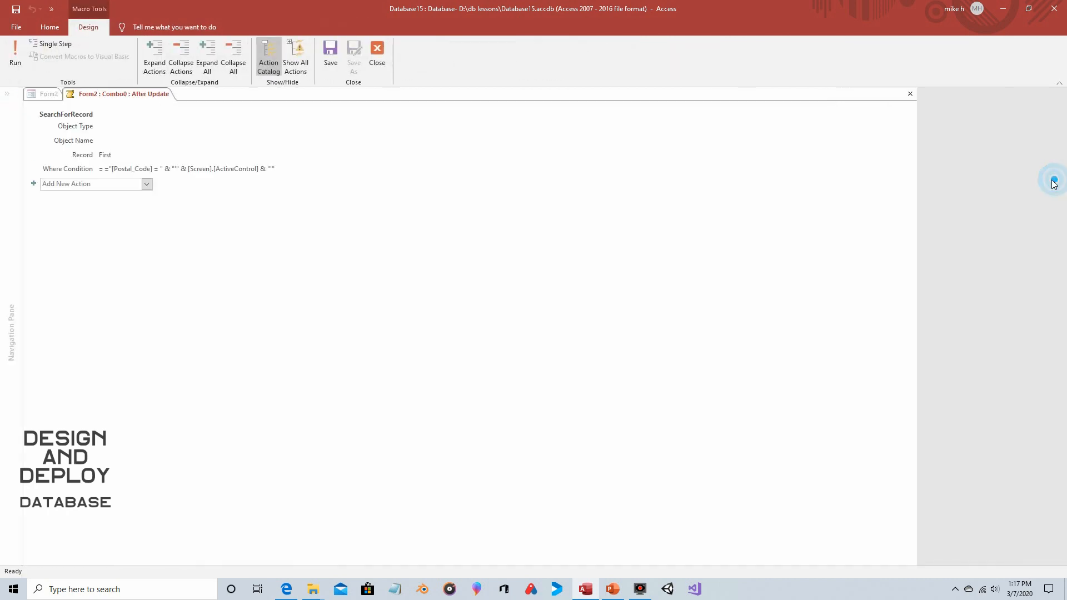
{"action": "left_click", "coordinate": [268, 57]}
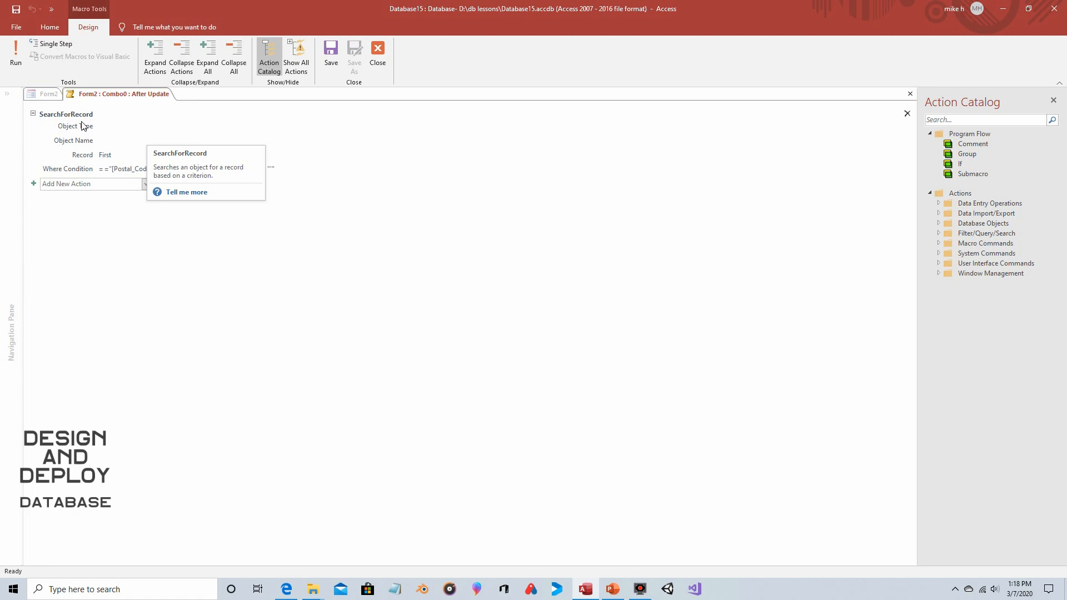
{"action": "mouse_move", "coordinate": [104, 142]}
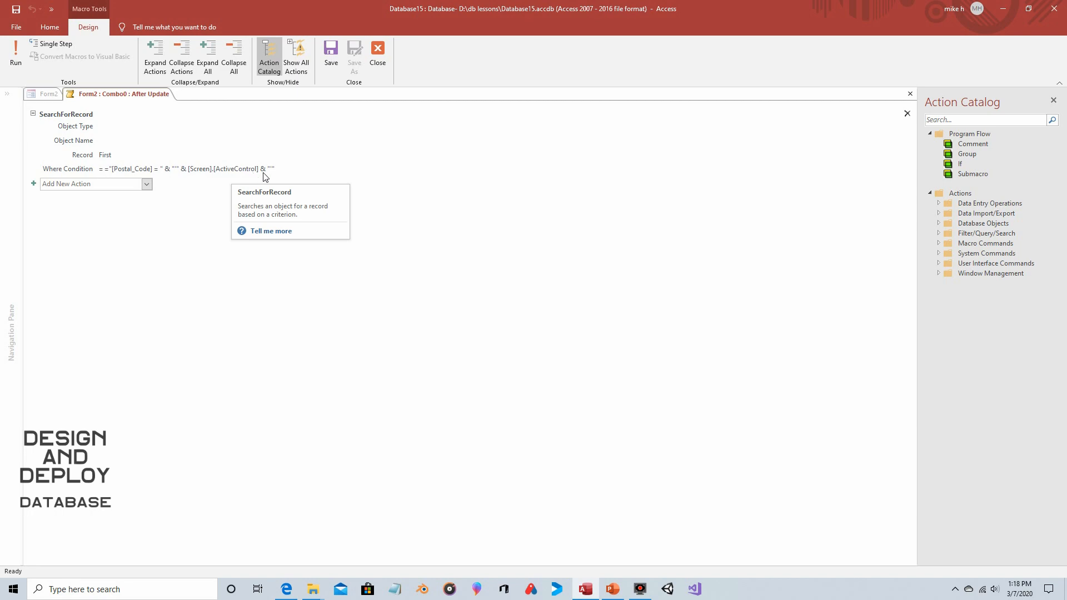
{"action": "left_click", "coordinate": [378, 55]}
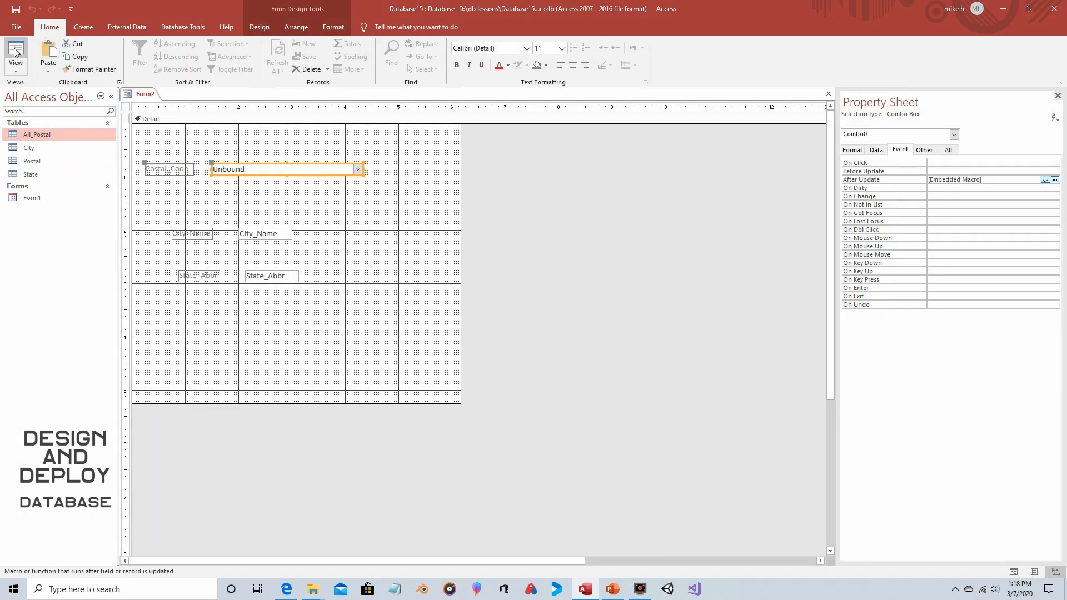
Switch to Form View, open the All_Postal table, and look up postal code 02108
{"action": "left_click", "coordinate": [15, 55]}
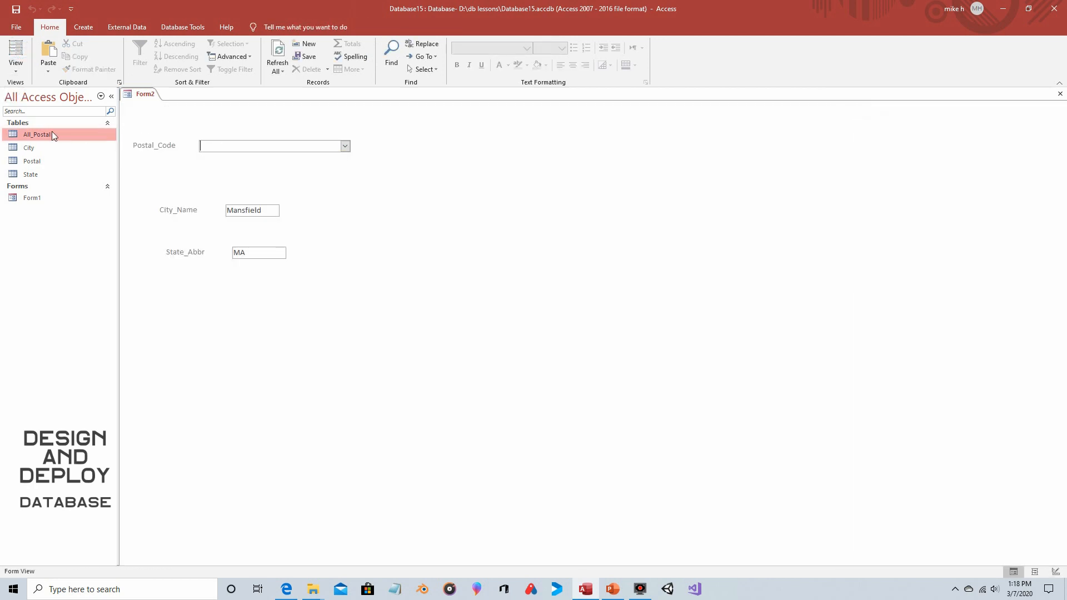
{"action": "double_click", "coordinate": [36, 134]}
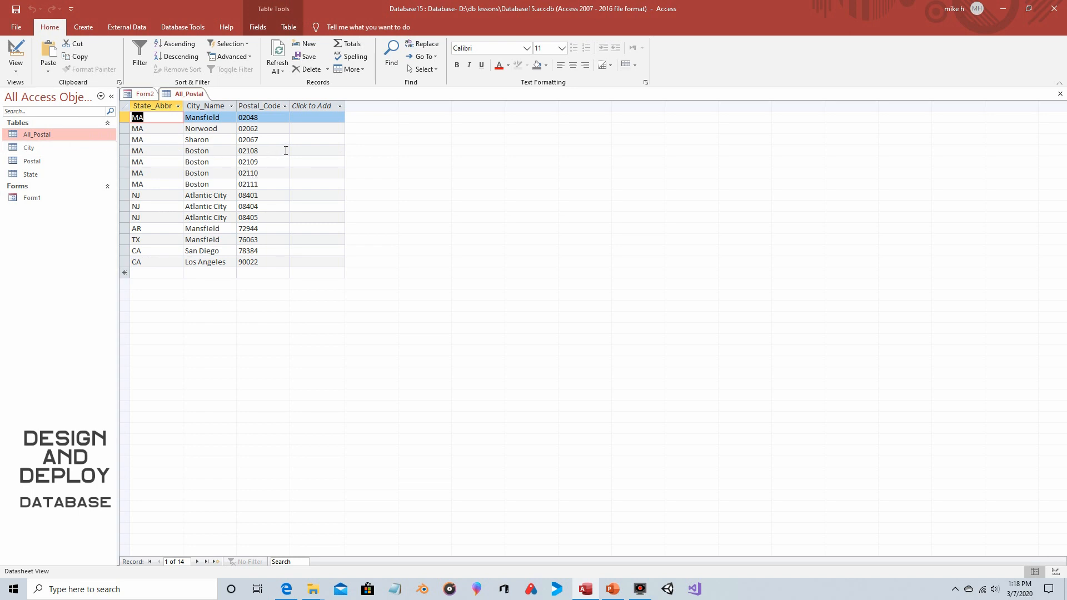
{"action": "left_click", "coordinate": [143, 94]}
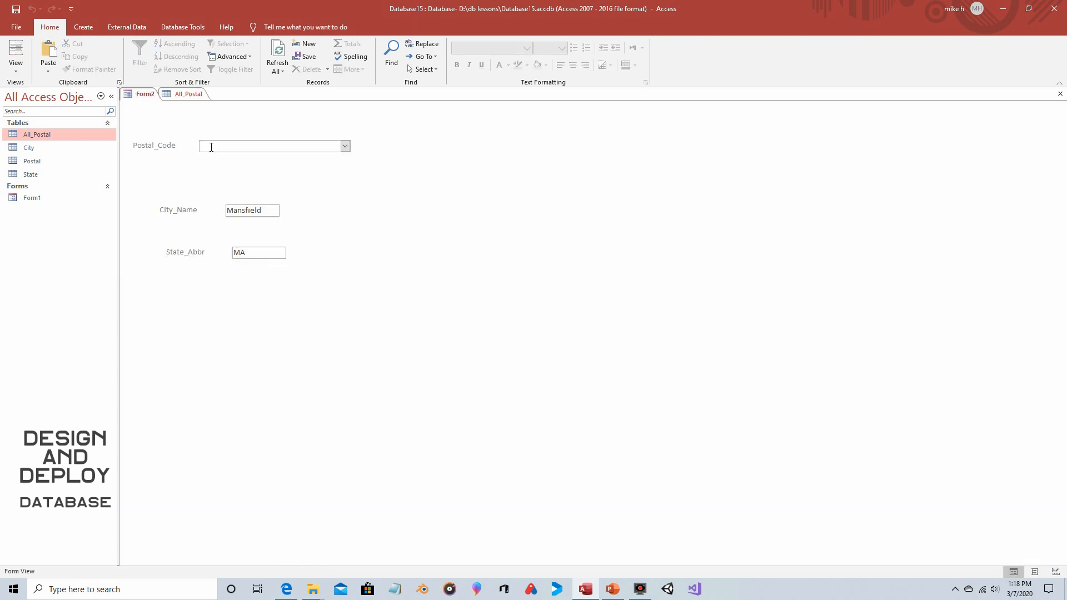
{"action": "type", "text": "02108"}
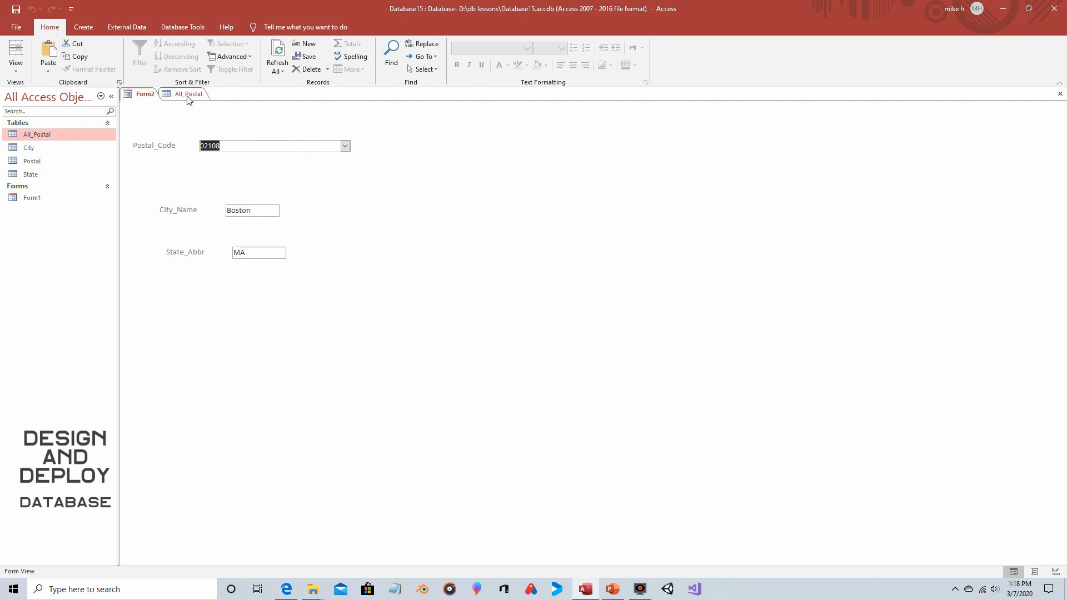
Look up postal code 72944 and compare the result against All_Postal's records
{"action": "left_click", "coordinate": [189, 94]}
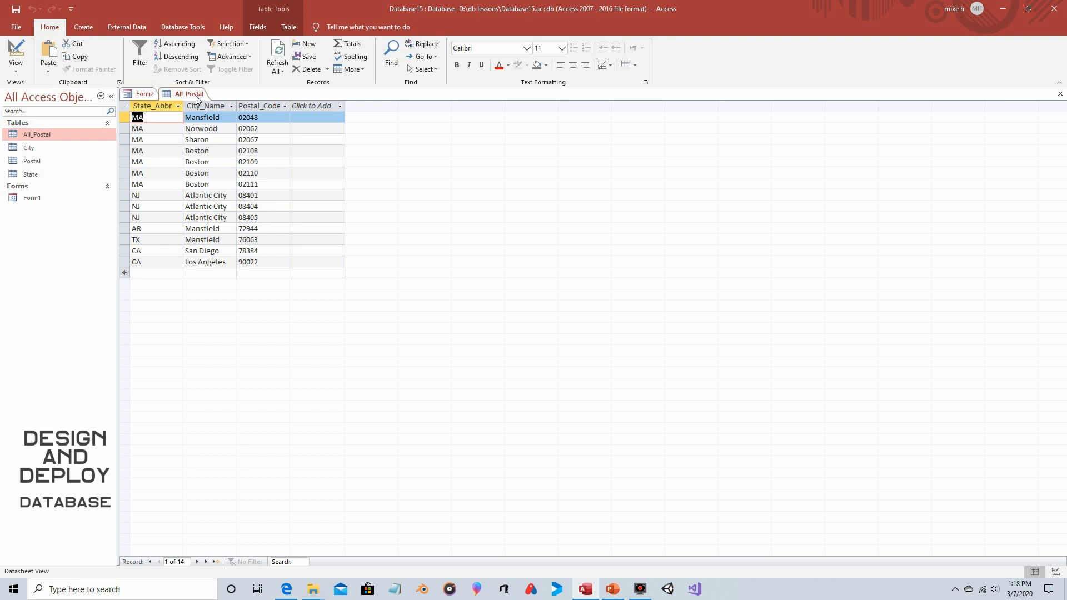
{"action": "left_click", "coordinate": [145, 93]}
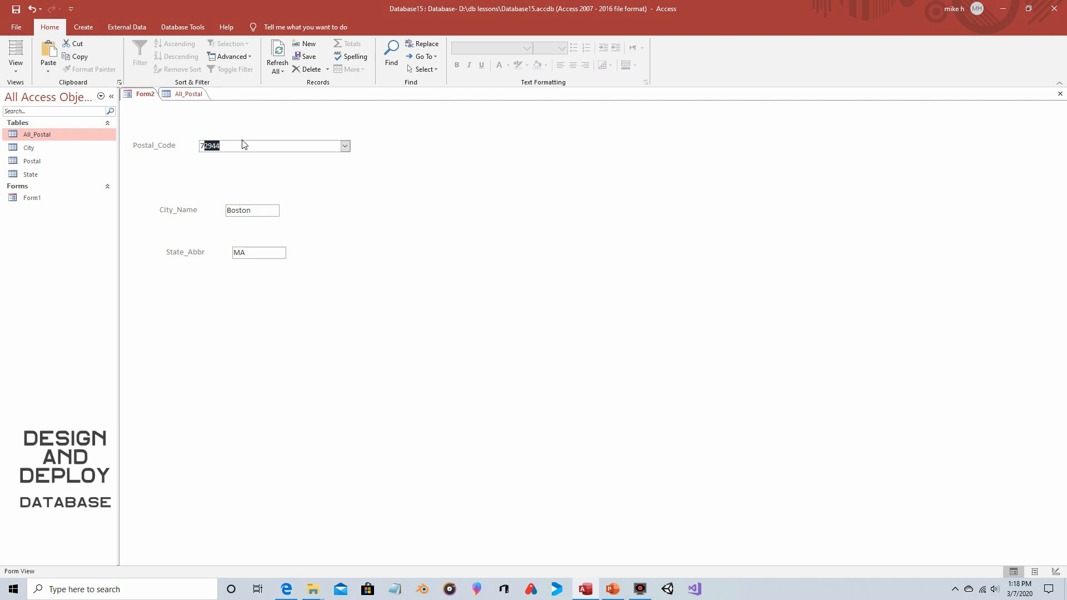
{"action": "left_click", "coordinate": [272, 145]}
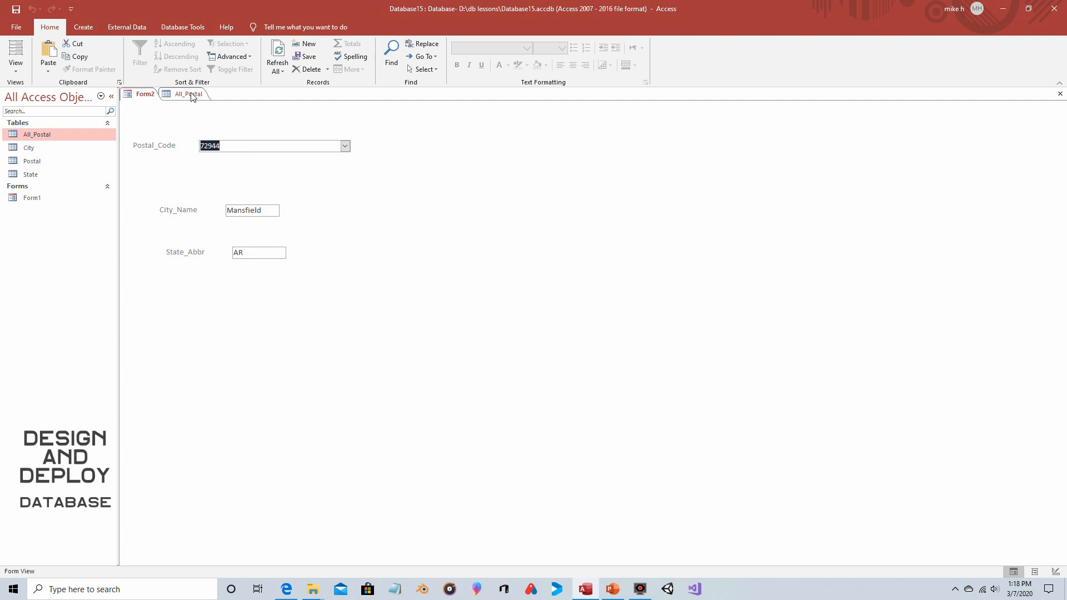
{"action": "left_click", "coordinate": [188, 94]}
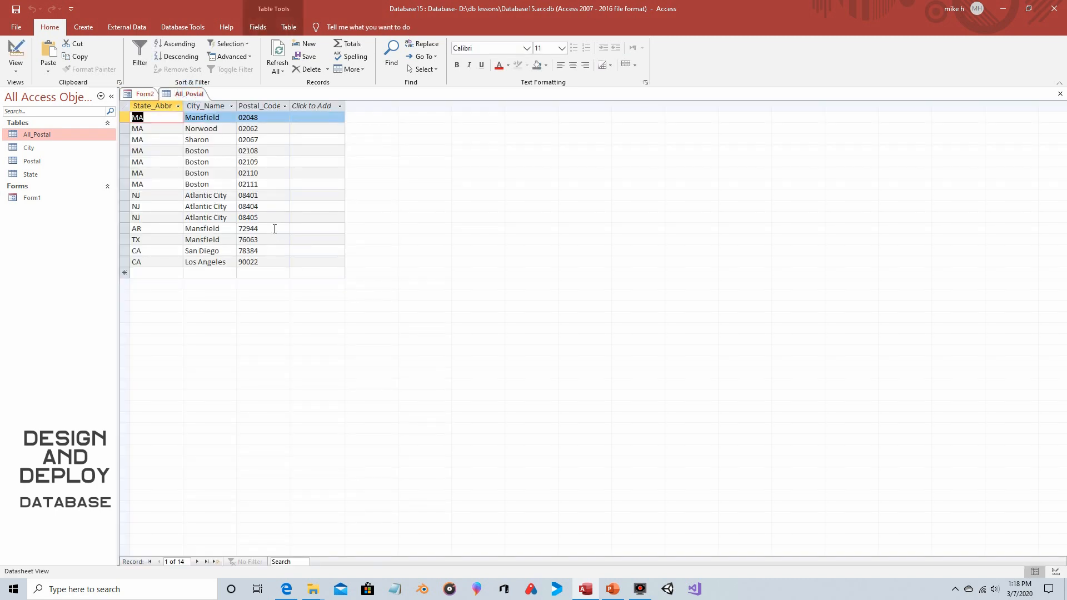
{"action": "mouse_move", "coordinate": [150, 228]}
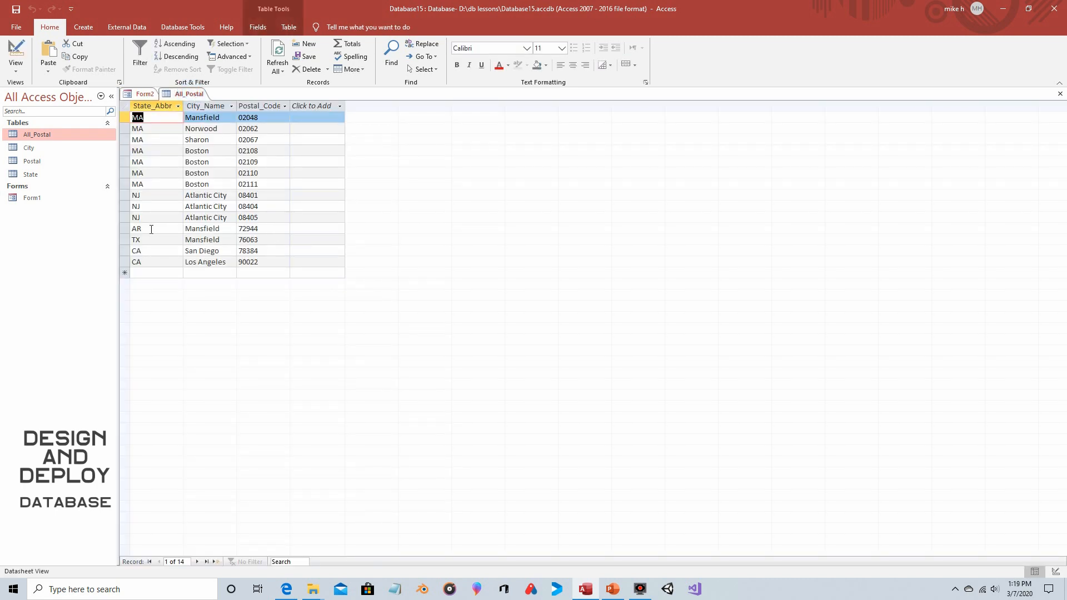
{"action": "mouse_move", "coordinate": [245, 233]}
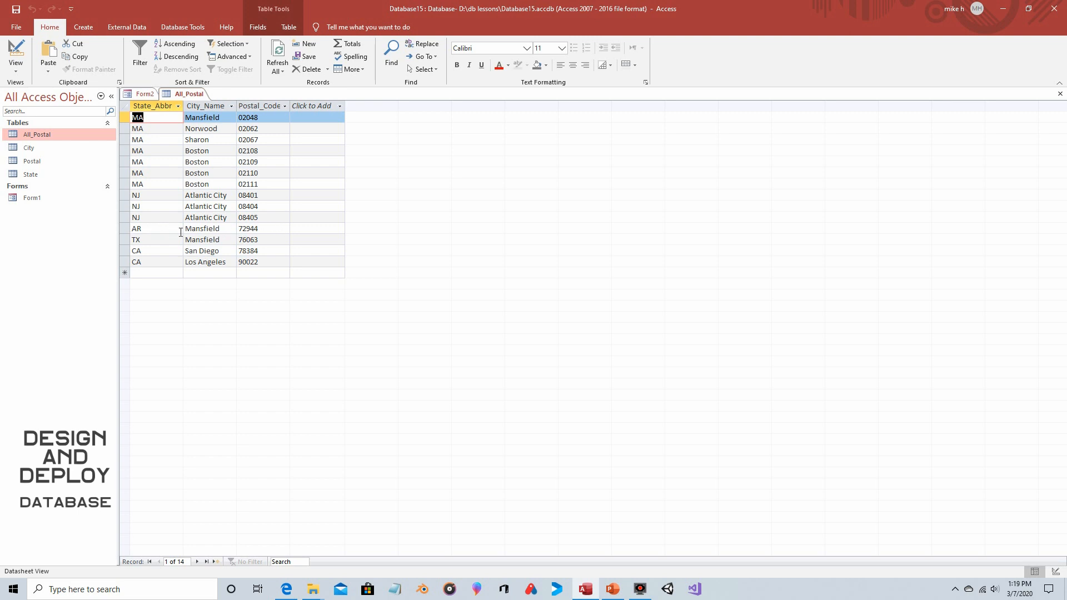
Locate the Texas Mansfield record (76063) in All_Postal, then return to the postal-code form
{"action": "left_click", "coordinate": [262, 228]}
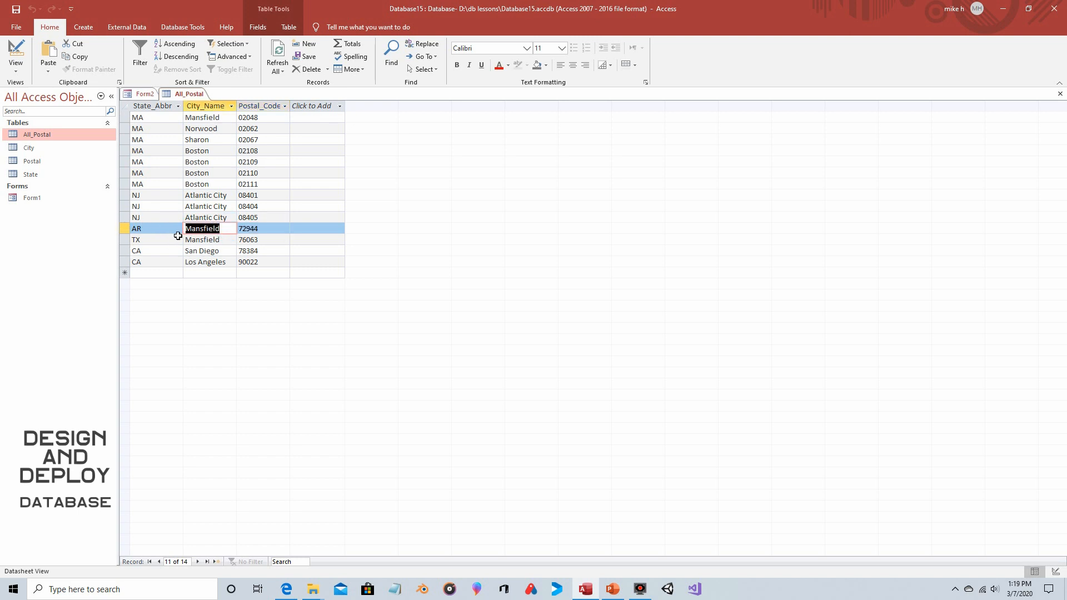
{"action": "left_click", "coordinate": [267, 239]}
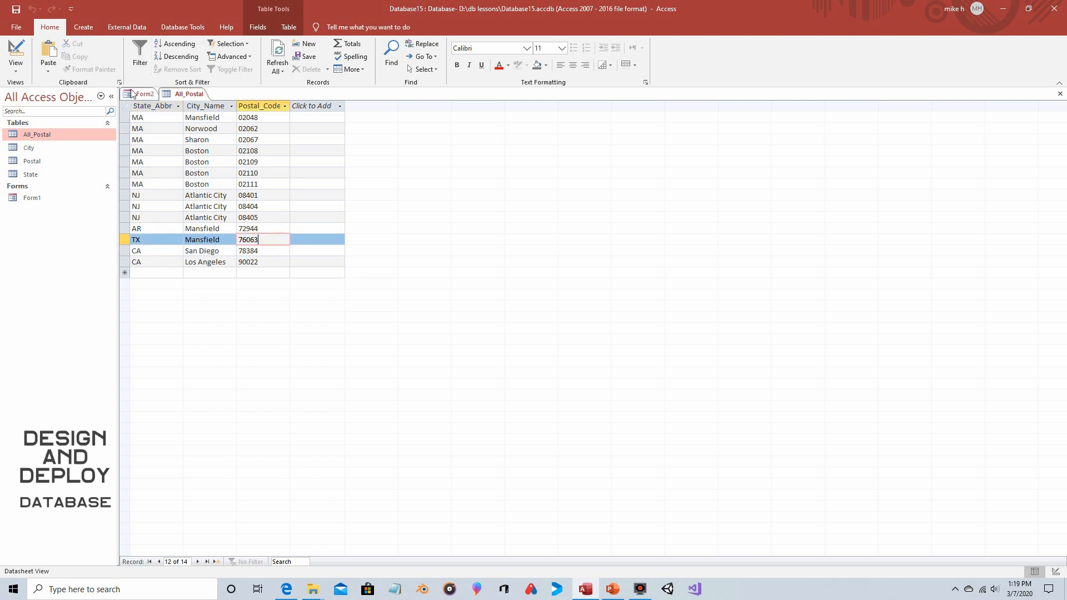
{"action": "left_click", "coordinate": [143, 94]}
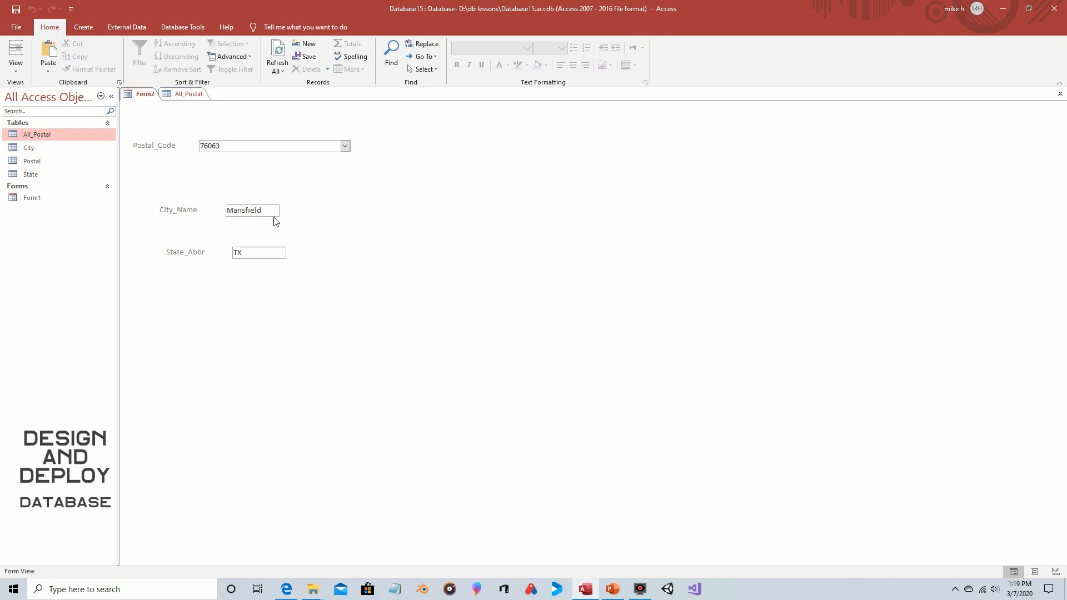
{"action": "left_click", "coordinate": [252, 210]}
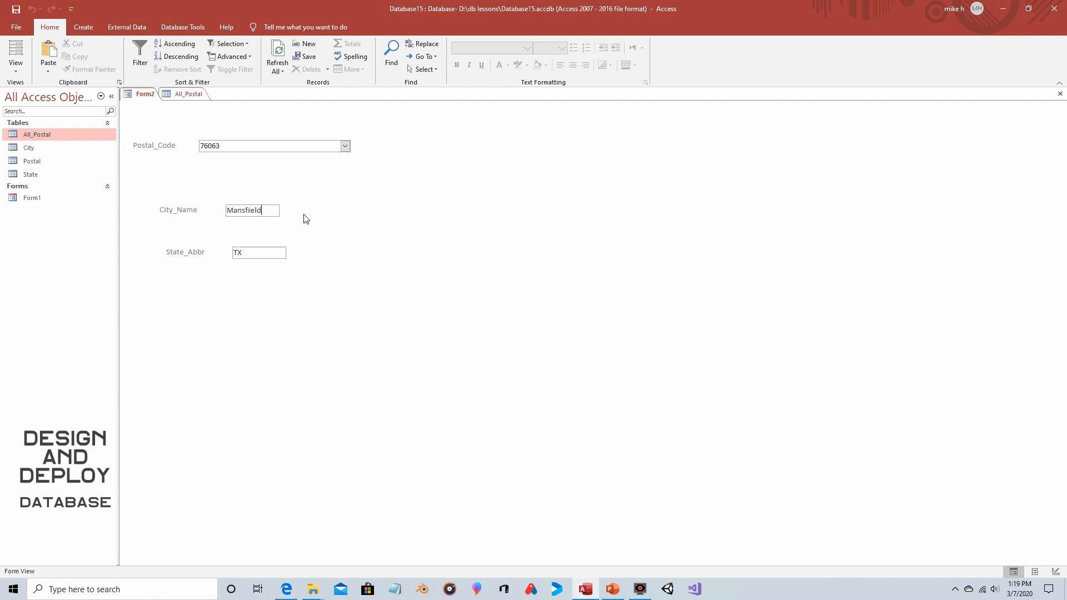
{"action": "mouse_move", "coordinate": [268, 207]}
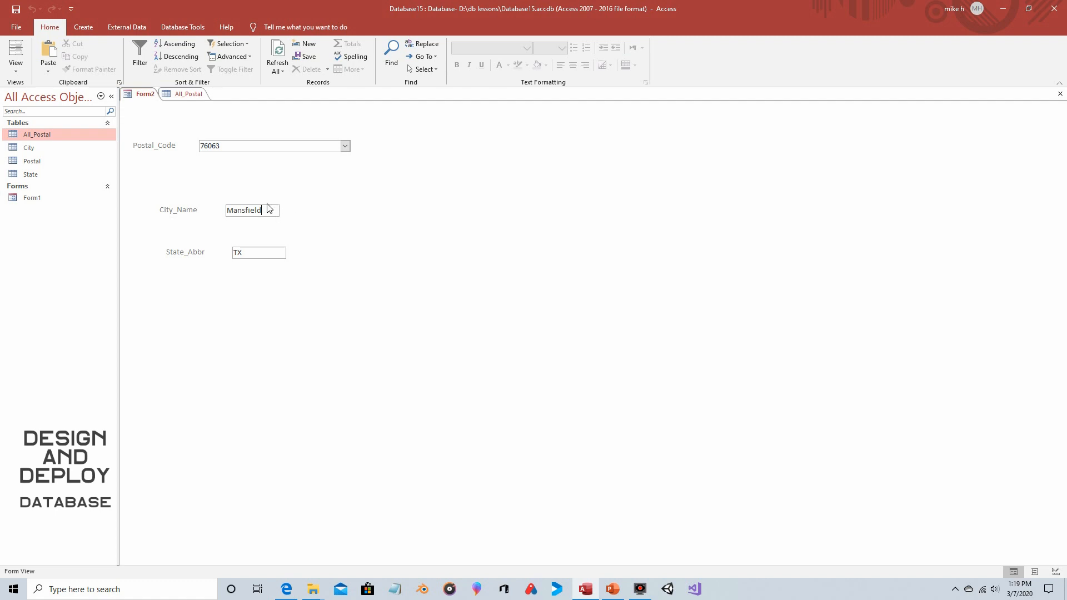
{"action": "mouse_move", "coordinate": [290, 231]}
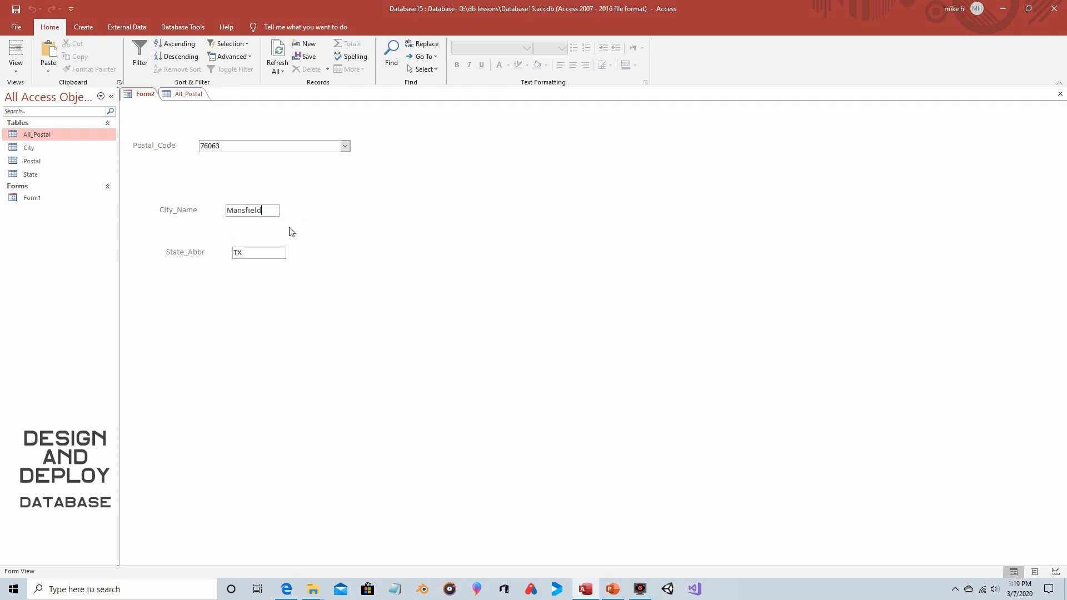
{"action": "mouse_move", "coordinate": [342, 216]}
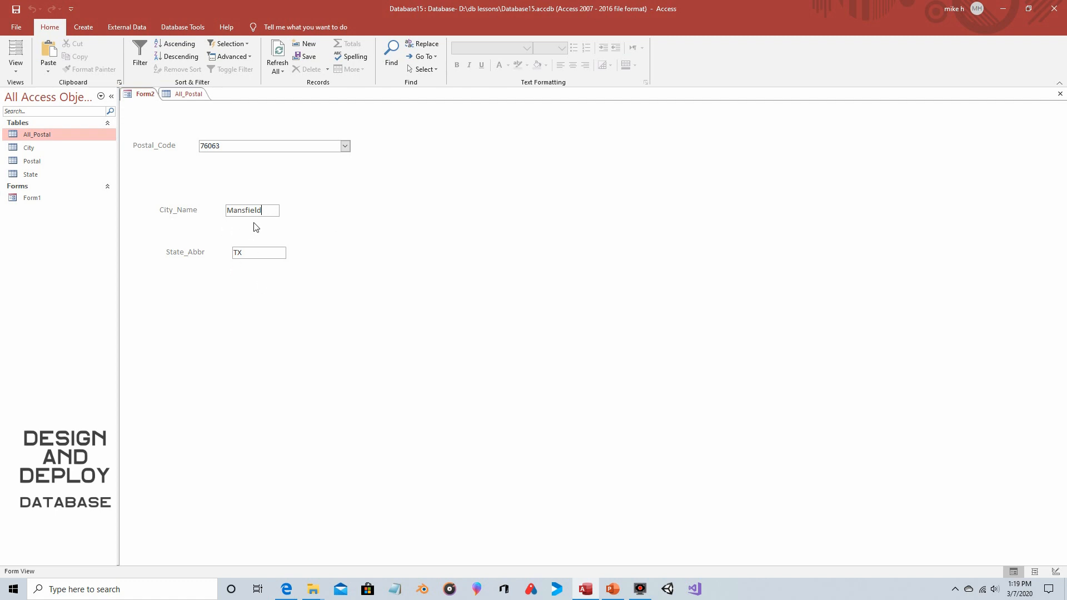
{"action": "mouse_move", "coordinate": [372, 257]}
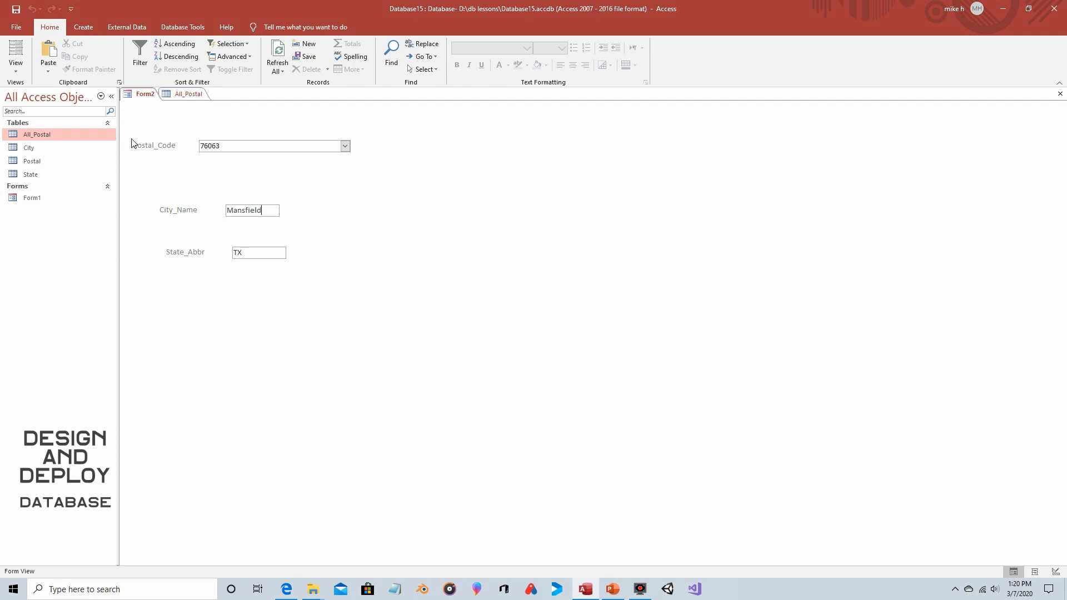
{"action": "mouse_move", "coordinate": [67, 142]}
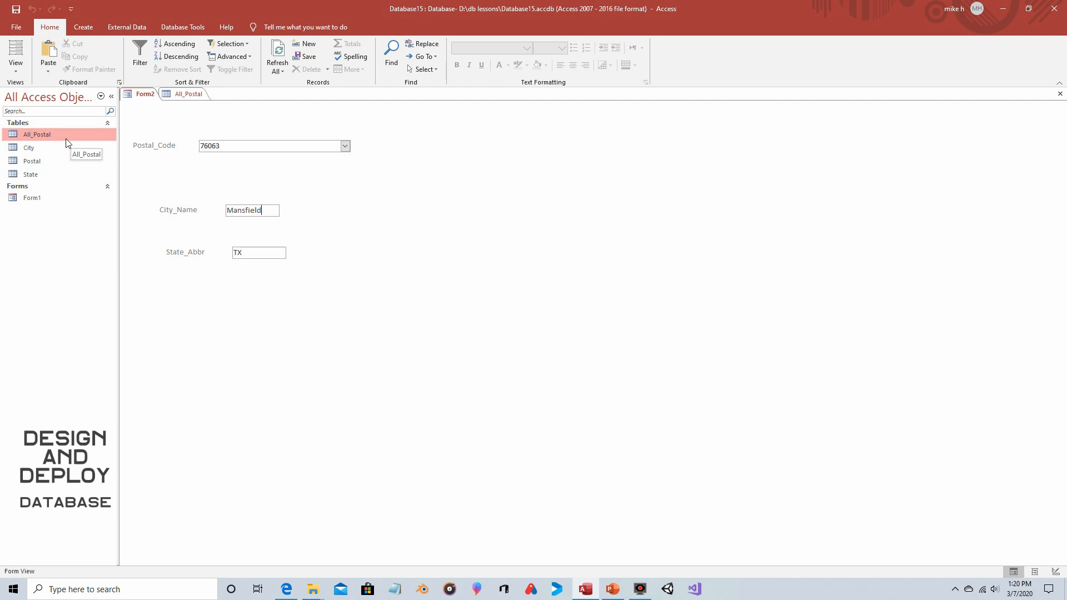
{"action": "mouse_move", "coordinate": [316, 227]}
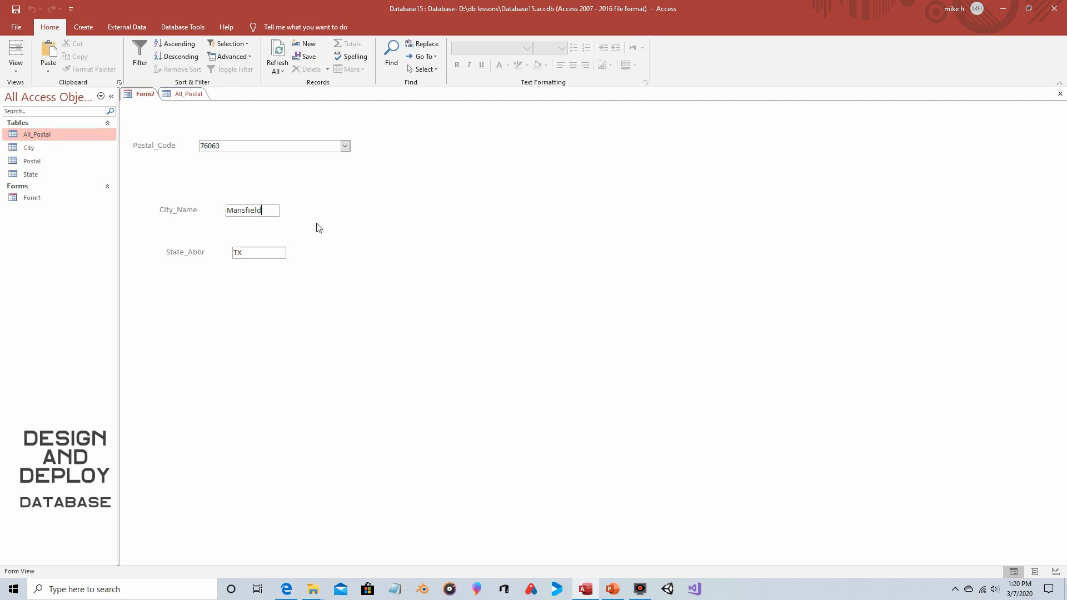